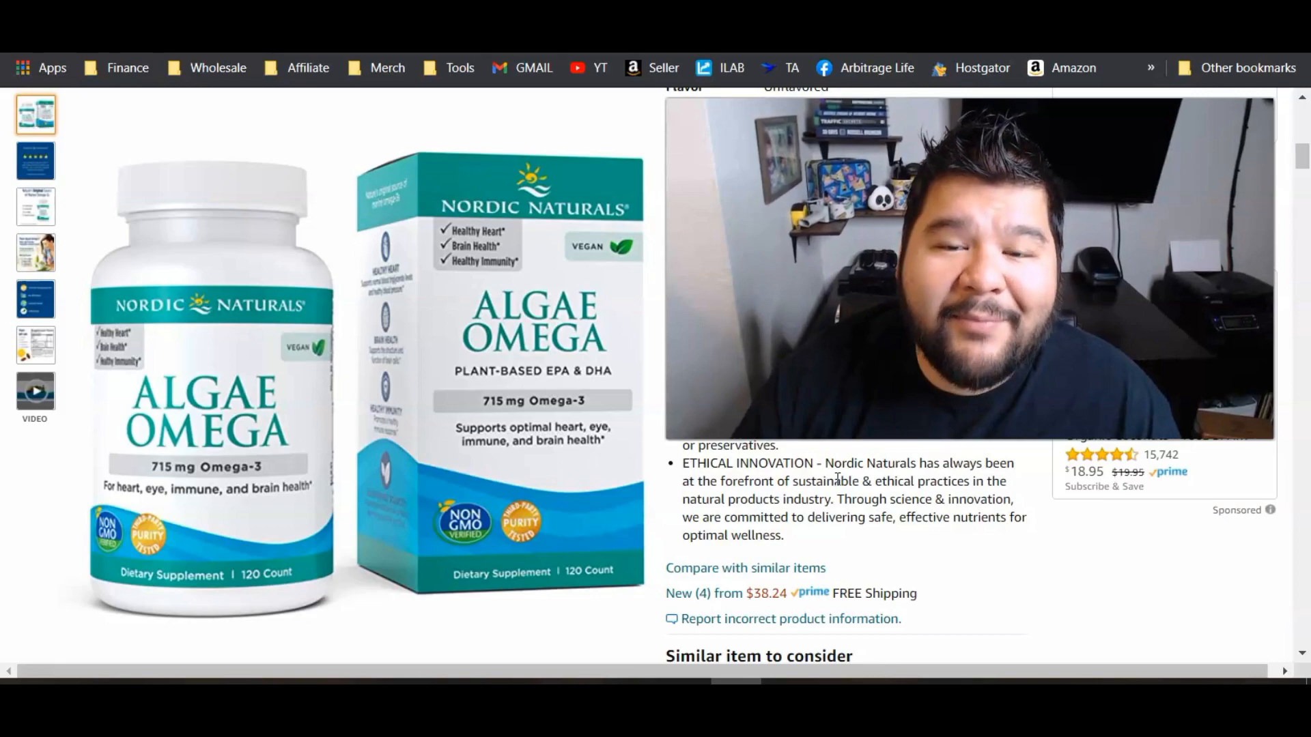
Scroll the Algae Omega listing down to Keepa's chart and #10,539 Health & Household rank.
{"action": "scroll", "scroll_direction": "up", "scroll_amount": 3}
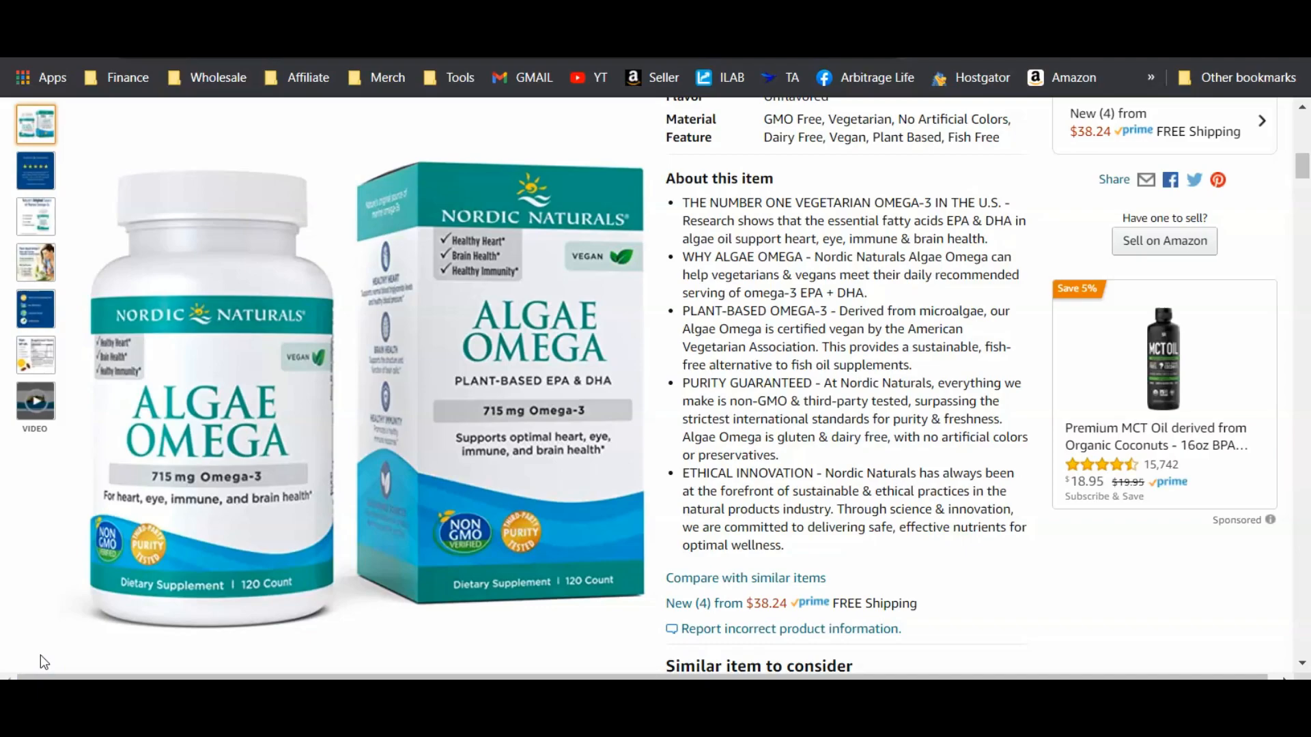
{"action": "scroll", "scroll_direction": "down", "scroll_amount": 3}
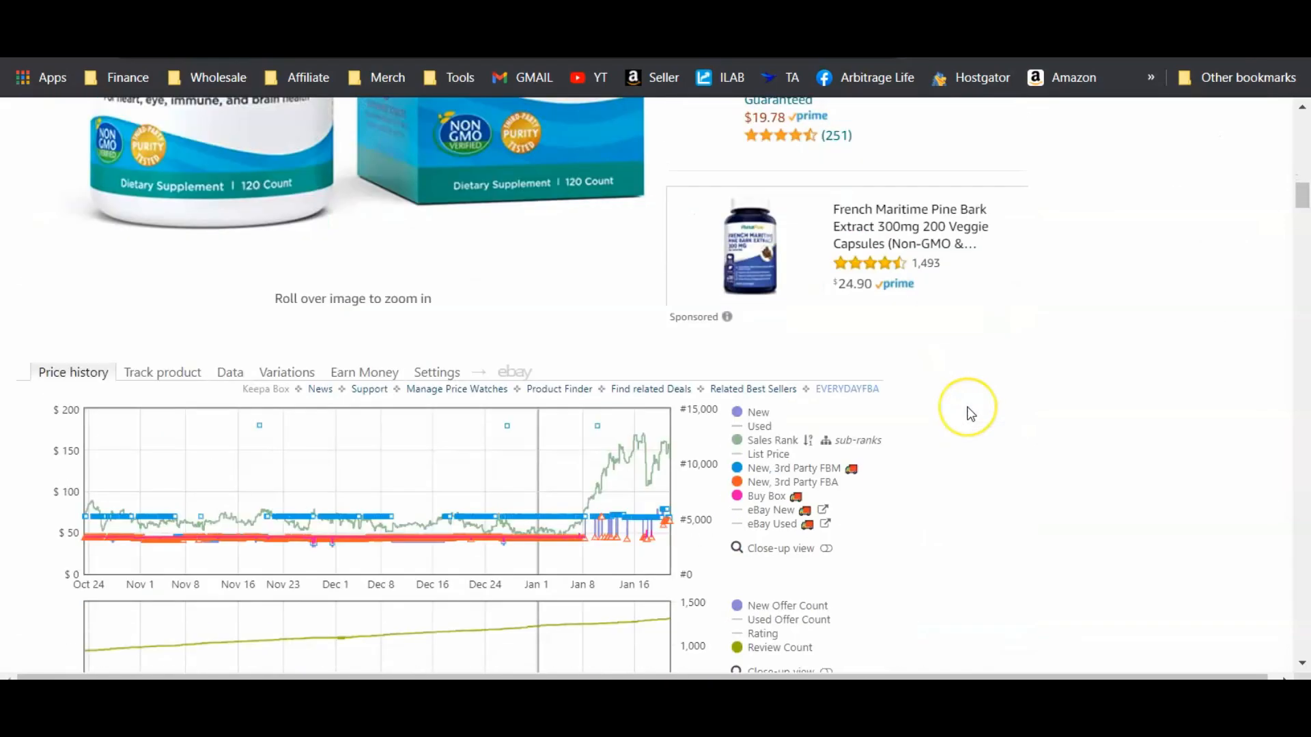
{"action": "scroll", "scroll_direction": "down", "scroll_amount": 3}
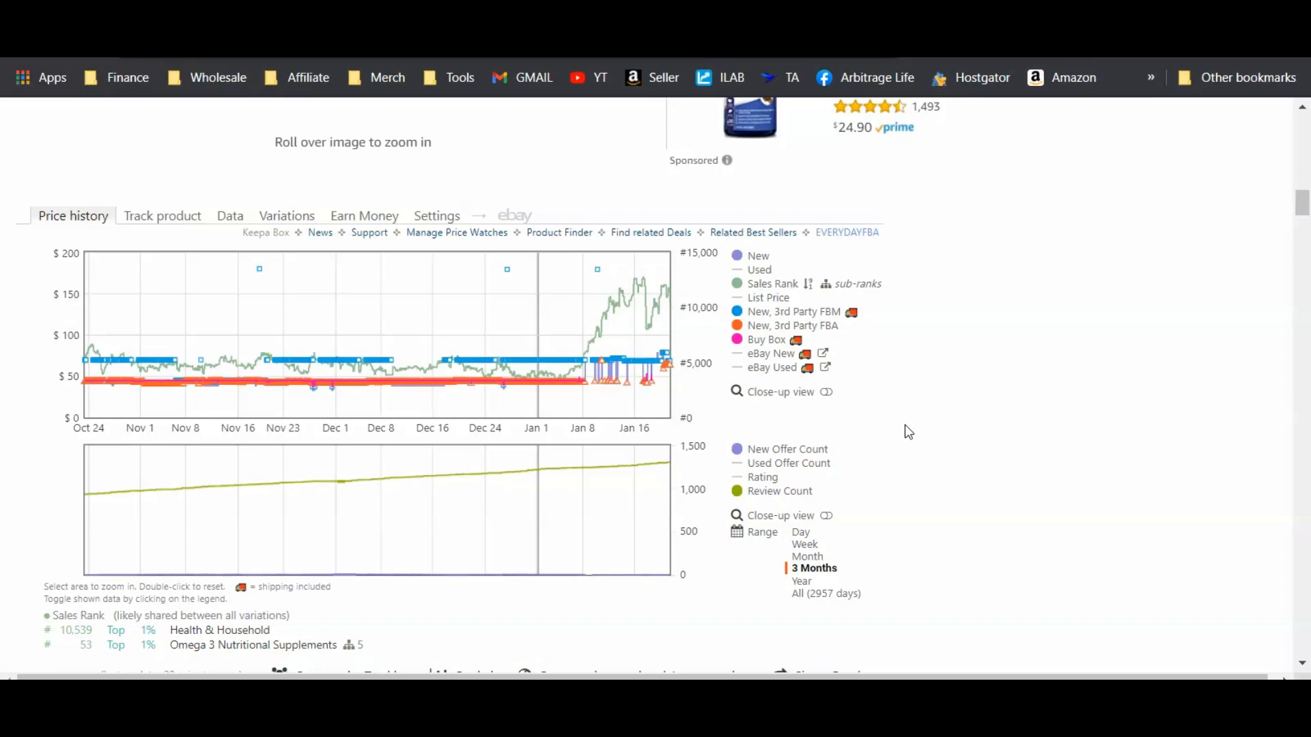
{"action": "mouse_move", "coordinate": [892, 434]}
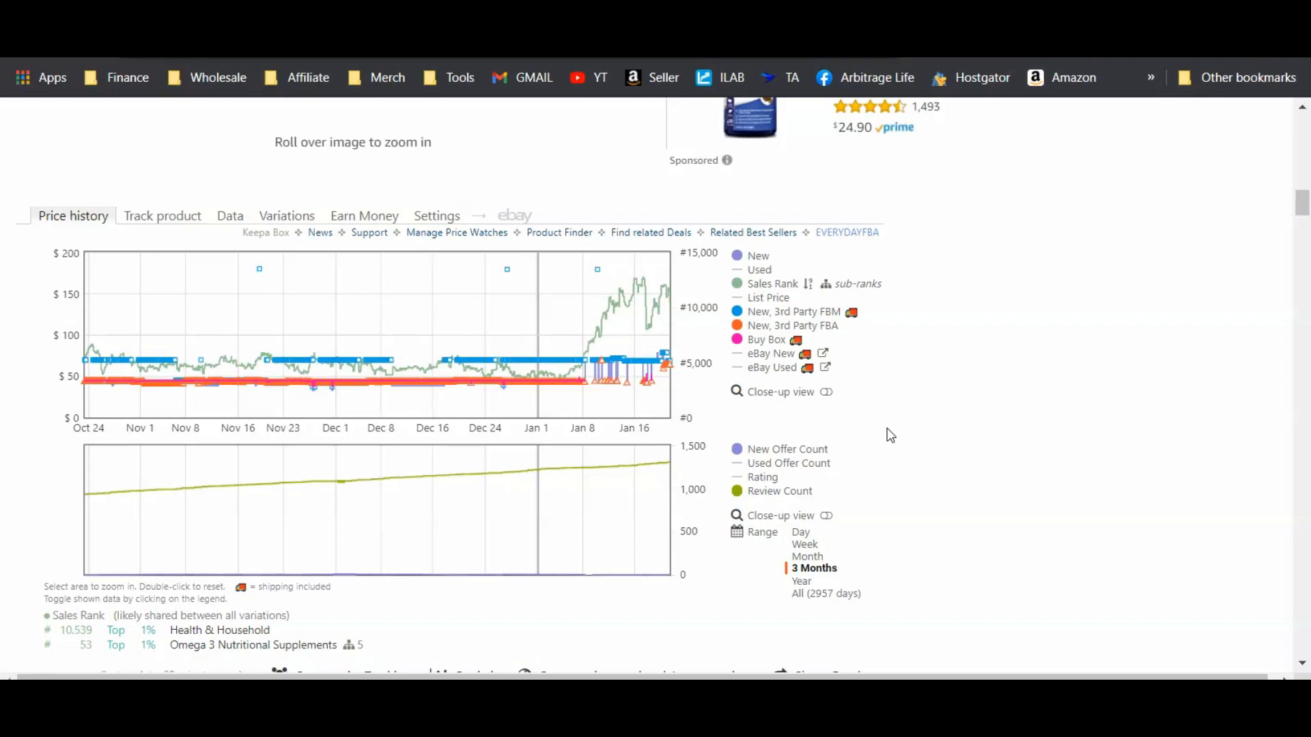
{"action": "mouse_move", "coordinate": [865, 446]}
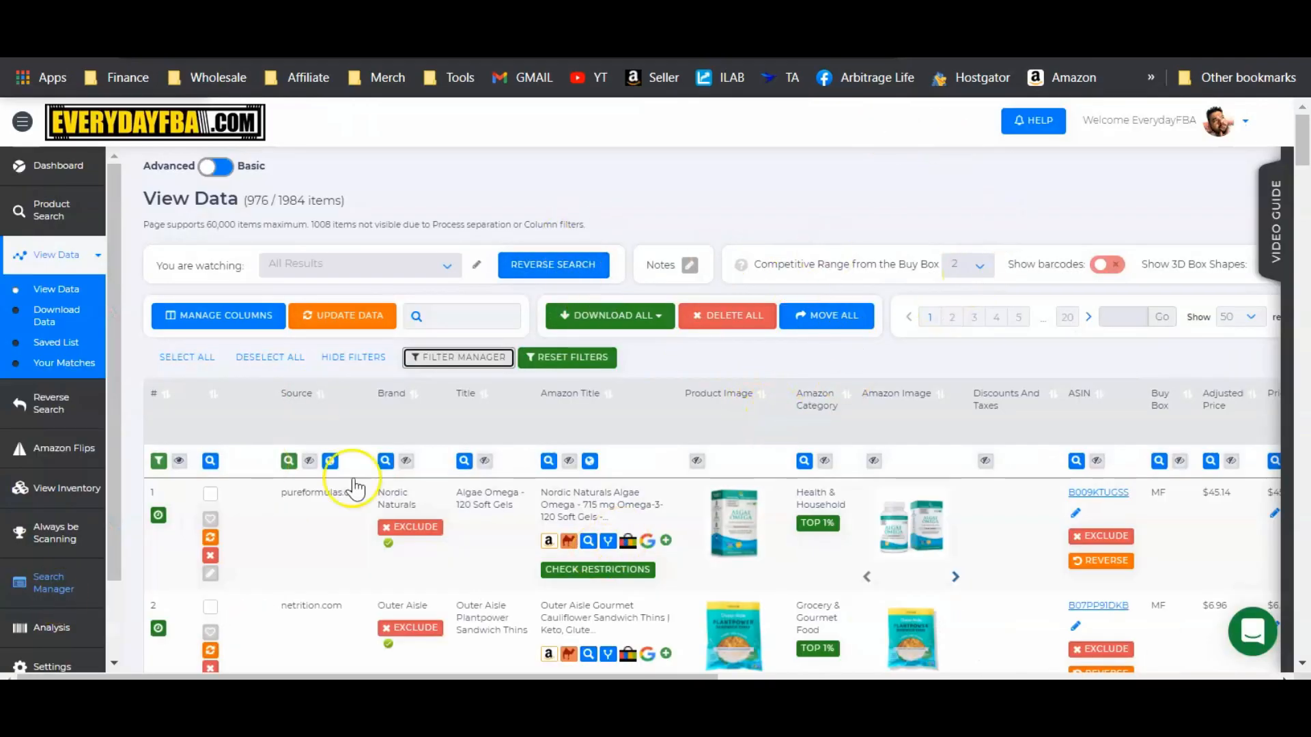
{"action": "mouse_move", "coordinate": [684, 373]}
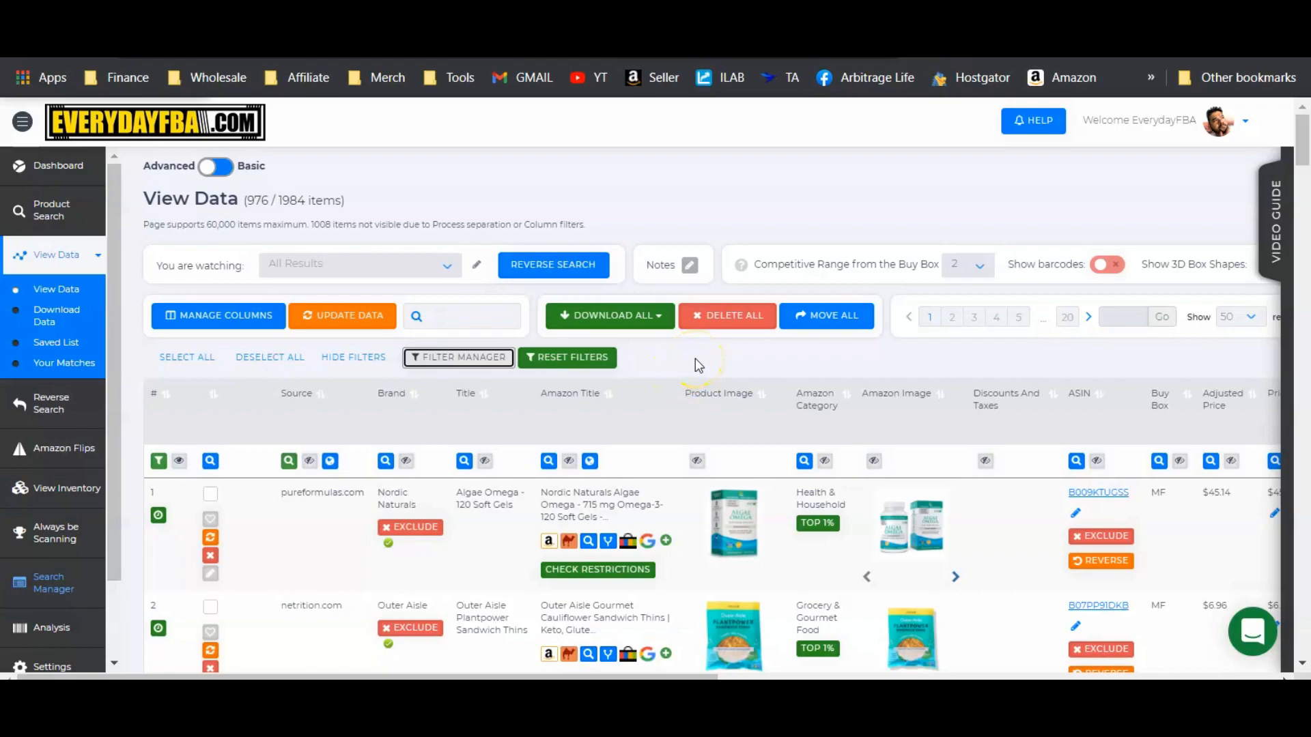
{"action": "mouse_move", "coordinate": [681, 364]}
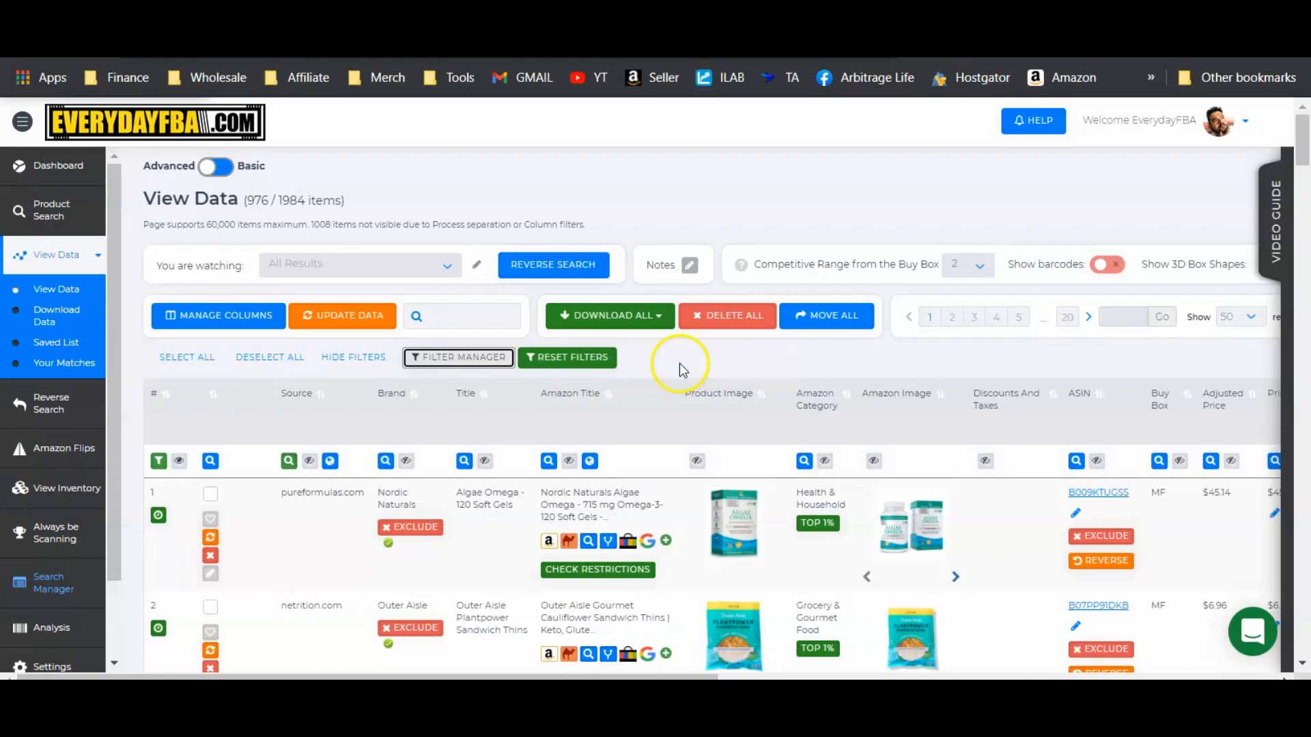
Scroll through the 976-item View Data results table rows and columns.
{"action": "scroll", "scroll_direction": "down", "scroll_amount": 3}
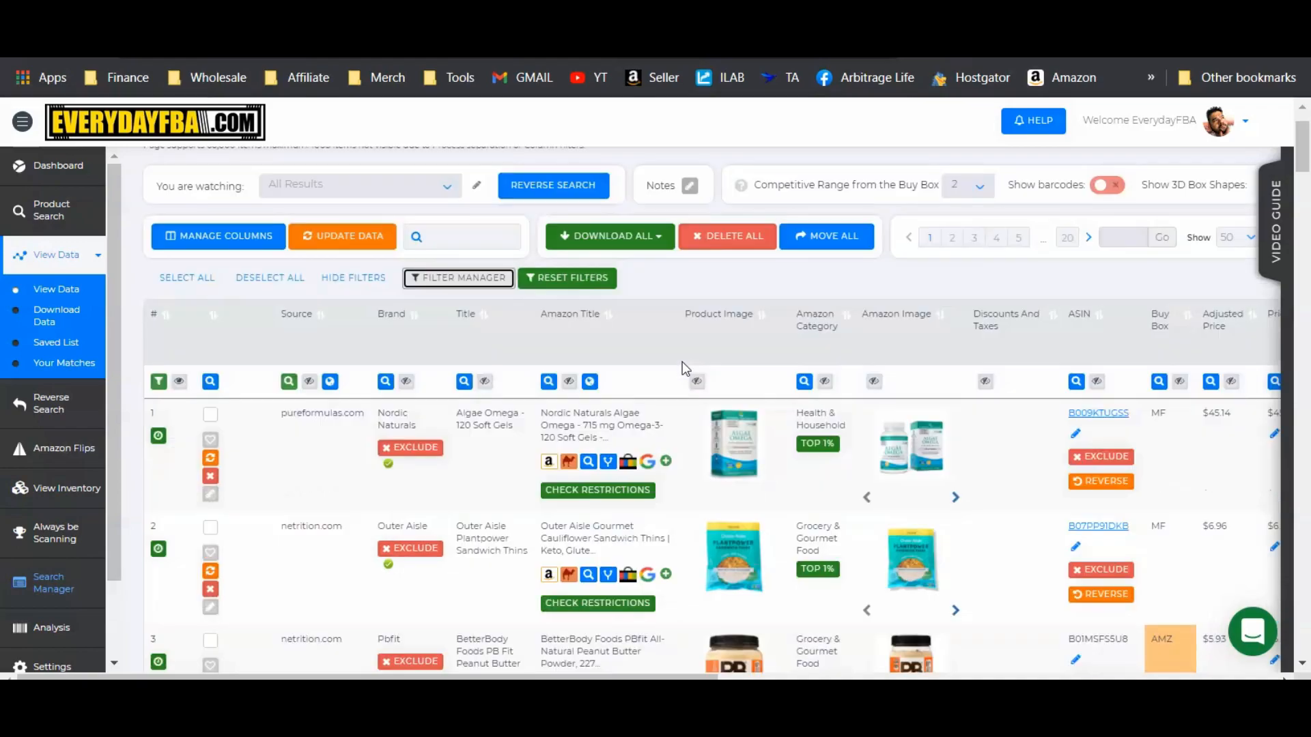
{"action": "scroll", "scroll_direction": "down", "scroll_amount": 3}
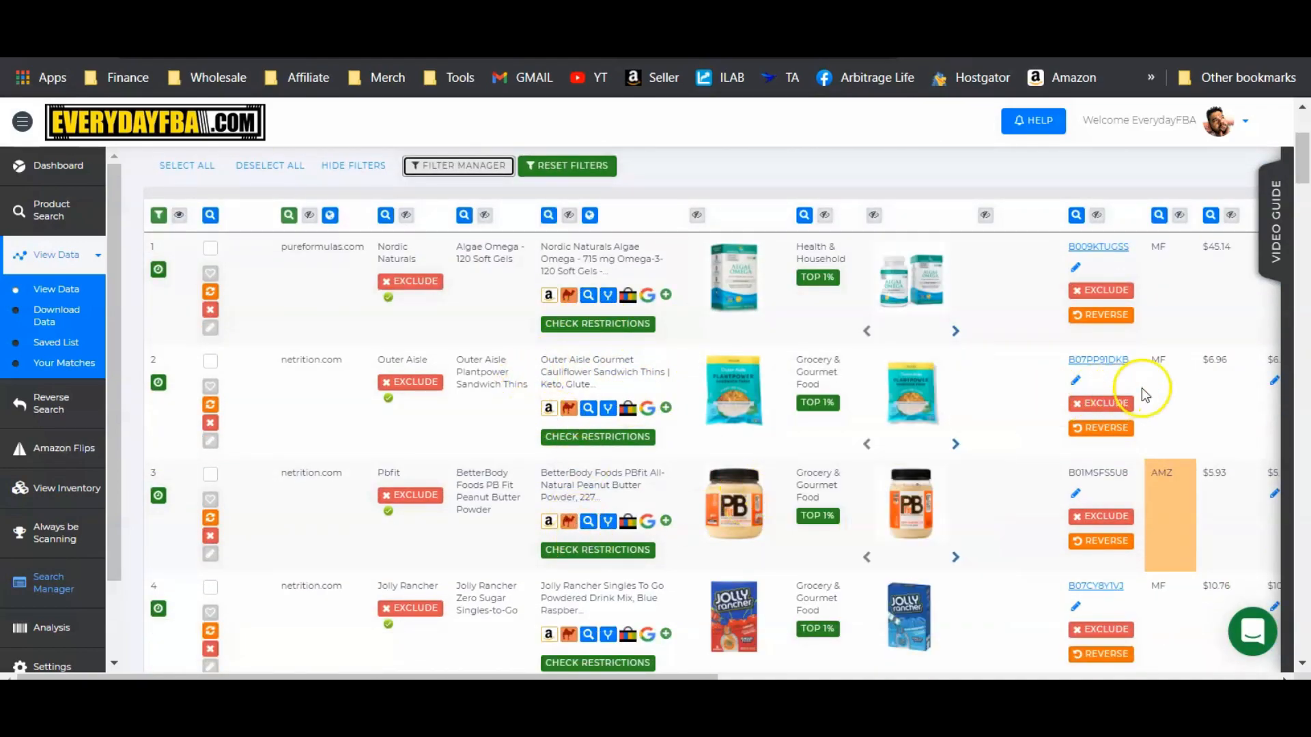
{"action": "mouse_move", "coordinate": [1009, 510]}
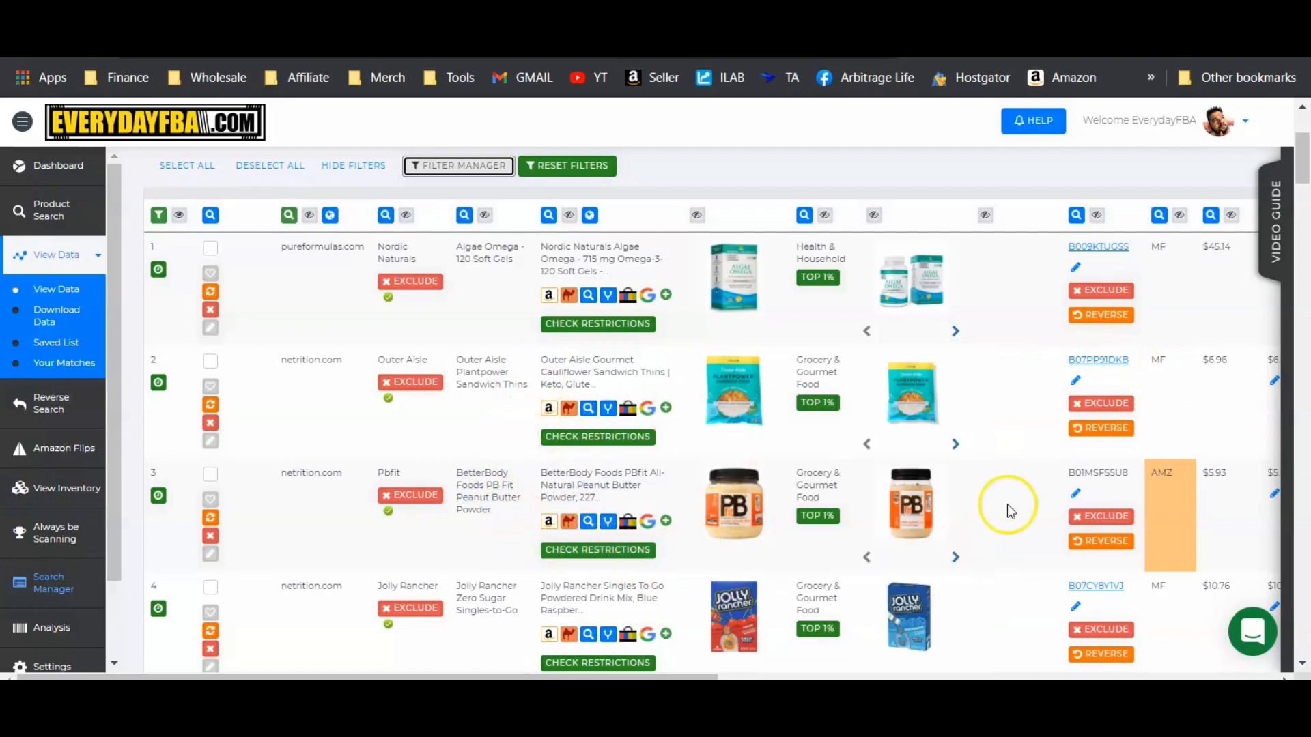
{"action": "mouse_move", "coordinate": [324, 377]}
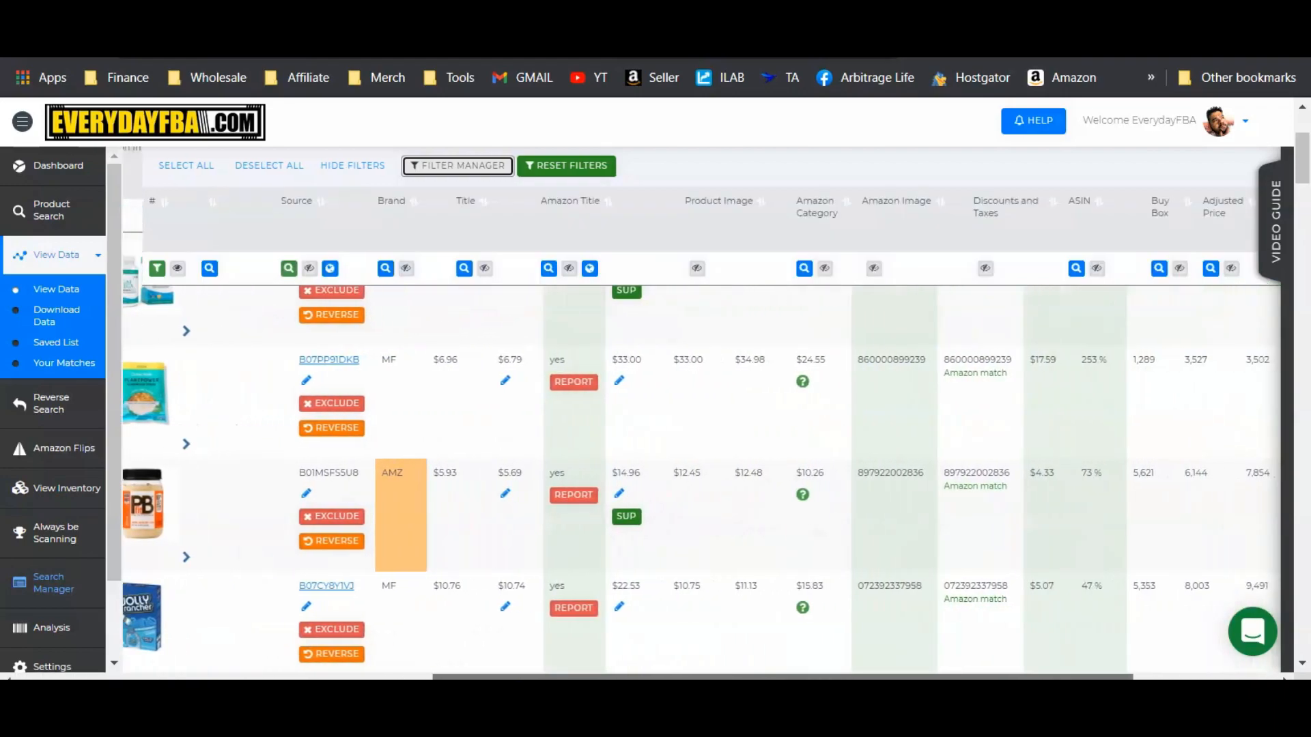
{"action": "scroll", "scroll_direction": "right", "scroll_amount": 3}
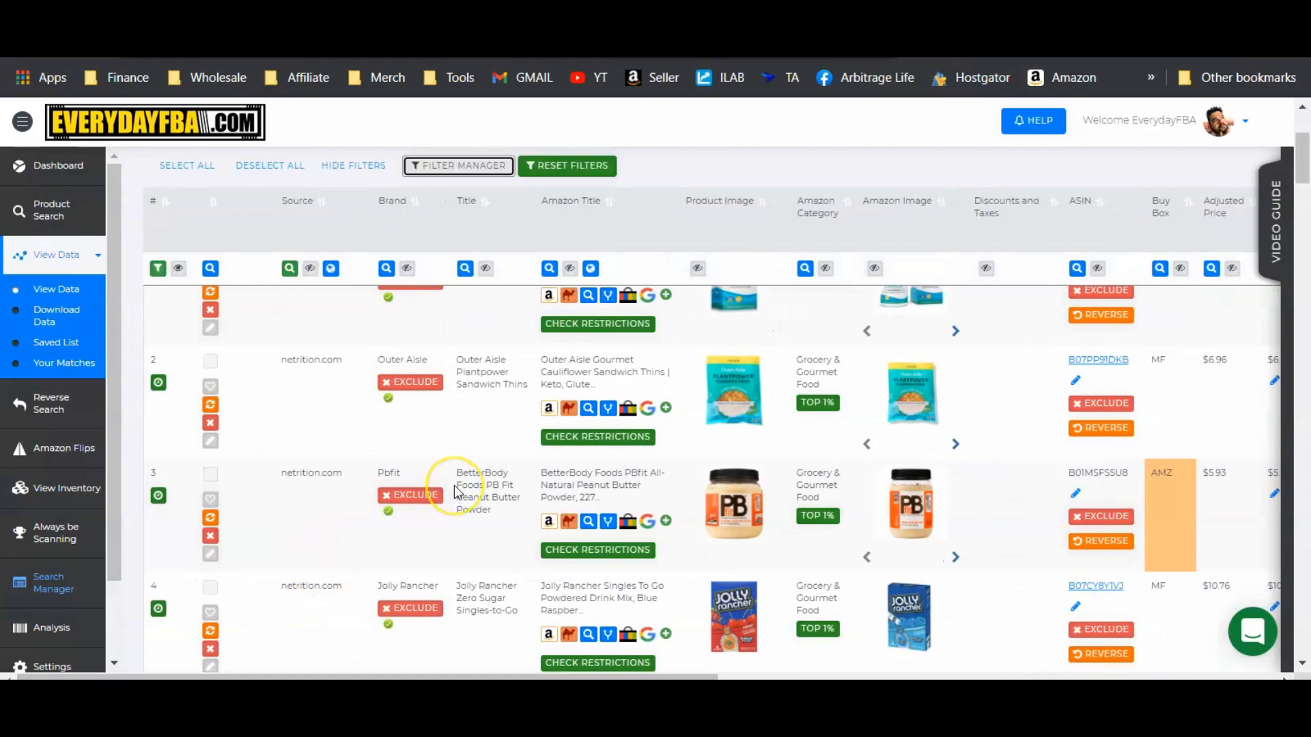
{"action": "mouse_move", "coordinate": [474, 451]}
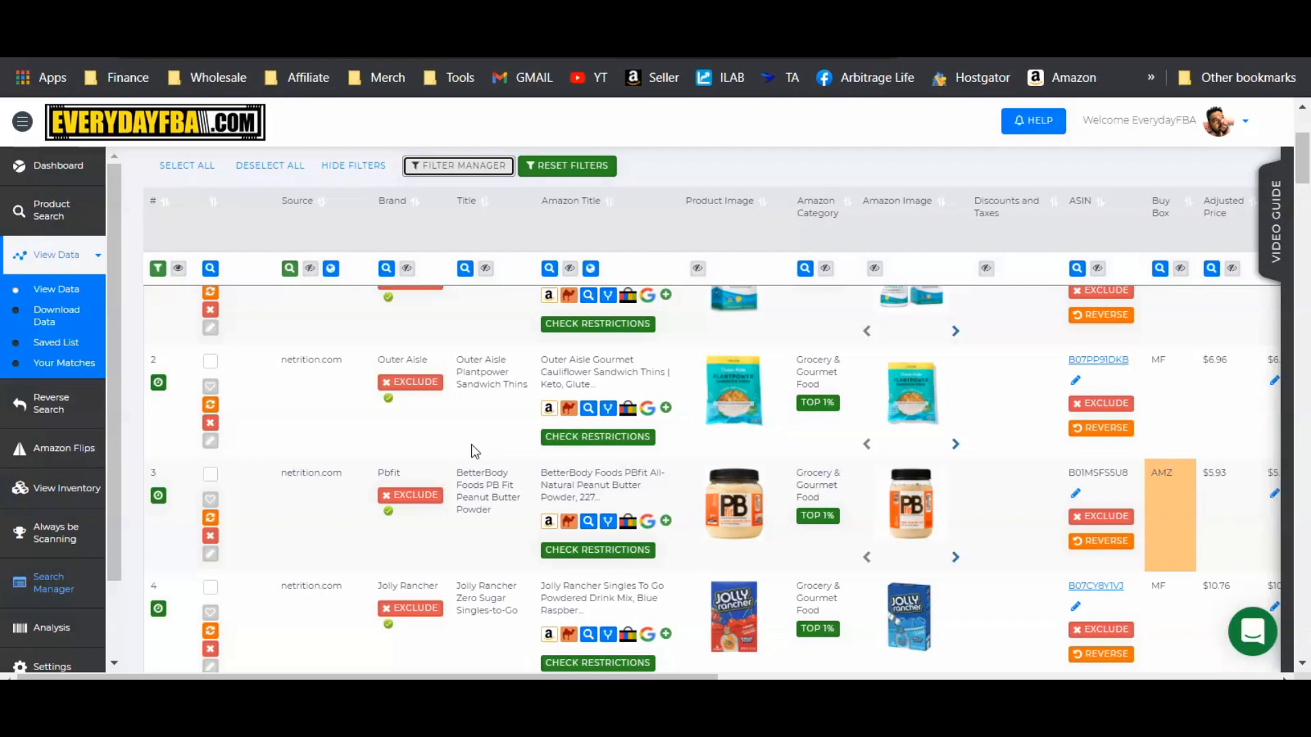
{"action": "scroll", "scroll_direction": "right", "scroll_amount": 3}
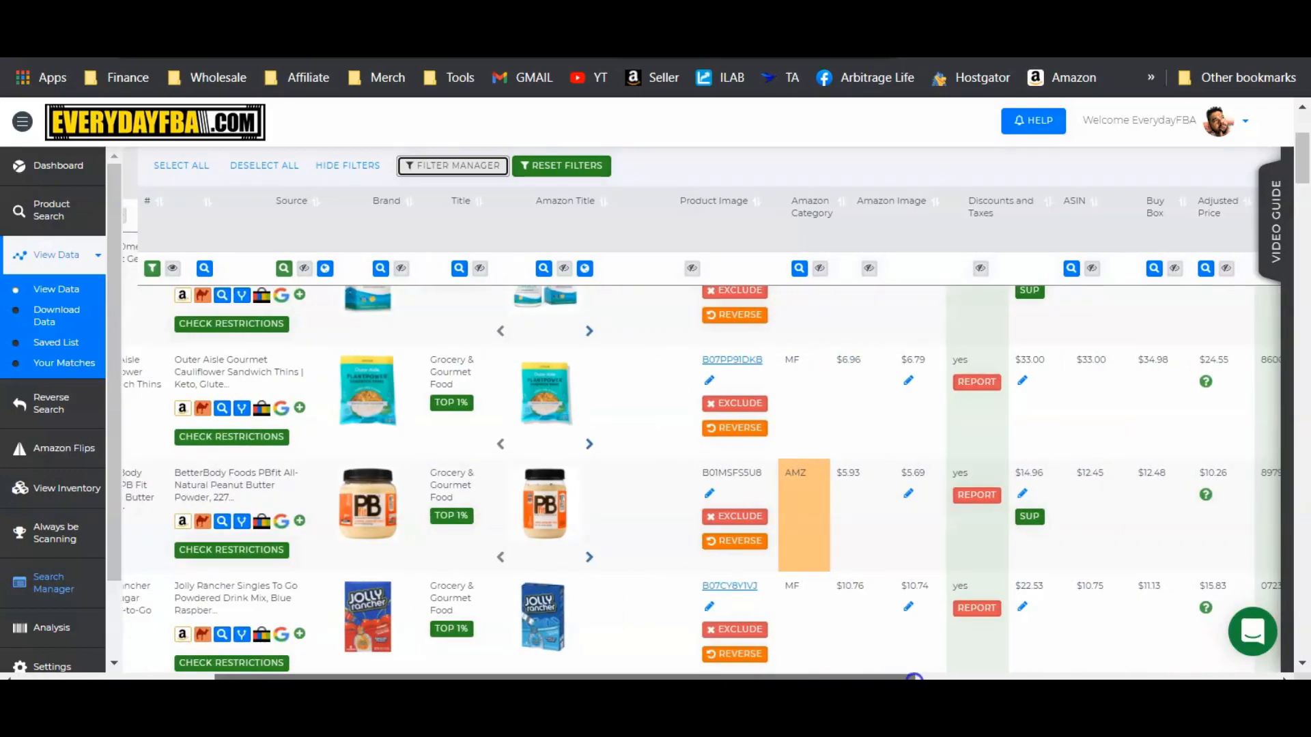
{"action": "scroll", "scroll_direction": "right", "scroll_amount": 3}
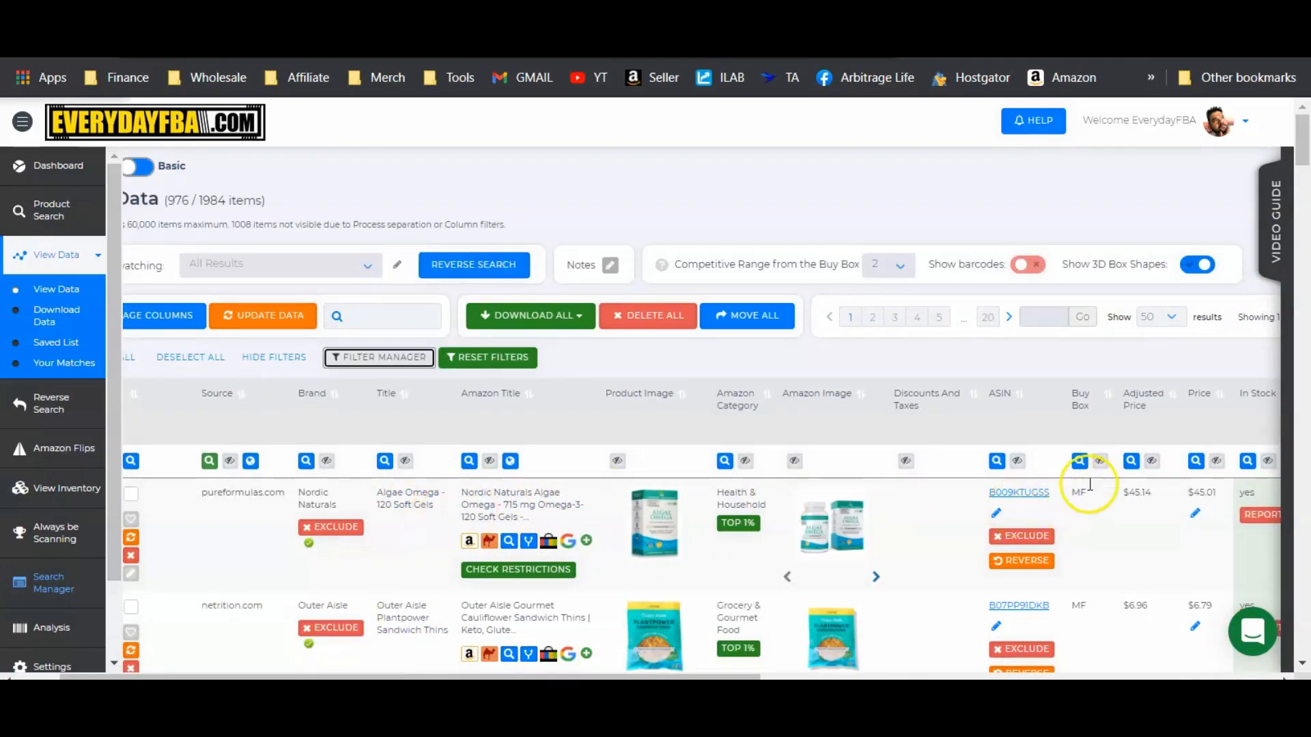
{"action": "mouse_move", "coordinate": [1185, 510]}
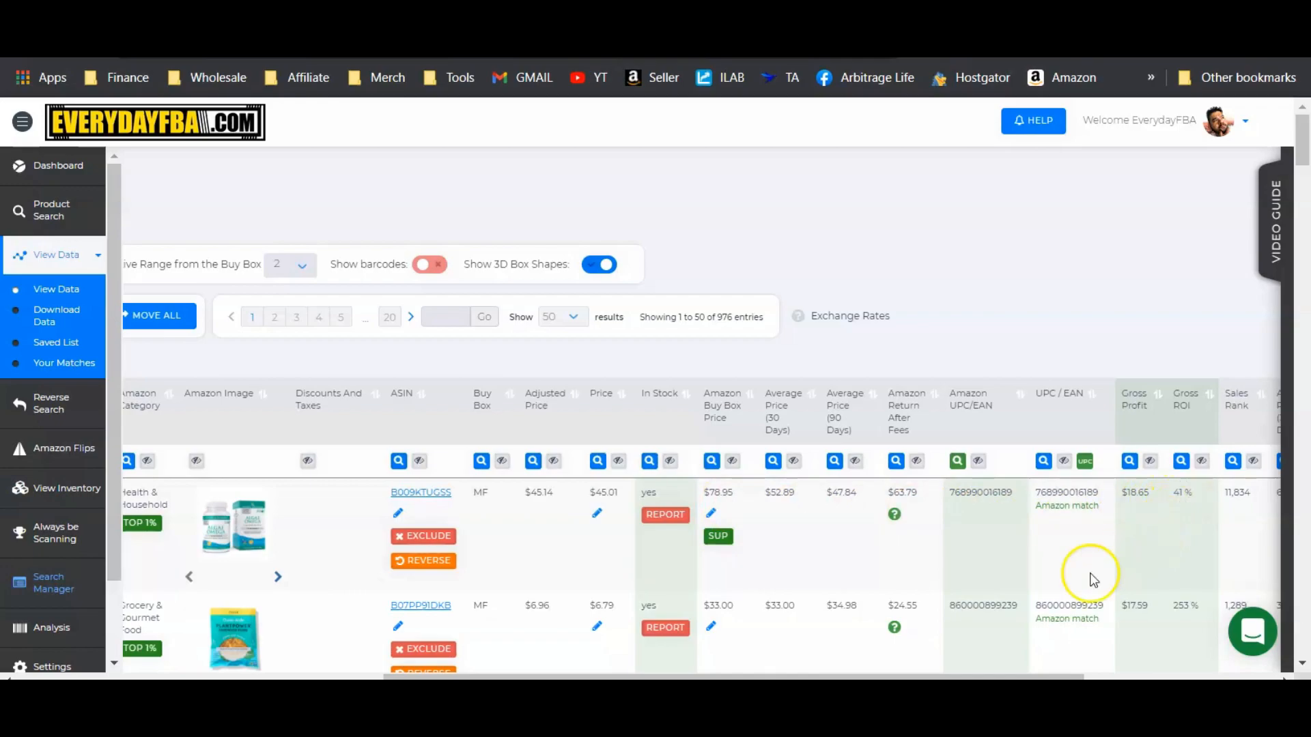
{"action": "scroll", "scroll_direction": "right", "scroll_amount": 3}
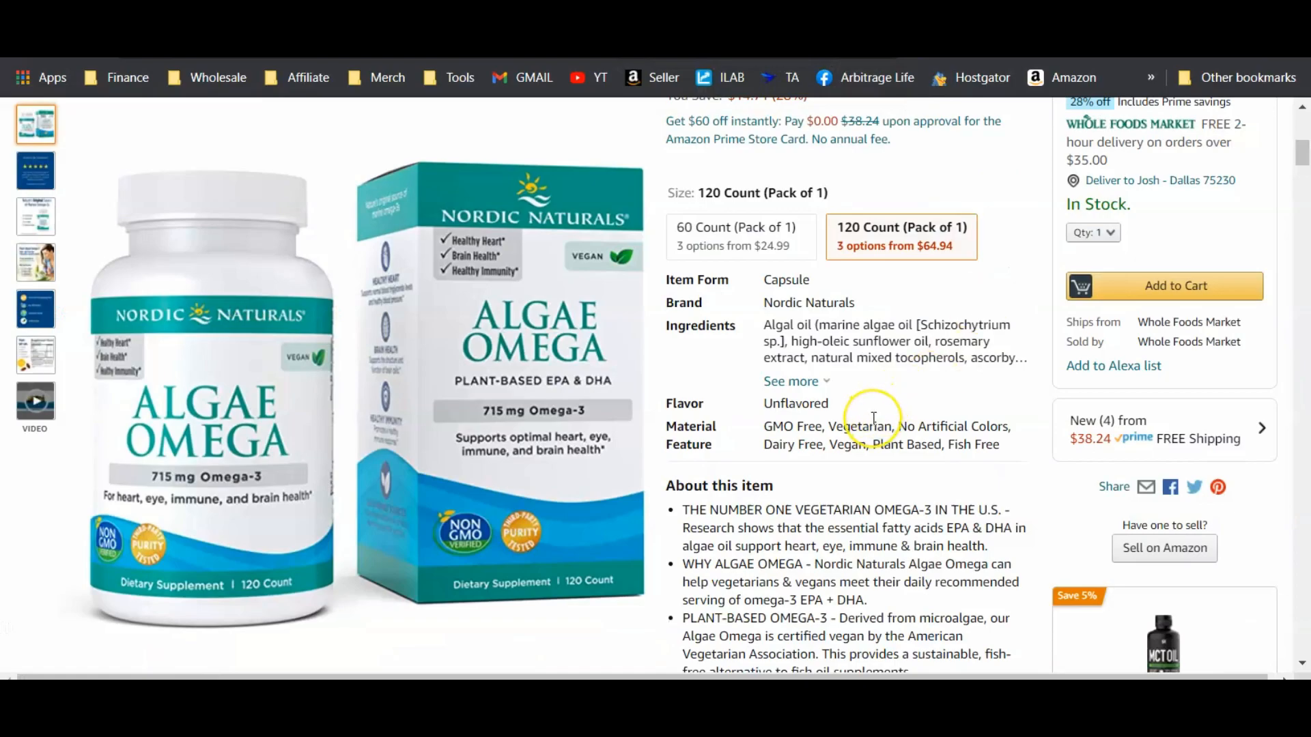
Scroll to the Keepa price history chart and toggle the New legend entry.
{"action": "scroll", "scroll_direction": "down", "scroll_amount": 3}
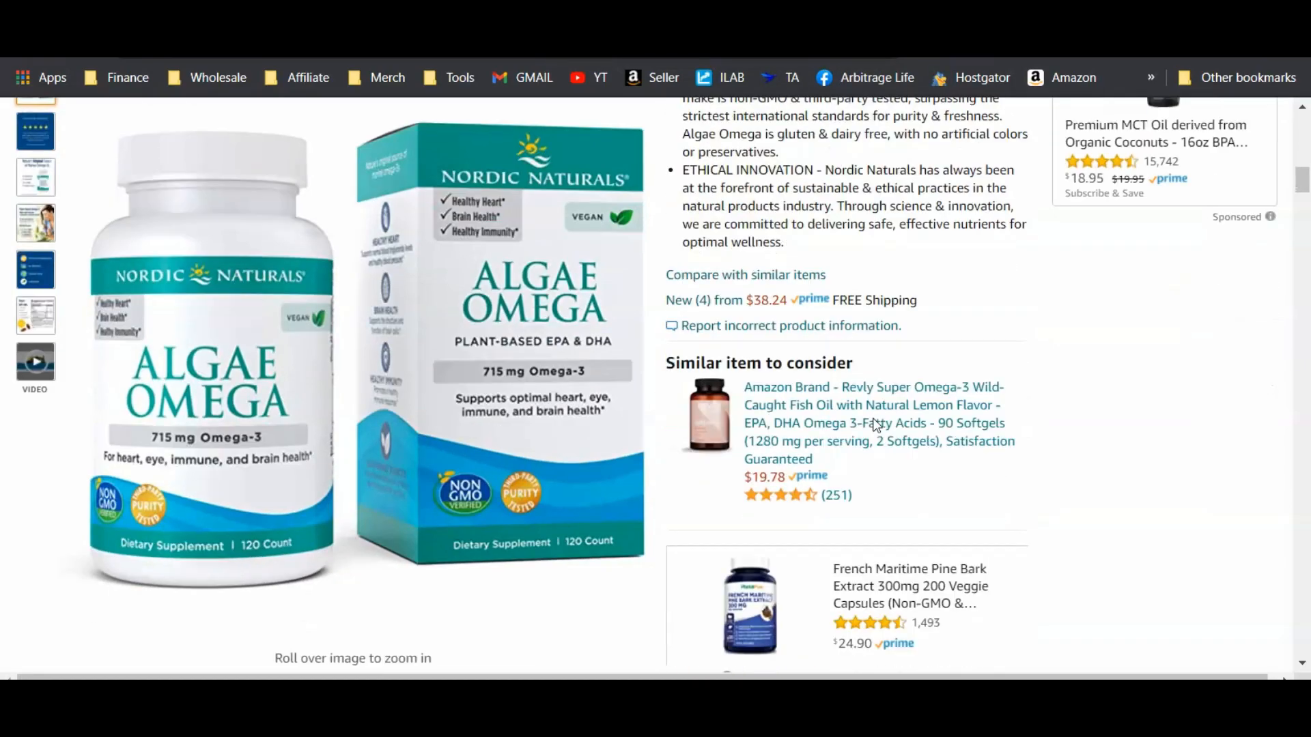
{"action": "scroll", "scroll_direction": "down", "scroll_amount": 3}
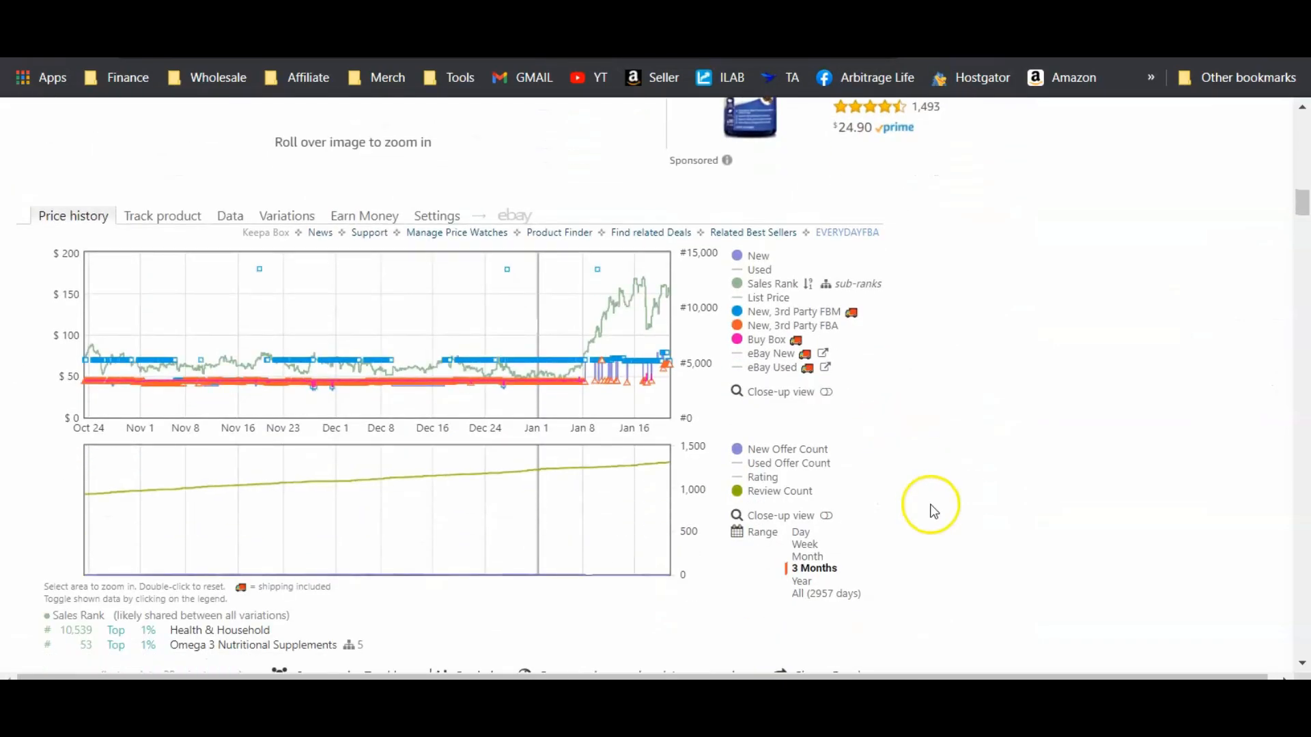
{"action": "mouse_move", "coordinate": [598, 599]}
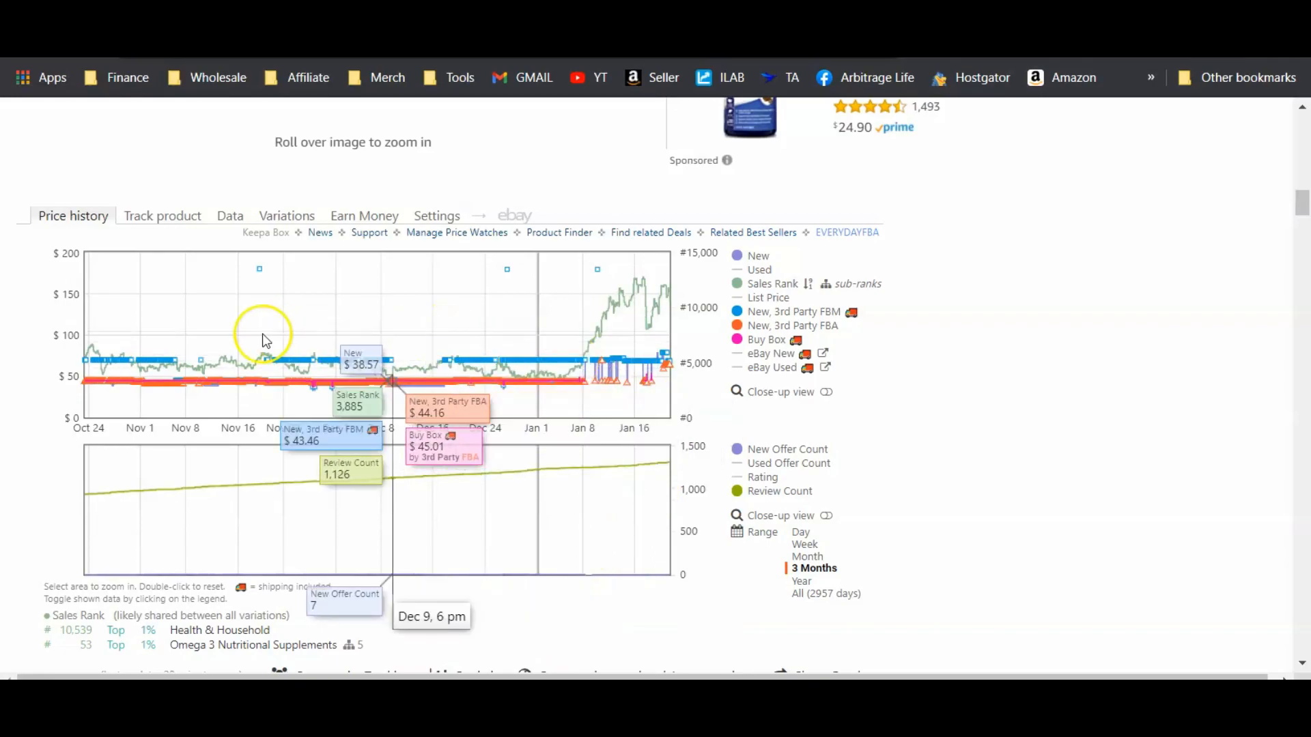
{"action": "mouse_move", "coordinate": [585, 380]}
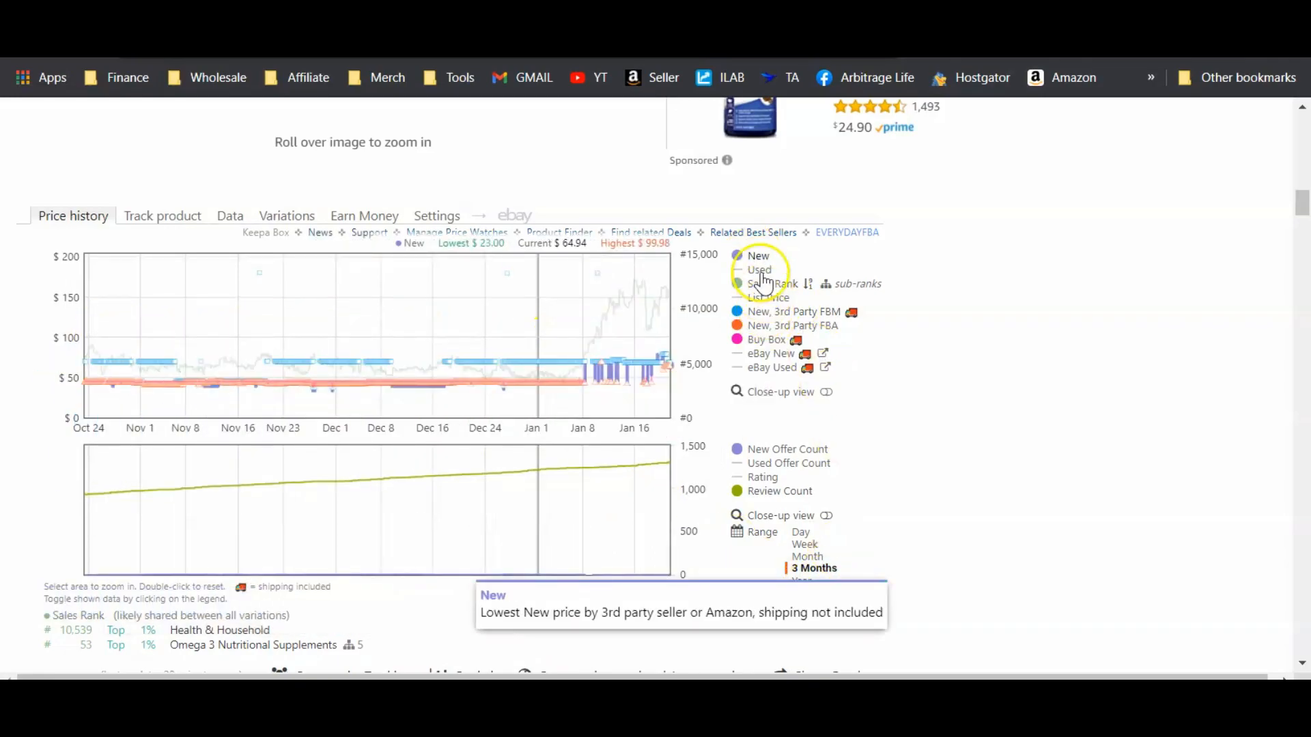
{"action": "left_click", "coordinate": [792, 325]}
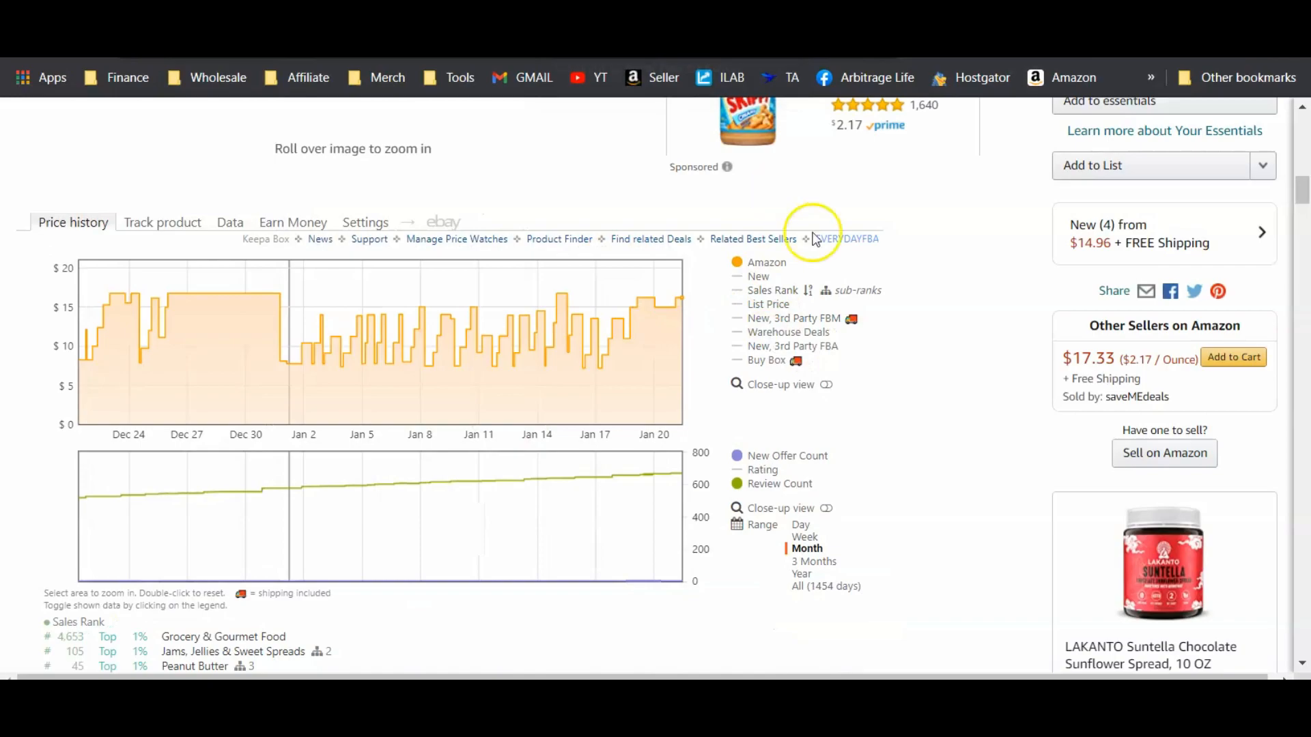
{"action": "mouse_move", "coordinate": [179, 384]}
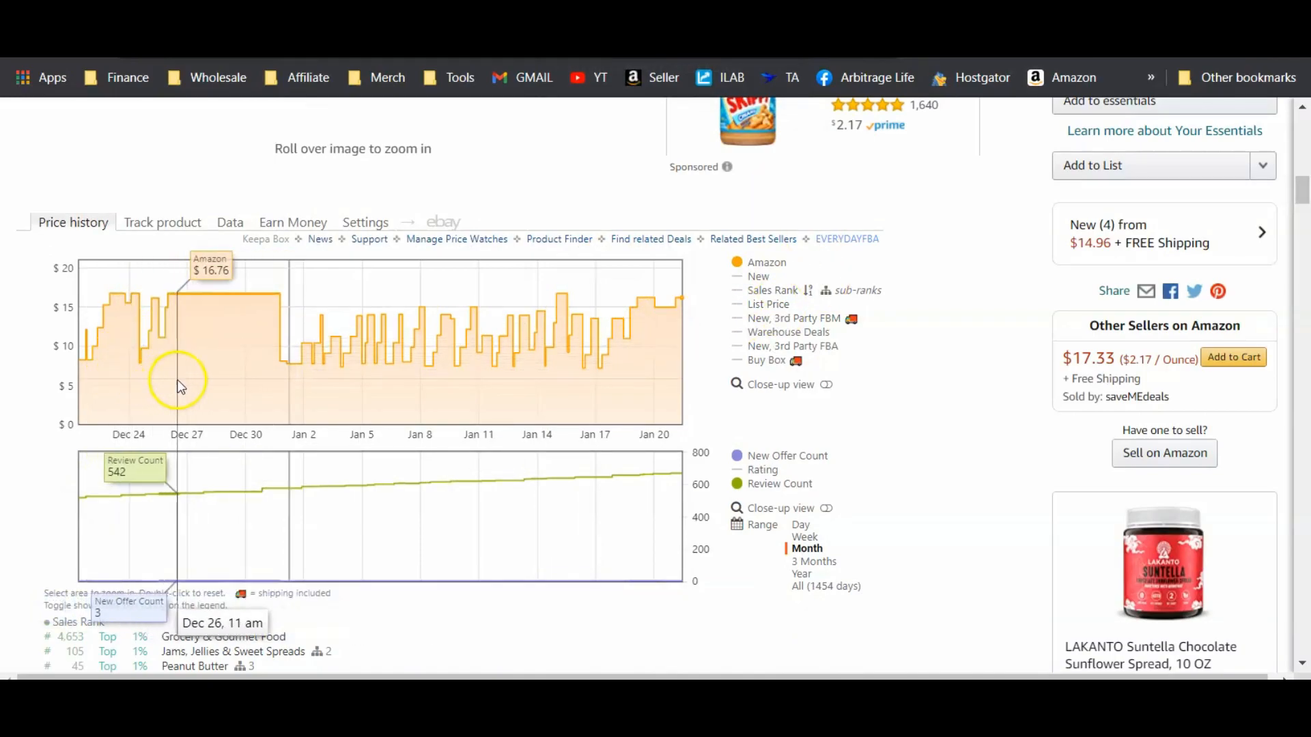
{"action": "mouse_move", "coordinate": [637, 387]}
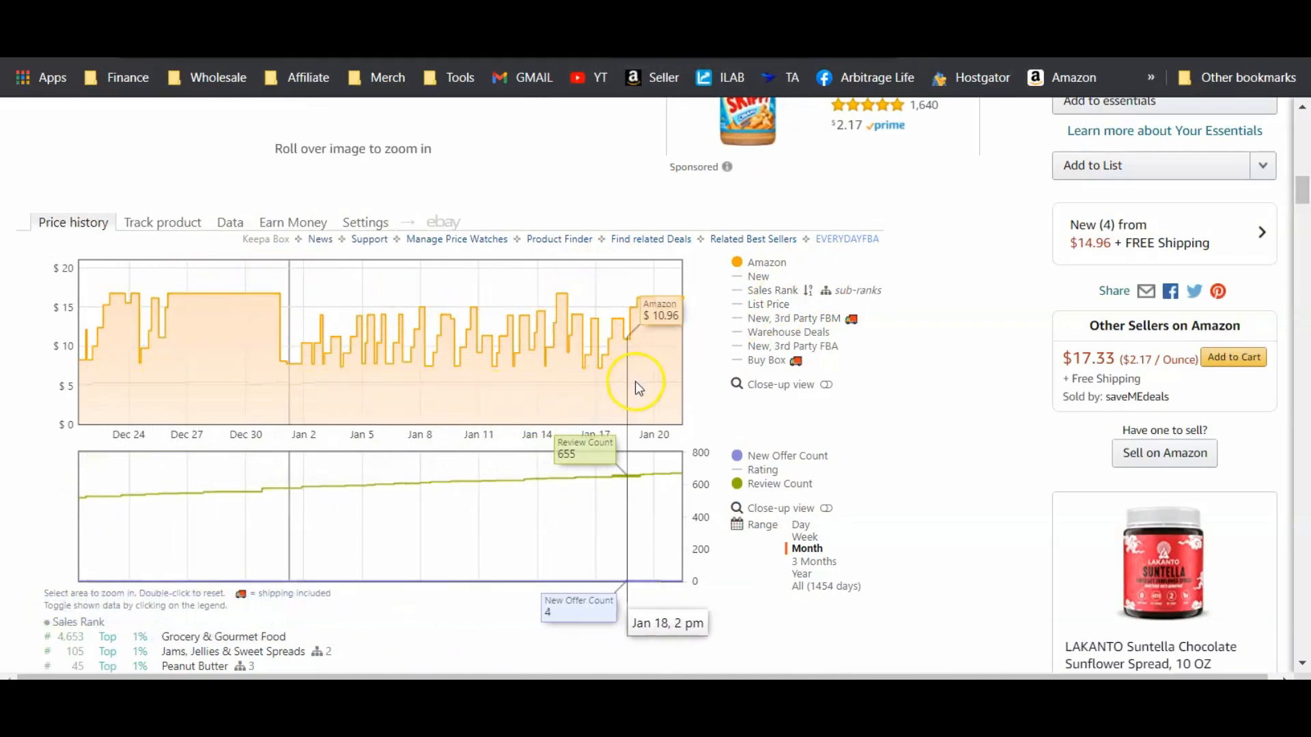
{"action": "mouse_move", "coordinate": [765, 261]}
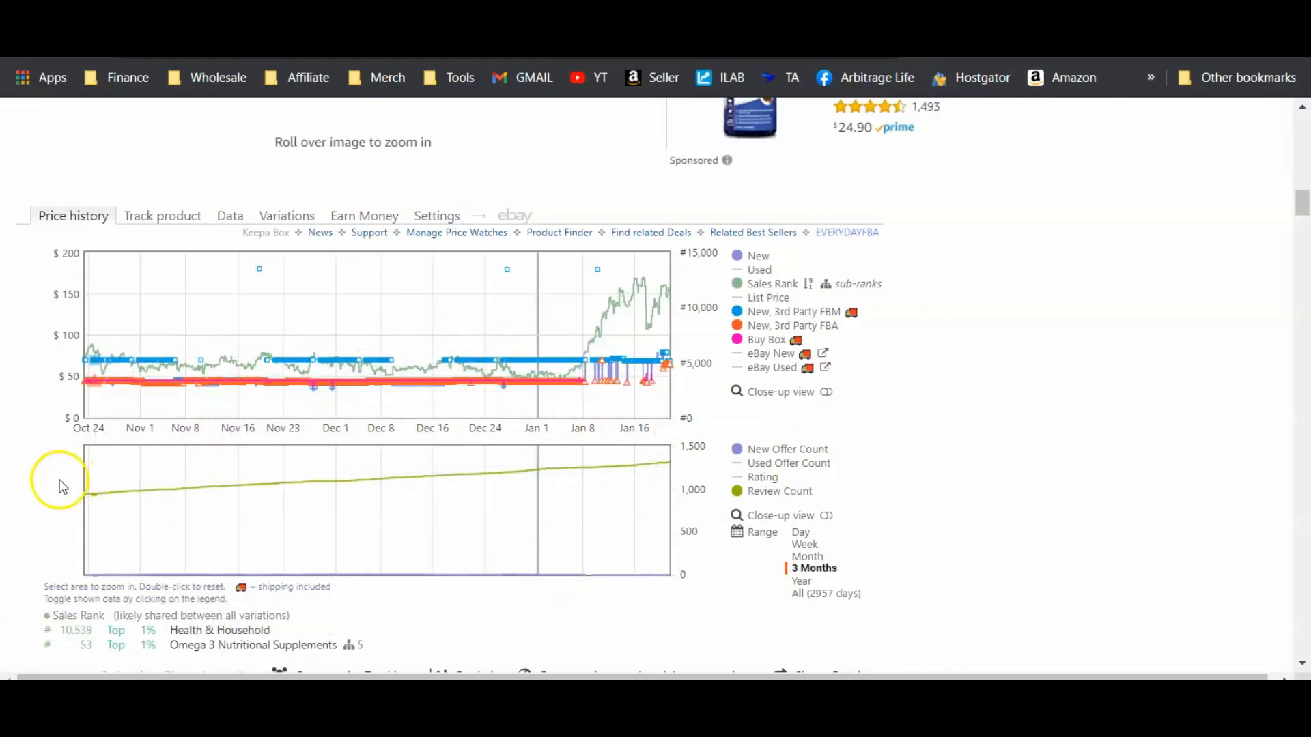
{"action": "mouse_move", "coordinate": [53, 488]}
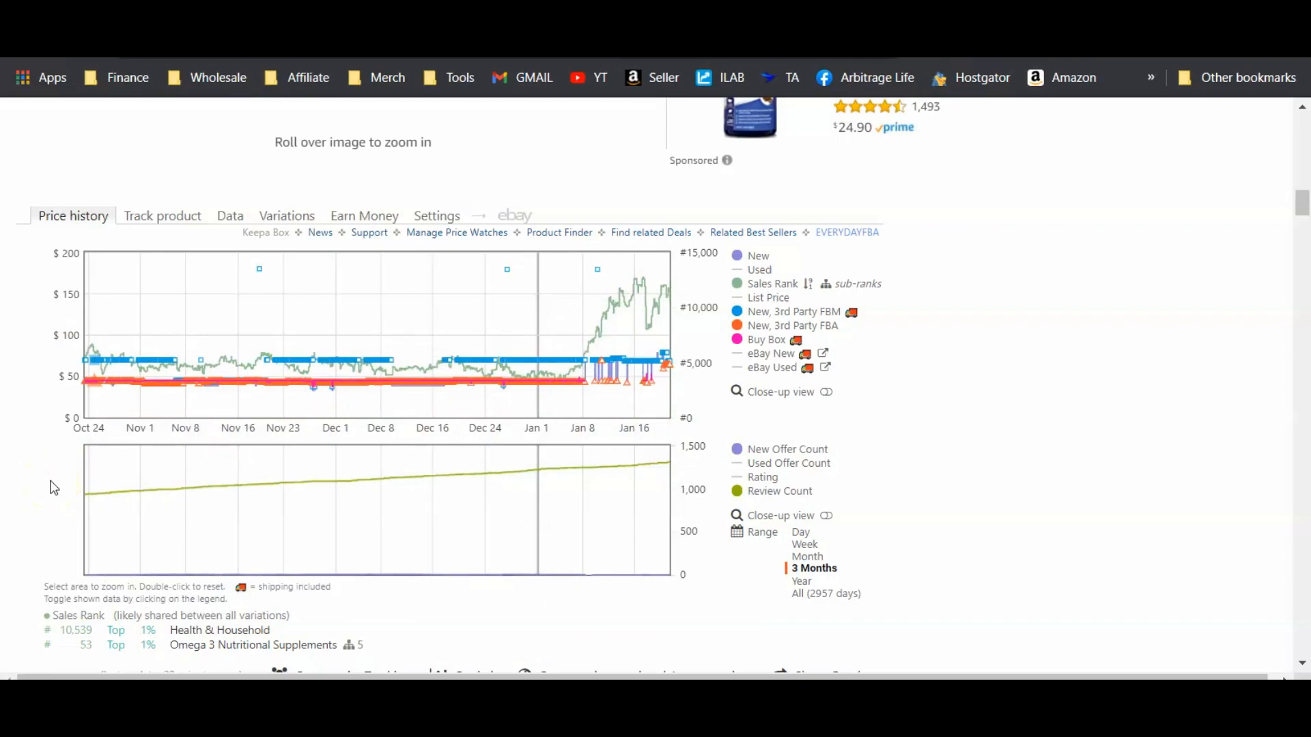
{"action": "mouse_move", "coordinate": [628, 617]}
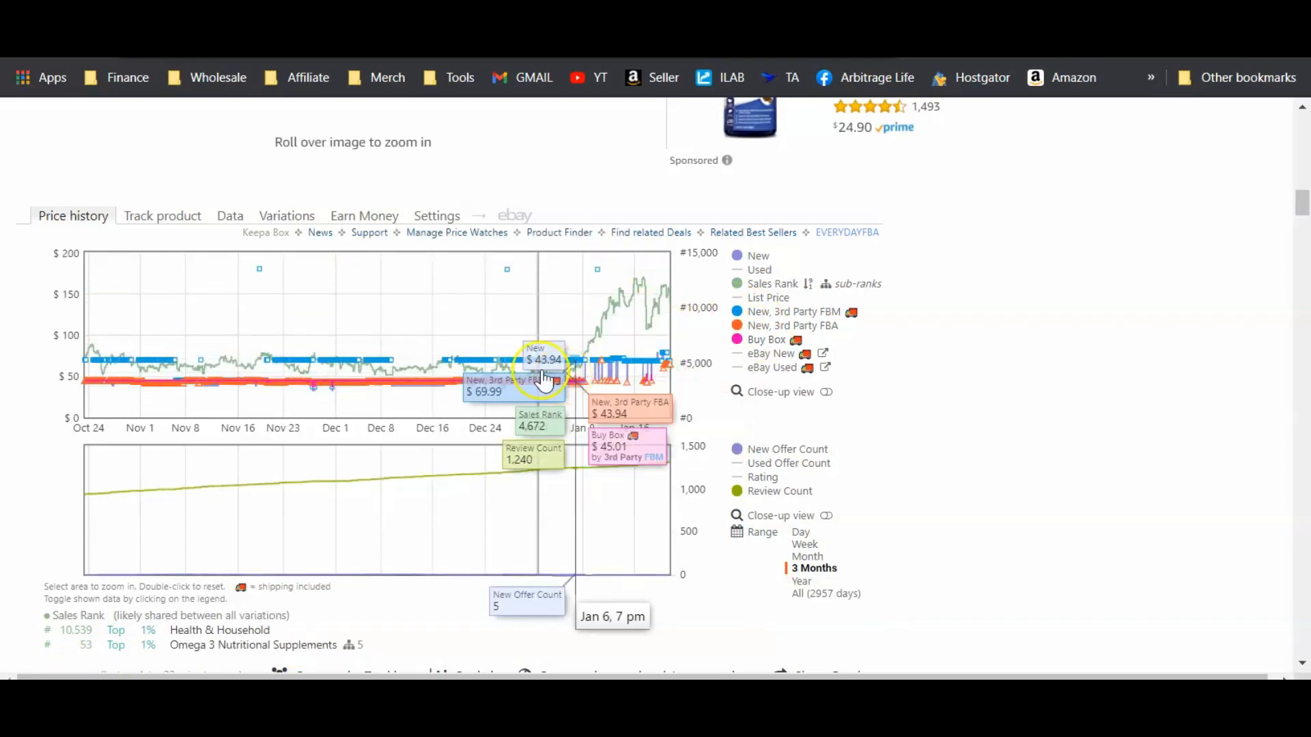
{"action": "mouse_move", "coordinate": [109, 391]}
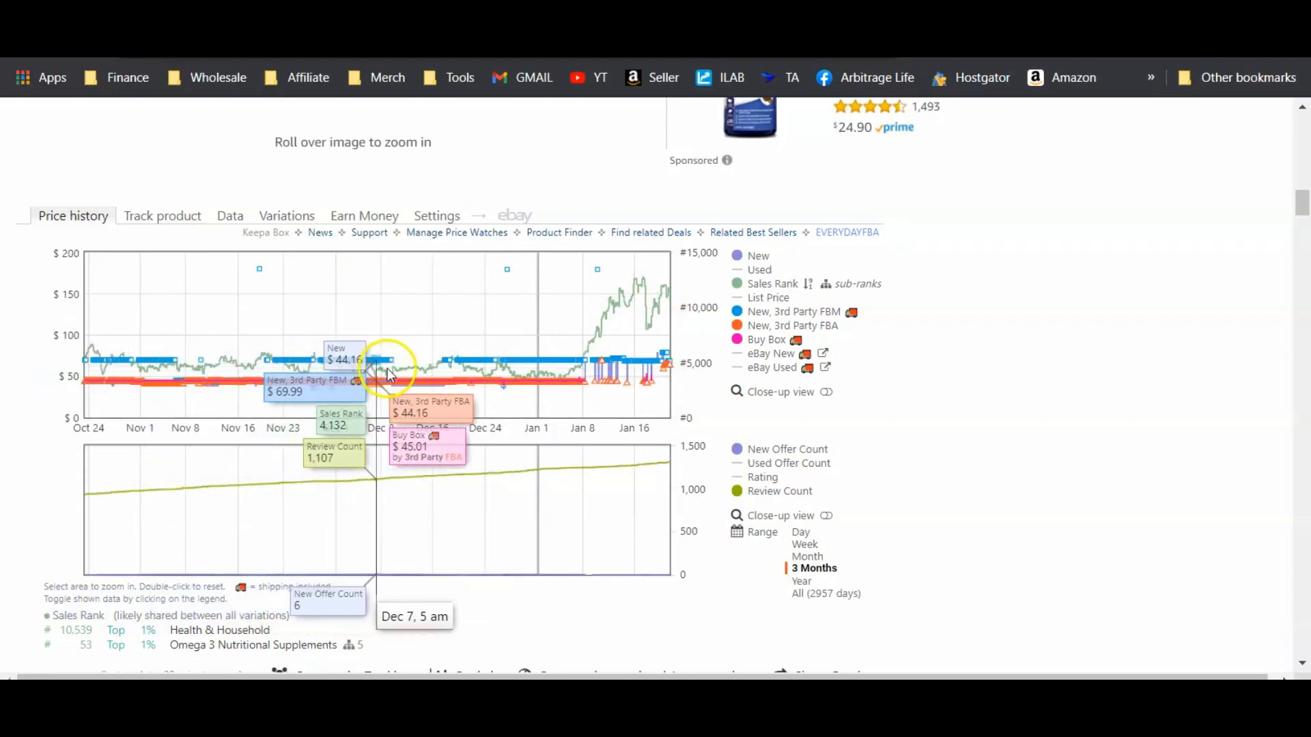
{"action": "mouse_move", "coordinate": [585, 384]}
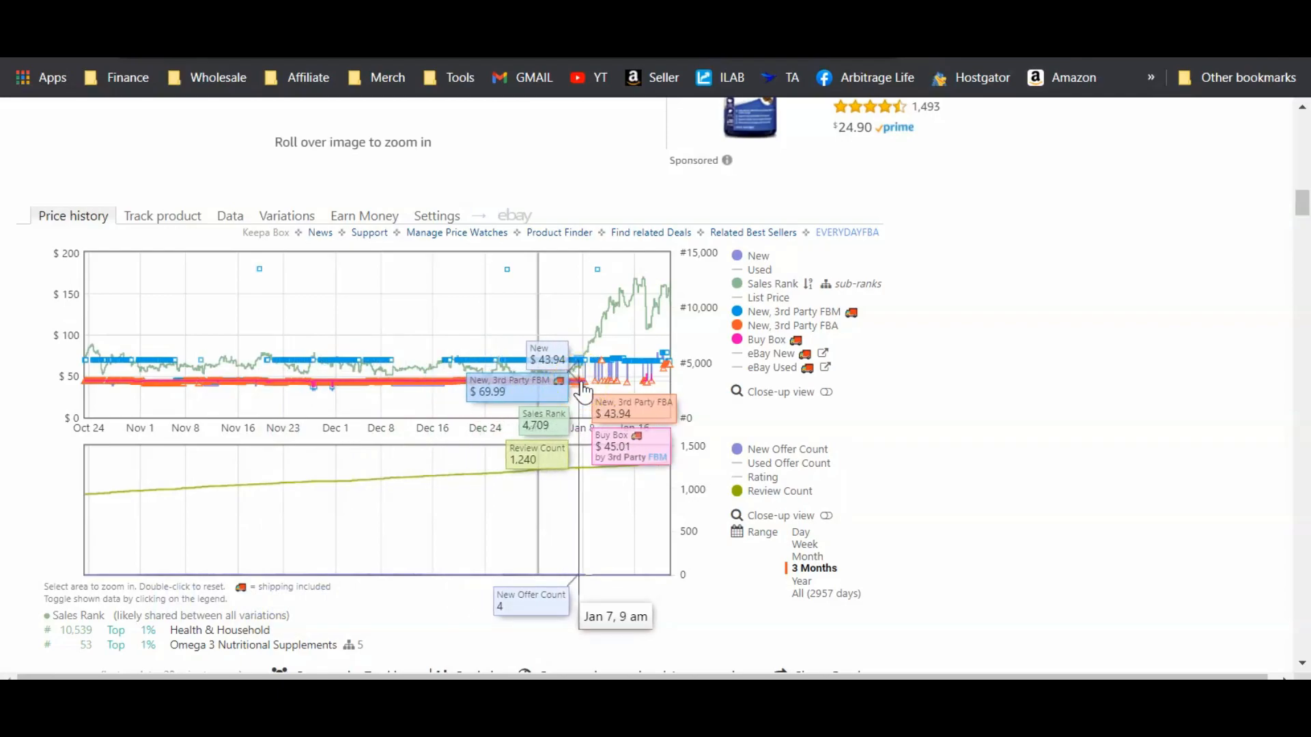
{"action": "mouse_move", "coordinate": [410, 385]}
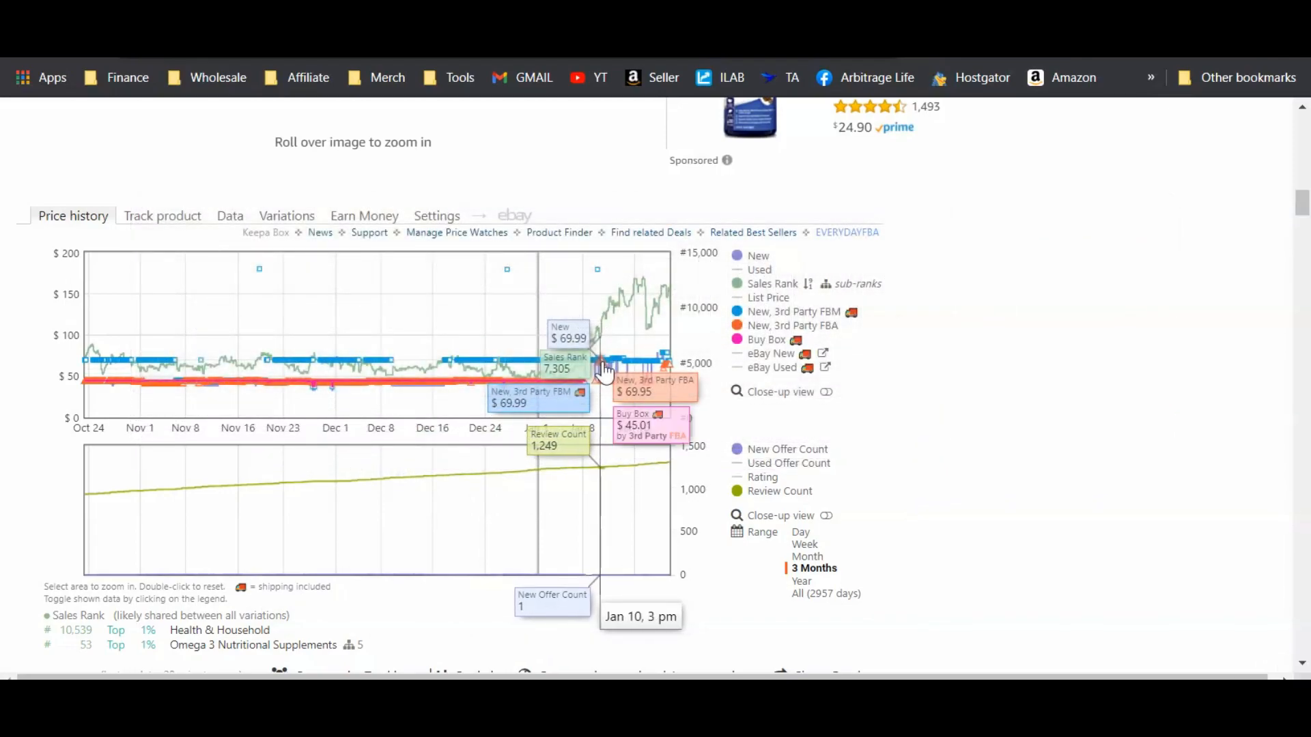
Open the $69.95 Healthiest Foods 3rd-party FBA offer found Jan 10.
{"action": "left_click", "coordinate": [602, 372]}
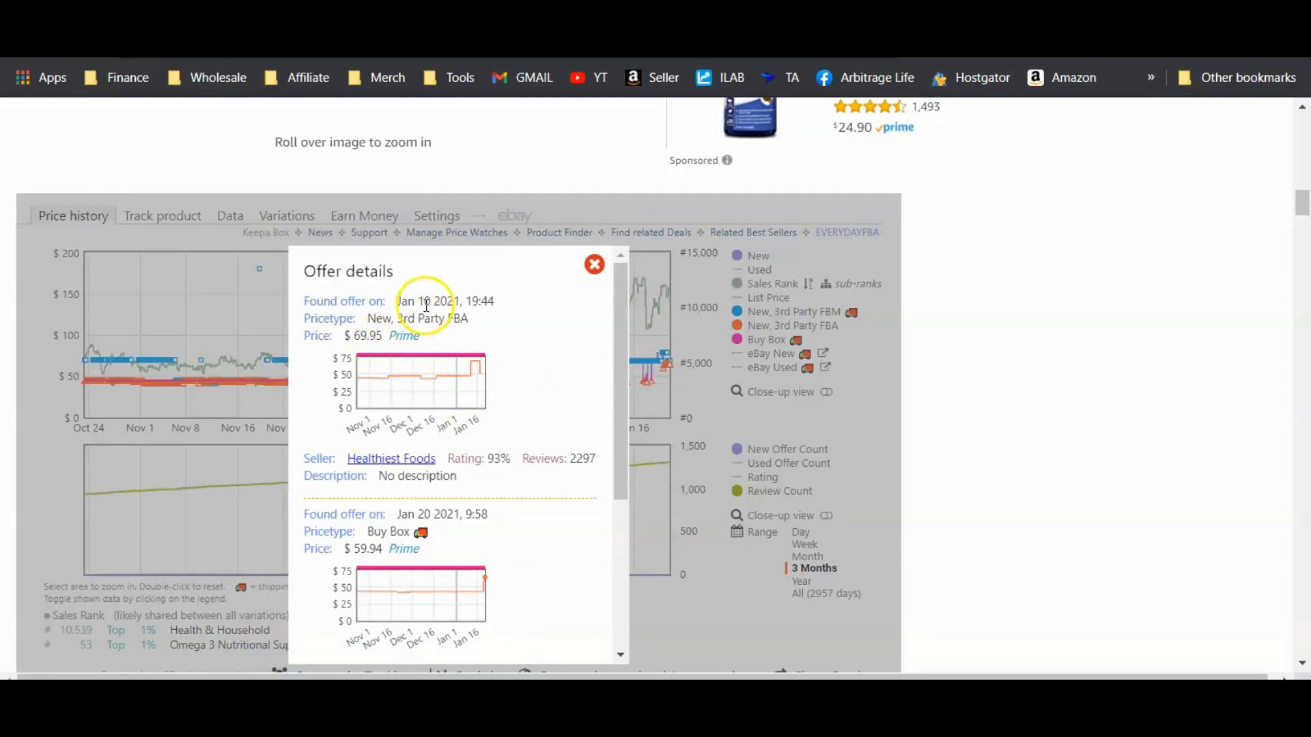
{"action": "left_click", "coordinate": [593, 264]}
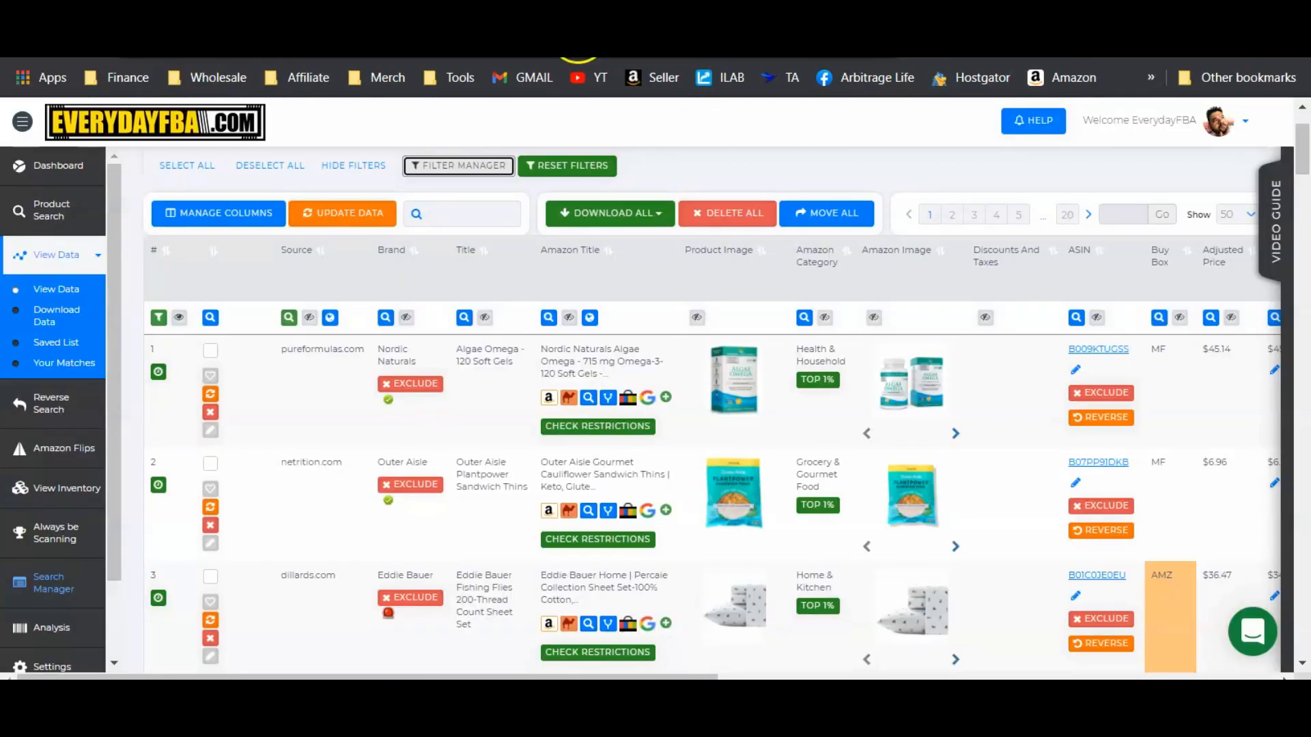
Scroll right to Algae Omega's $78.95 buy box, $18.65 gross profit and 41% ROI.
{"action": "scroll", "scroll_direction": "right", "scroll_amount": 3}
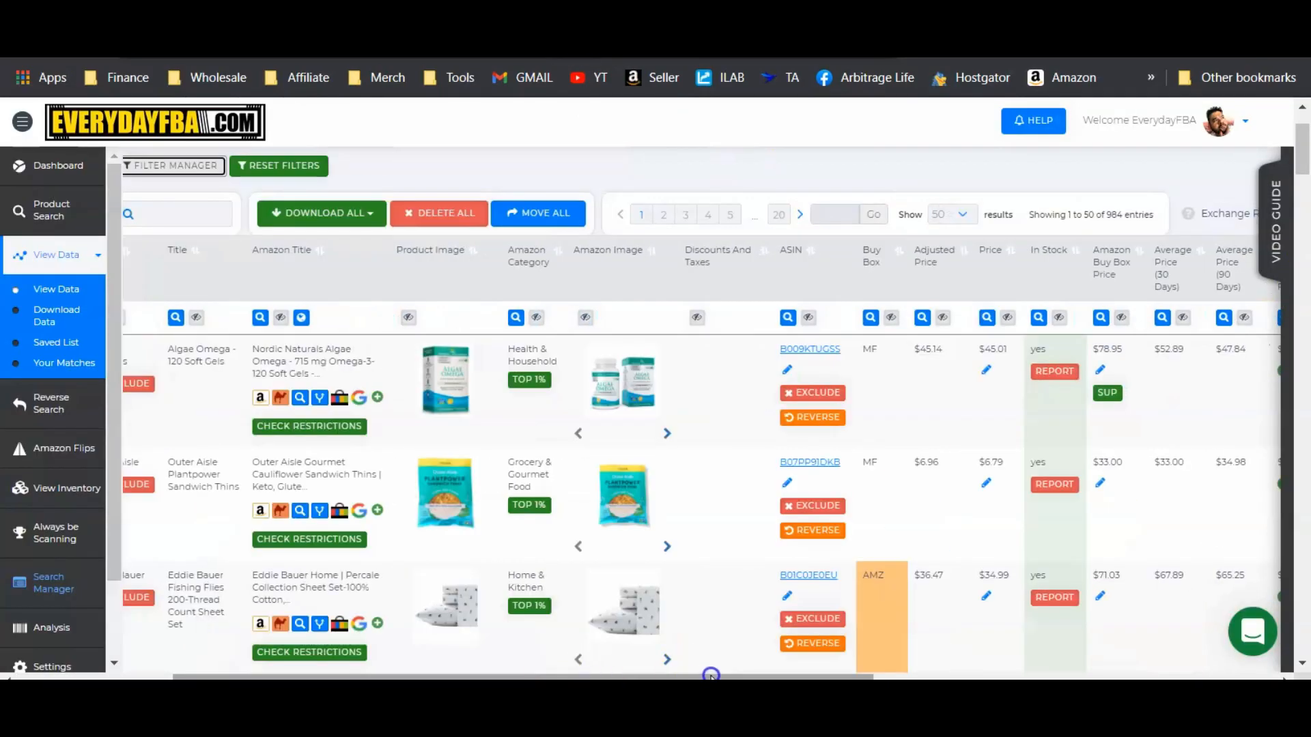
{"action": "scroll", "scroll_direction": "right", "scroll_amount": 3}
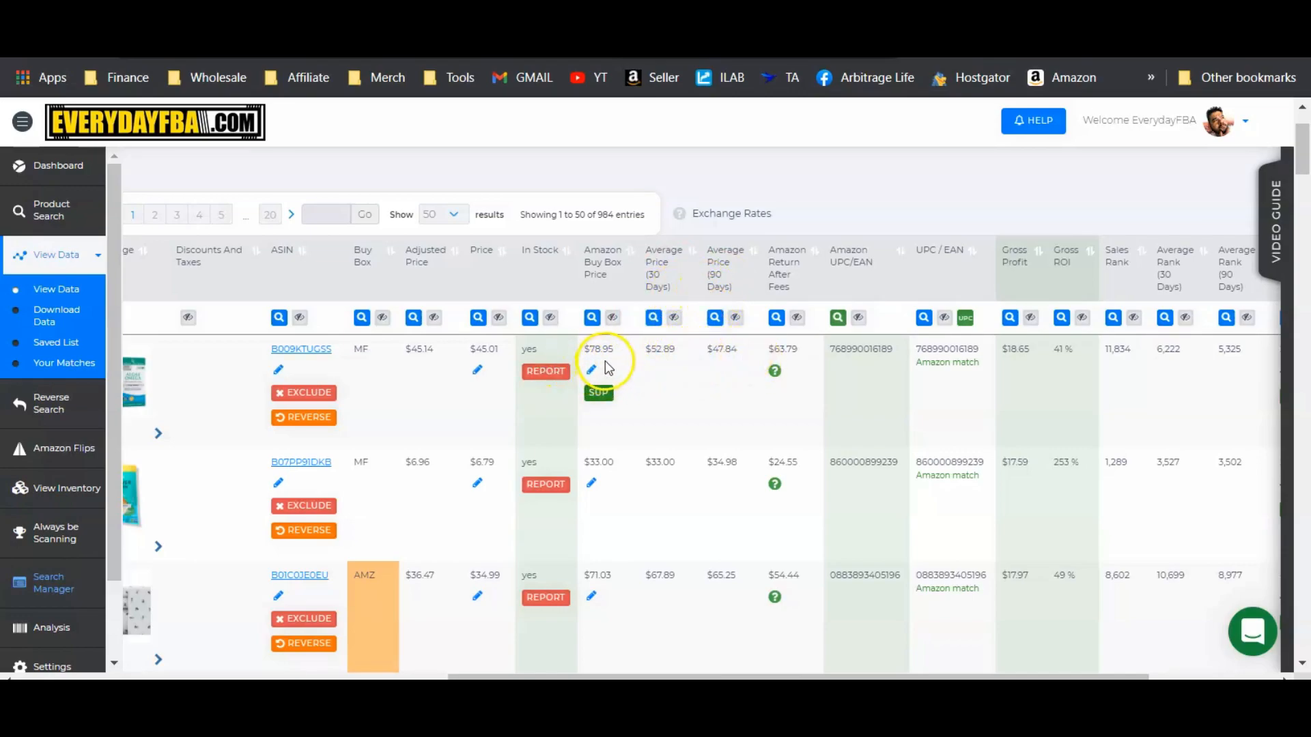
{"action": "mouse_move", "coordinate": [1017, 364]}
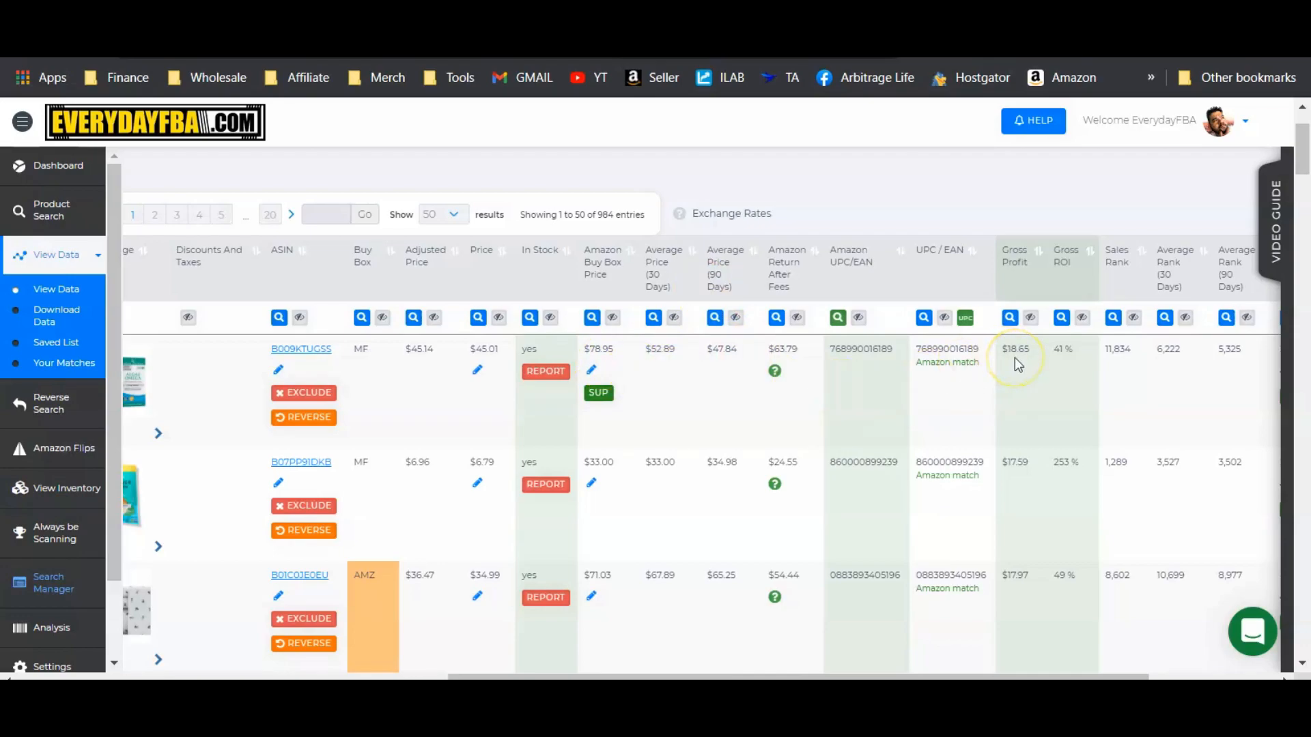
{"action": "mouse_move", "coordinate": [742, 366]}
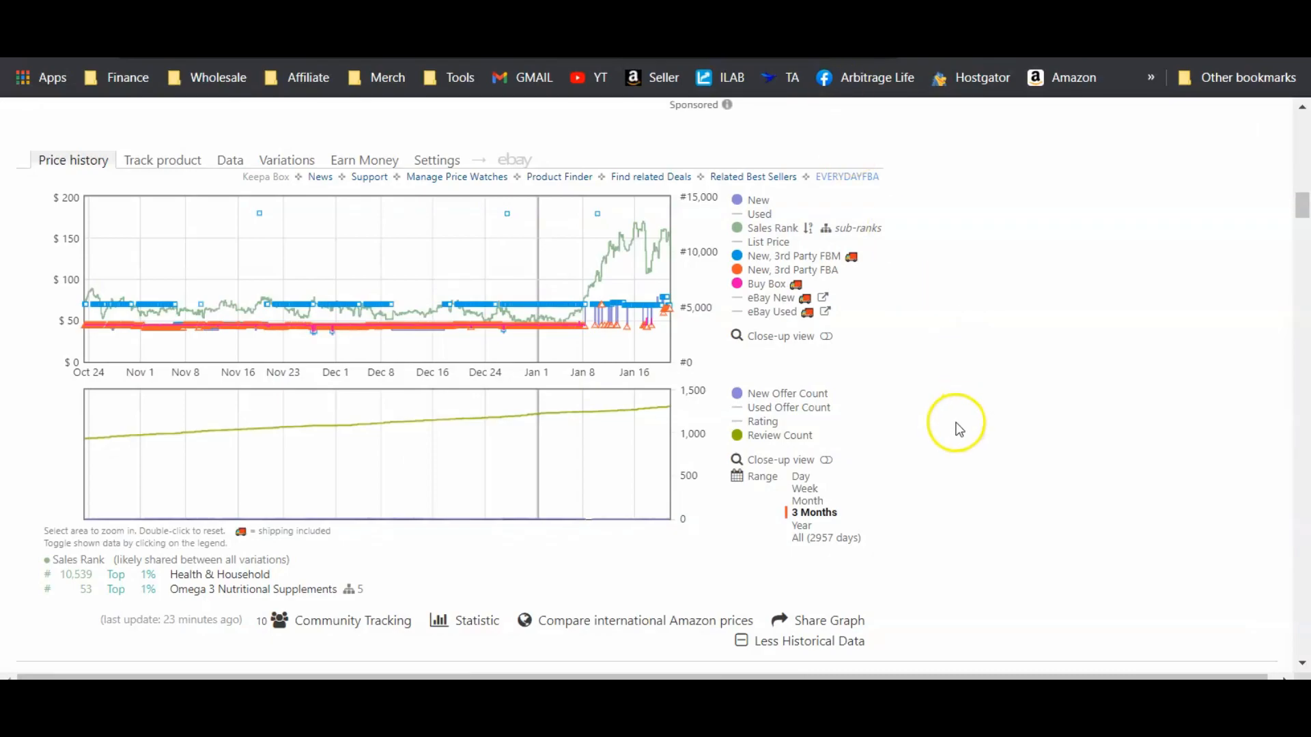
{"action": "mouse_move", "coordinate": [309, 347]}
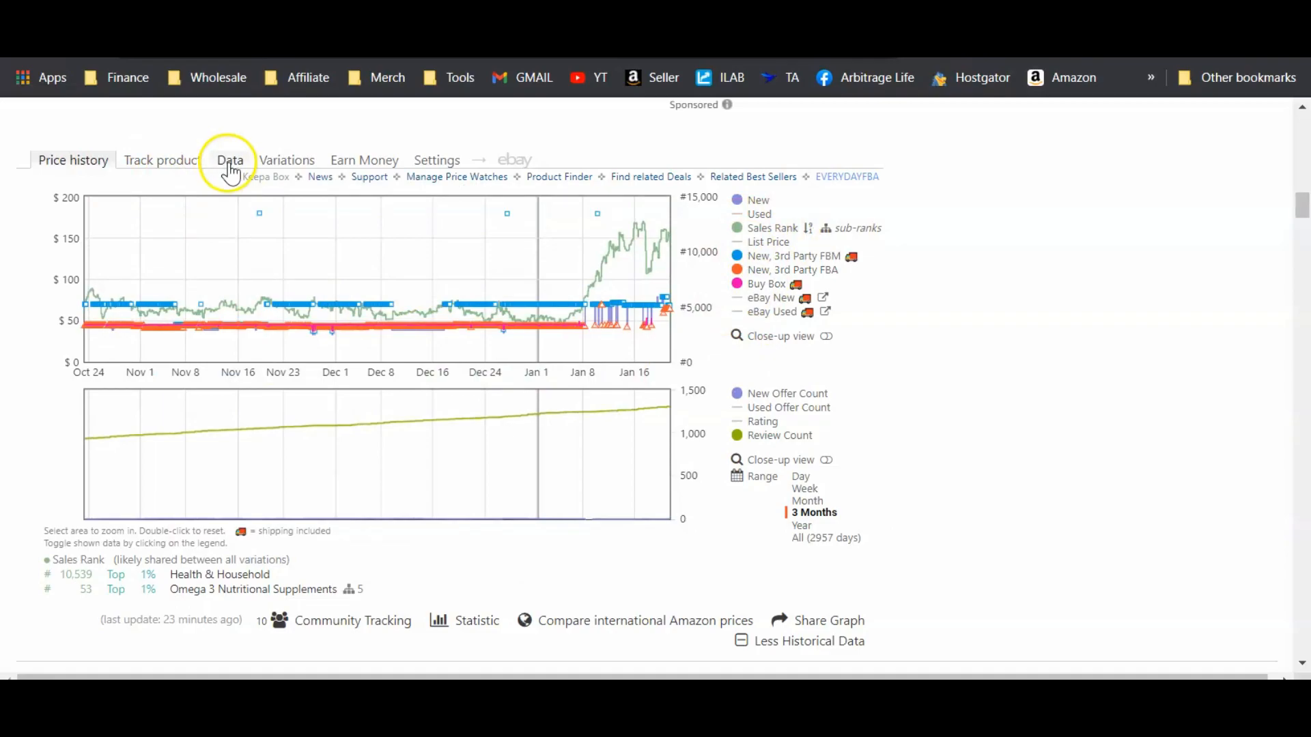
{"action": "left_click", "coordinate": [230, 159]}
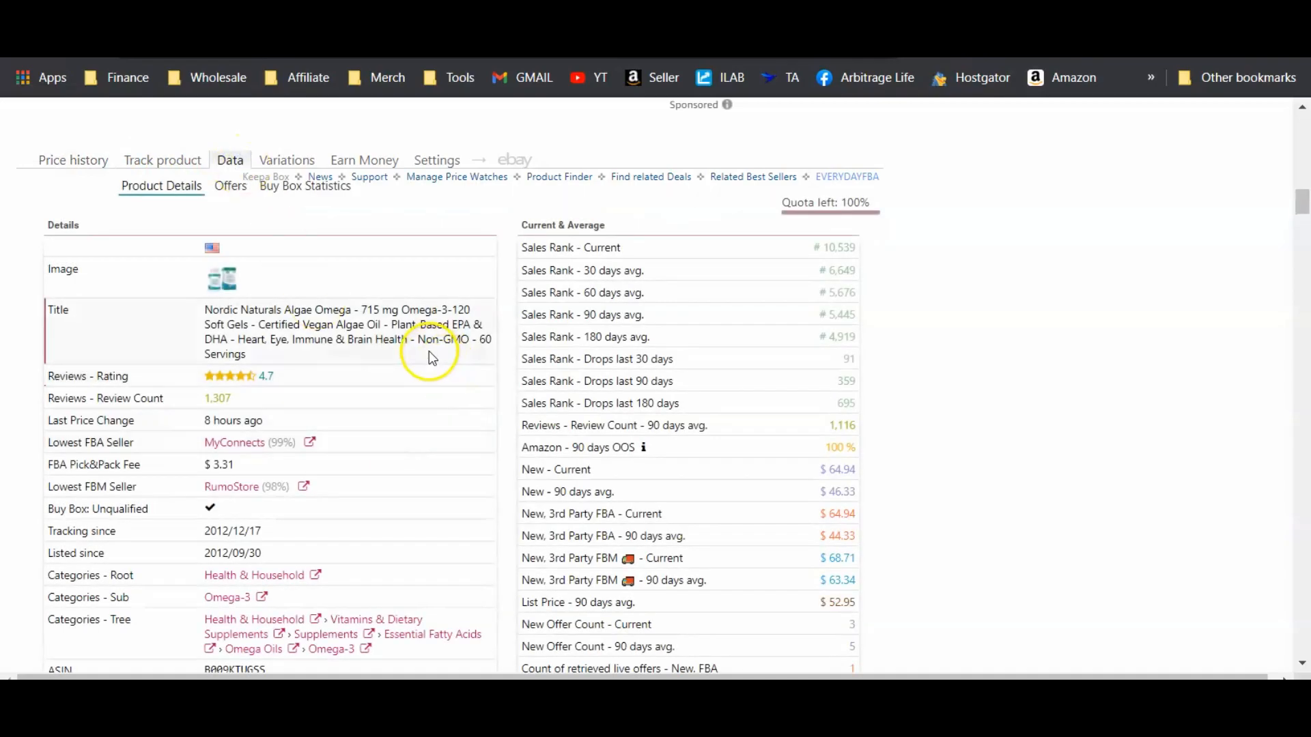
{"action": "scroll", "scroll_direction": "down", "scroll_amount": 3}
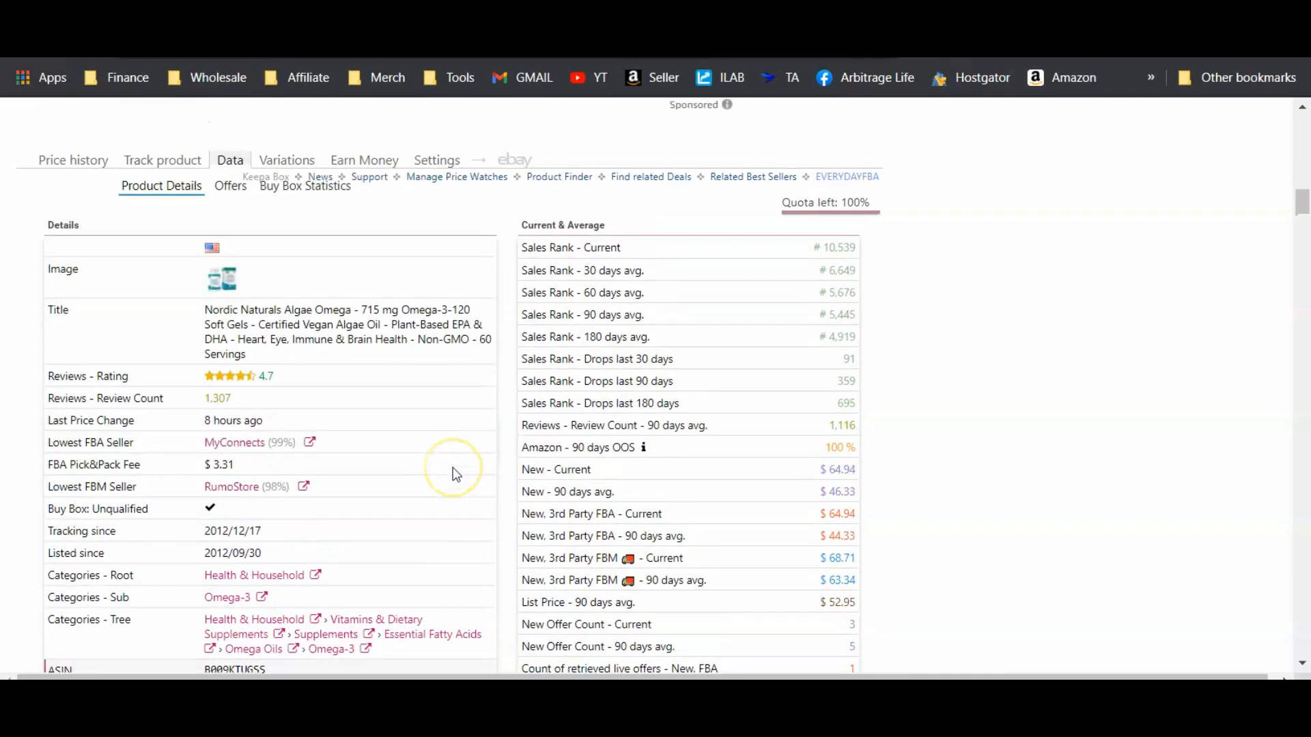
{"action": "scroll", "scroll_direction": "down", "scroll_amount": 3}
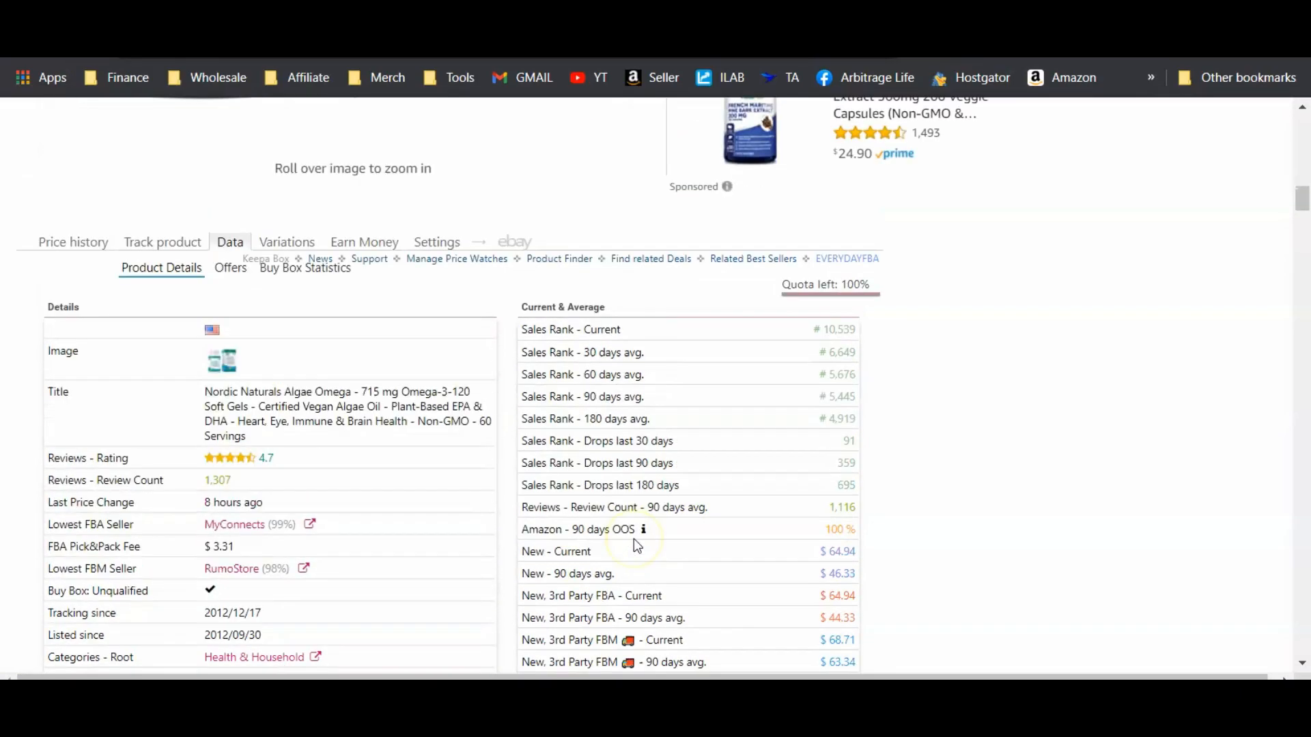
{"action": "left_click", "coordinate": [73, 241]}
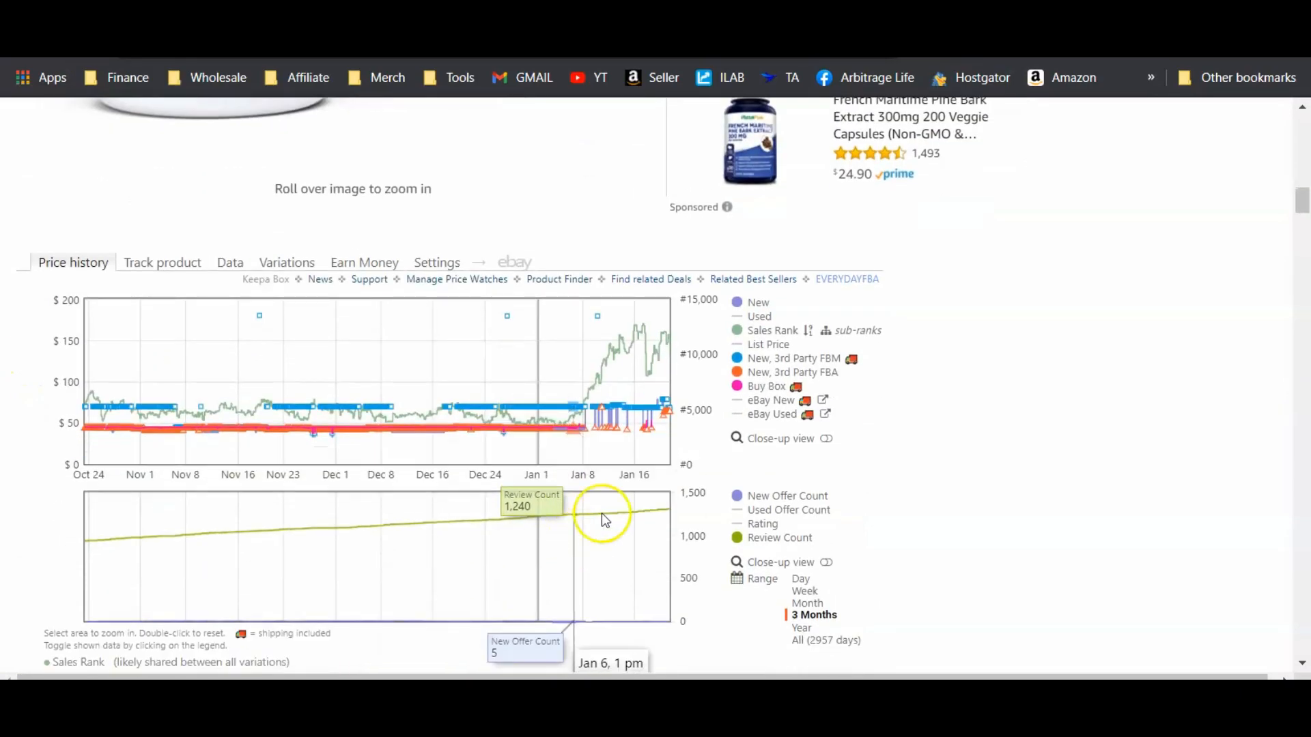
Show Keepa's Data tab for ASIN B009KTUGSS with its 90-day averages.
{"action": "left_click", "coordinate": [230, 262]}
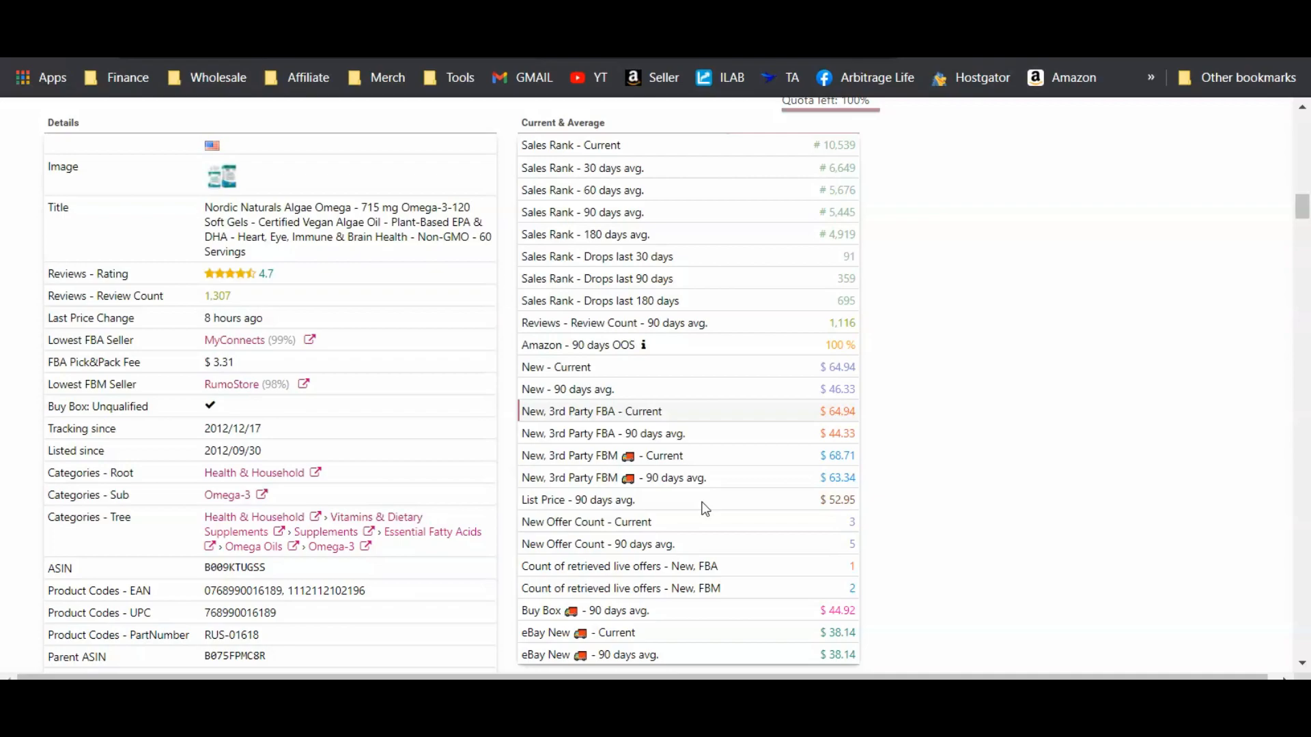
{"action": "mouse_move", "coordinate": [1110, 569]}
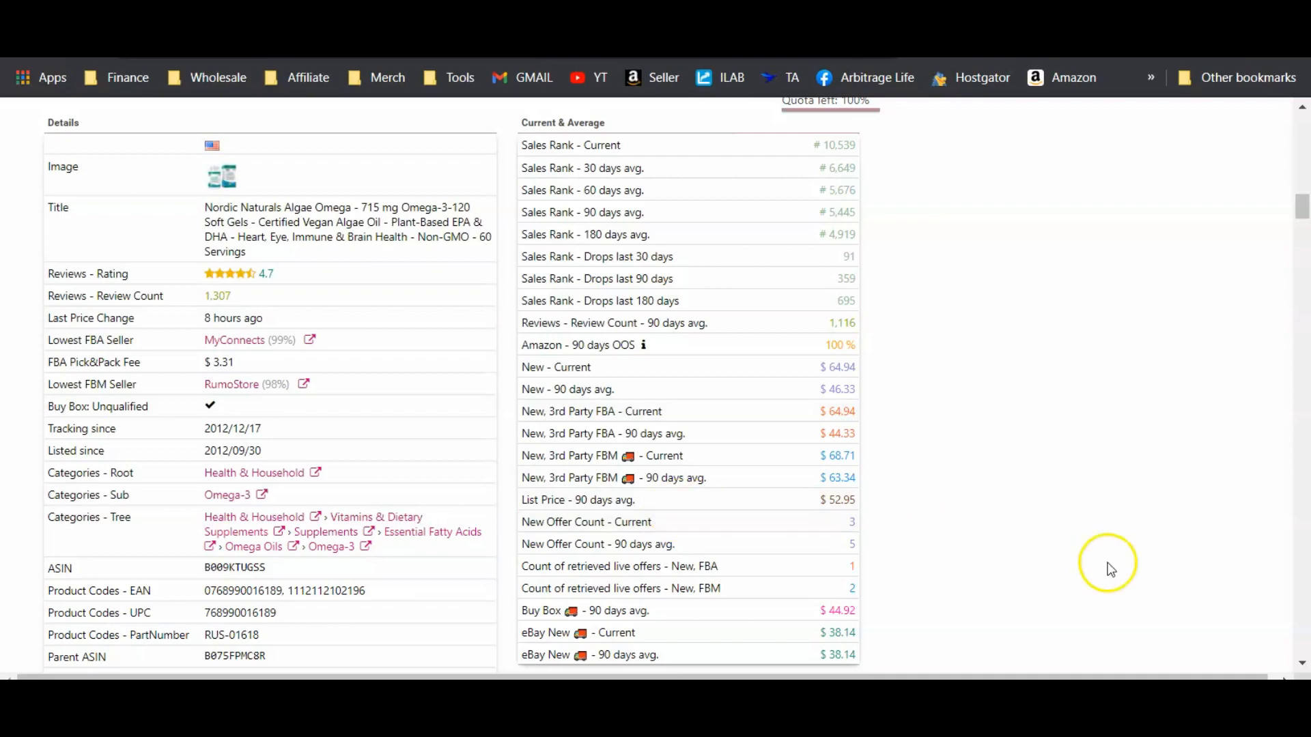
{"action": "mouse_move", "coordinate": [146, 533]}
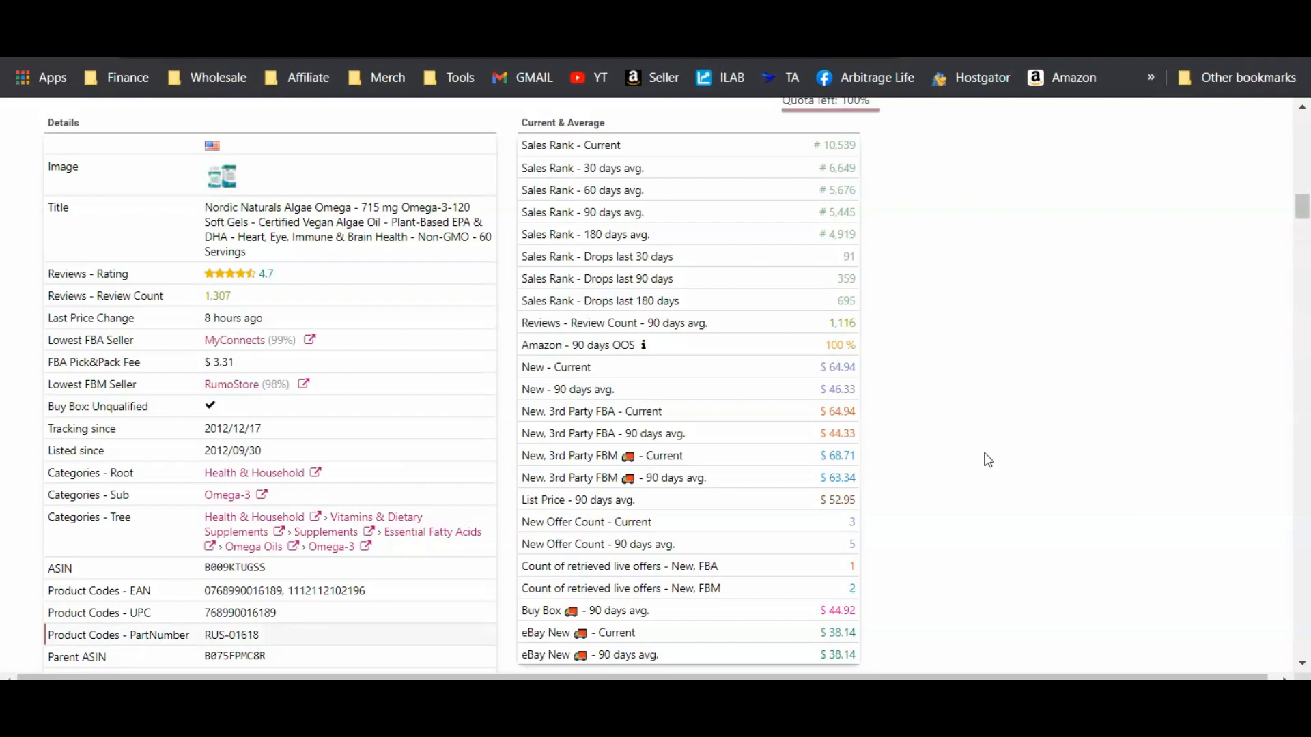
{"action": "mouse_move", "coordinate": [56, 641]}
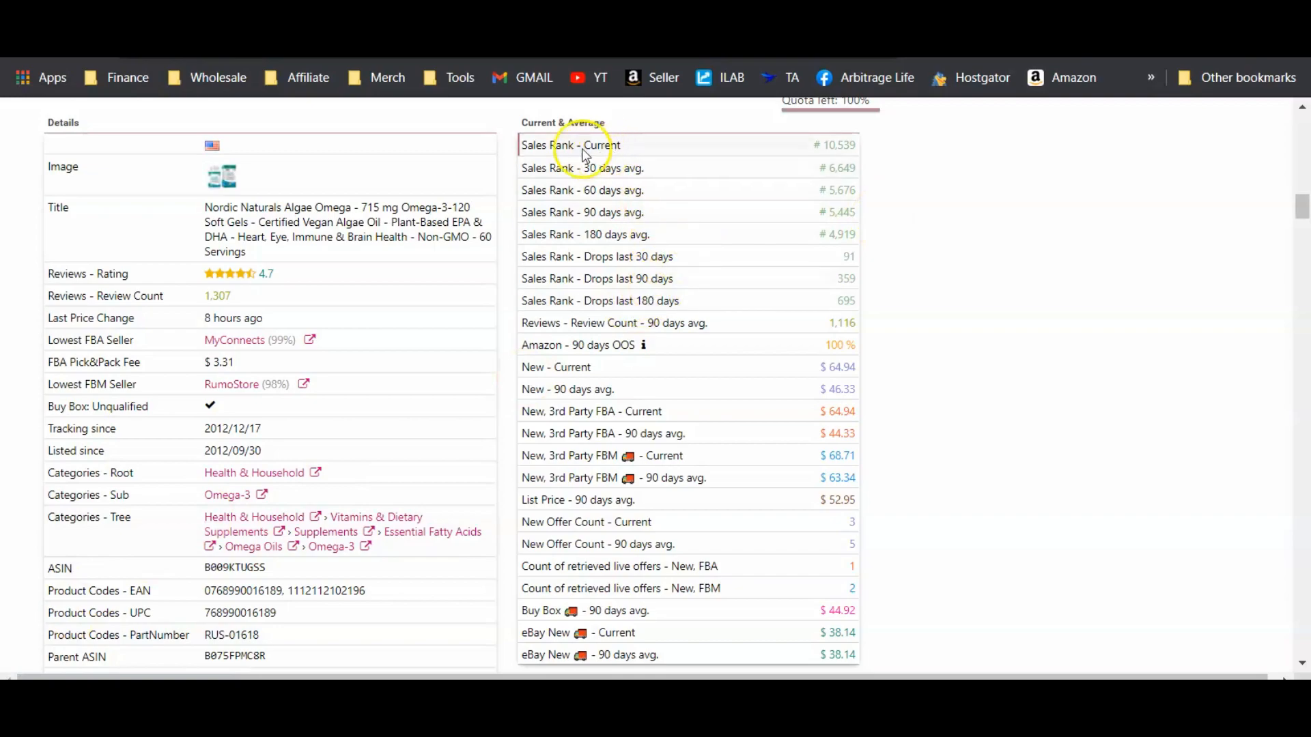
{"action": "mouse_move", "coordinate": [790, 180]}
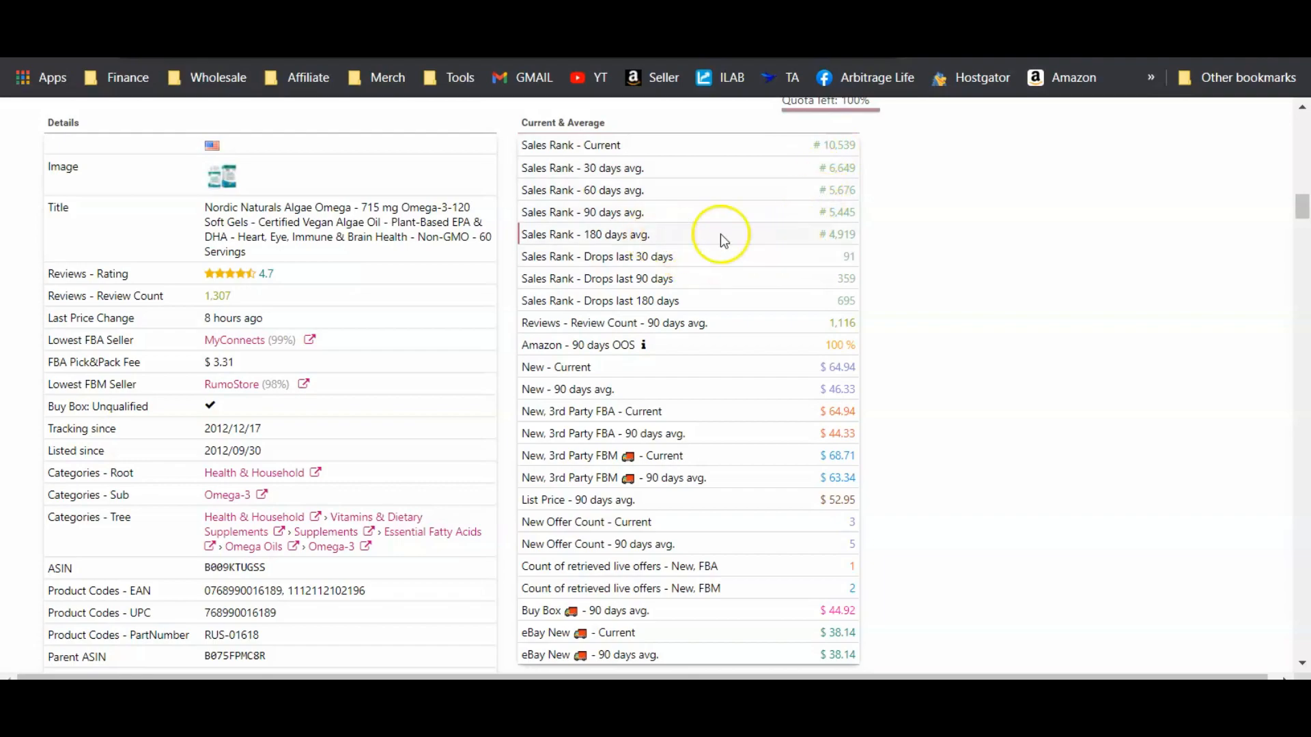
{"action": "mouse_move", "coordinate": [841, 246]}
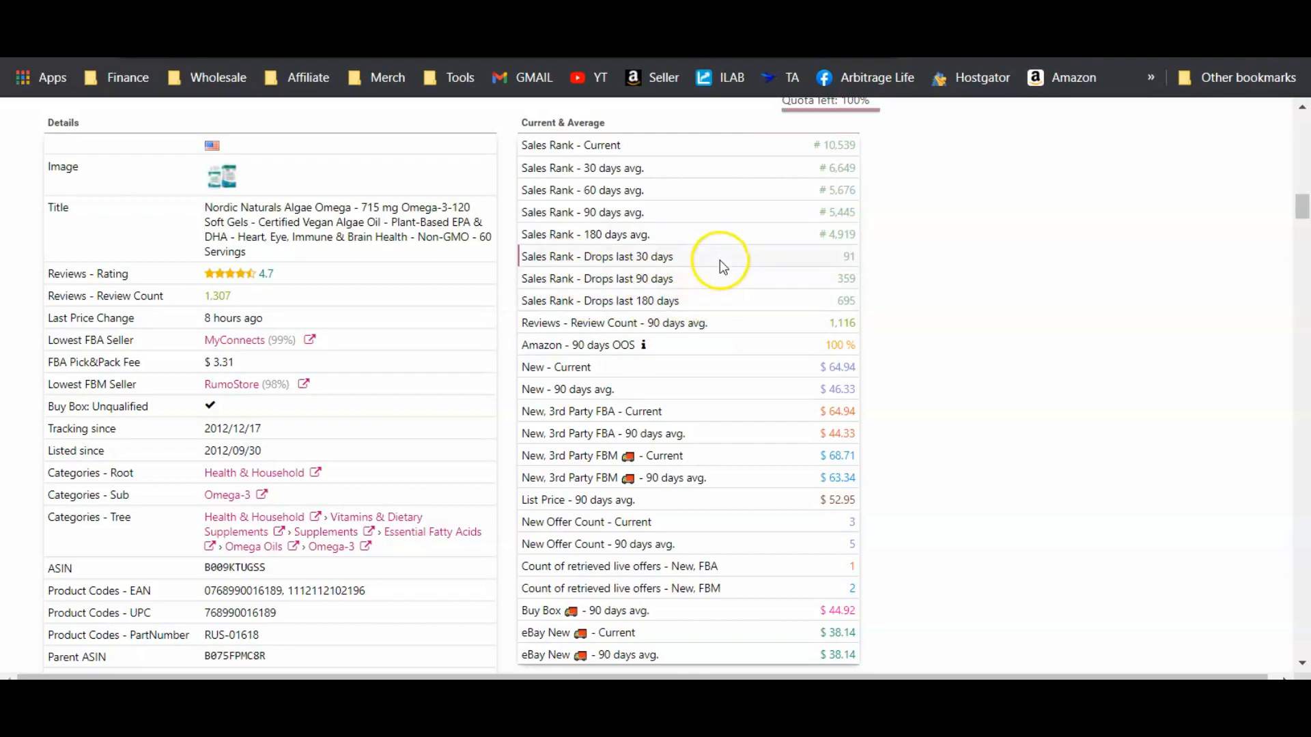
{"action": "mouse_move", "coordinate": [747, 302]}
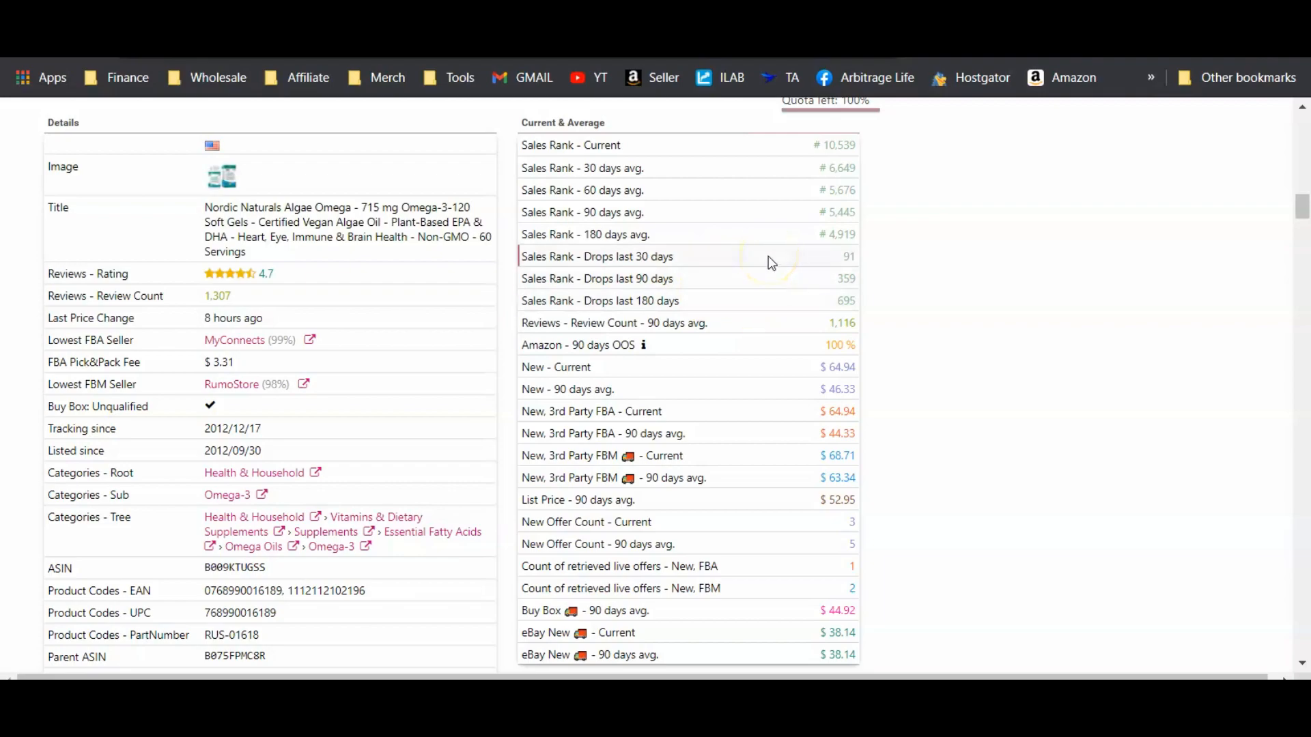
{"action": "mouse_move", "coordinate": [765, 266]}
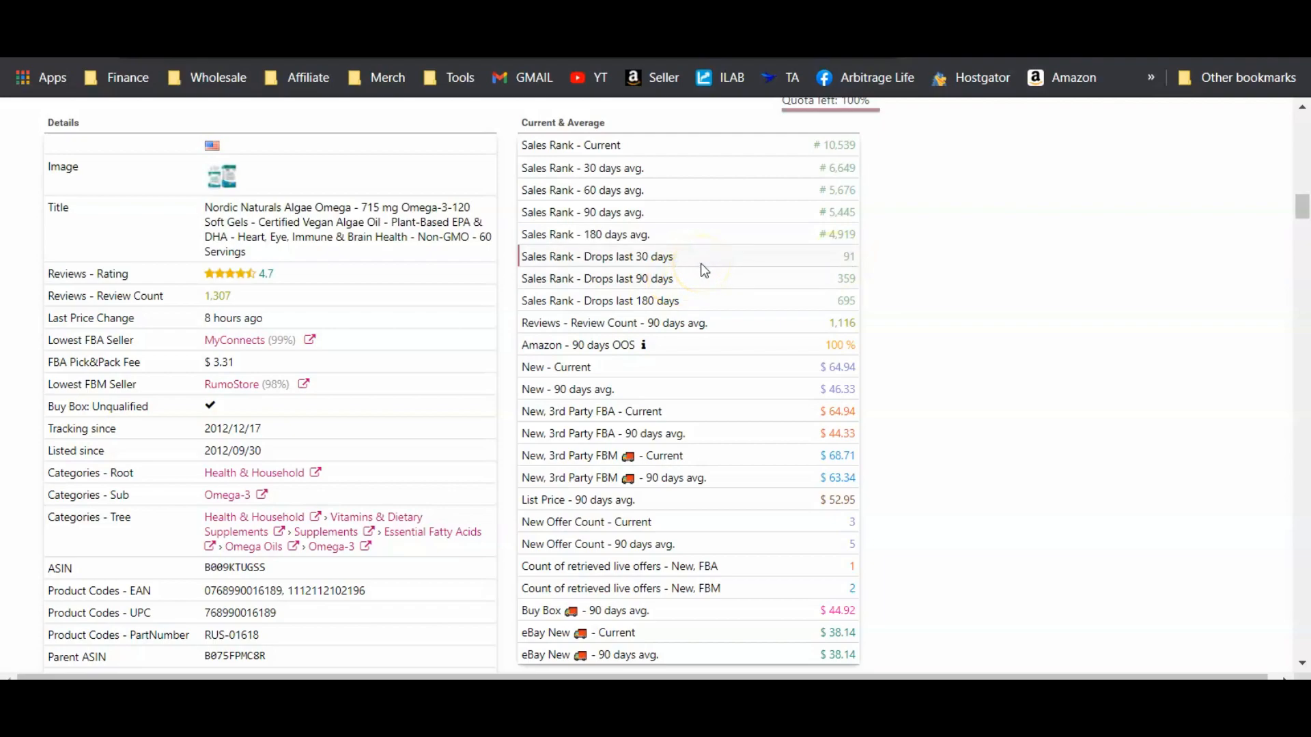
{"action": "mouse_move", "coordinate": [702, 269]}
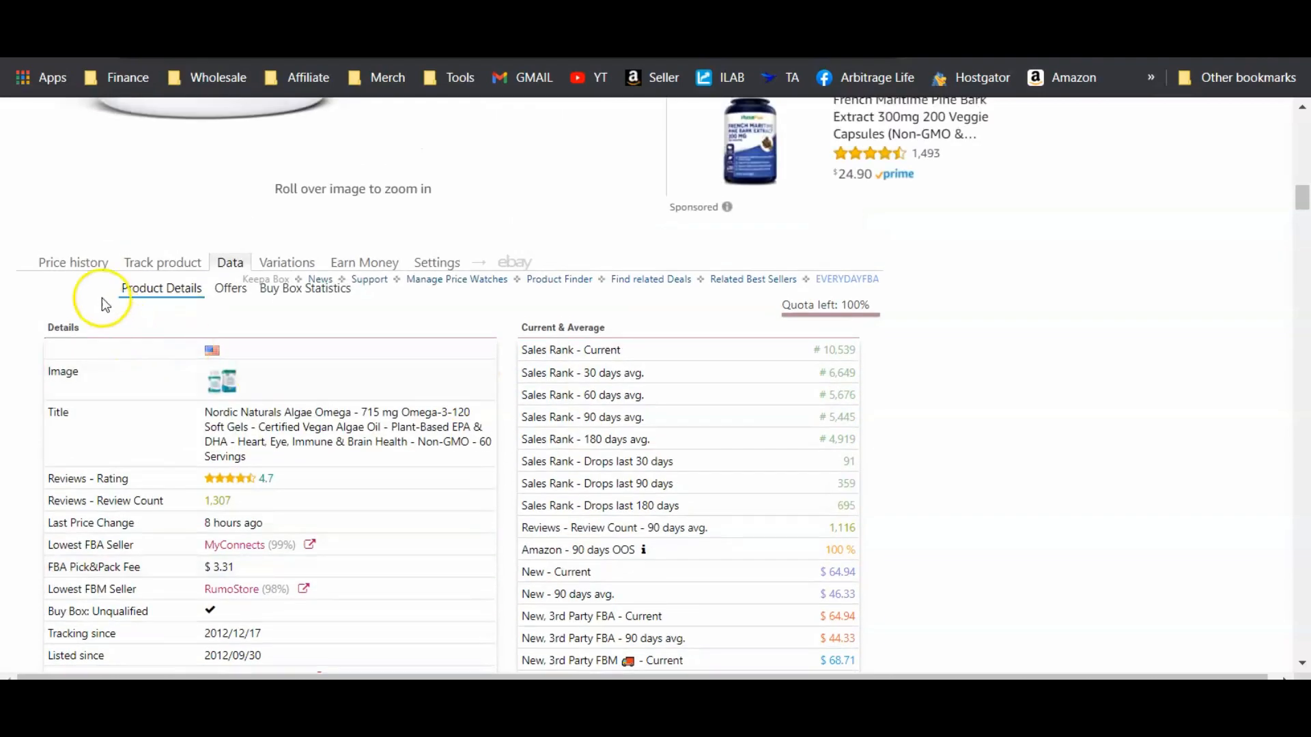
Switch the Keepa panel to the Algae Omega Price history graph.
{"action": "left_click", "coordinate": [73, 262]}
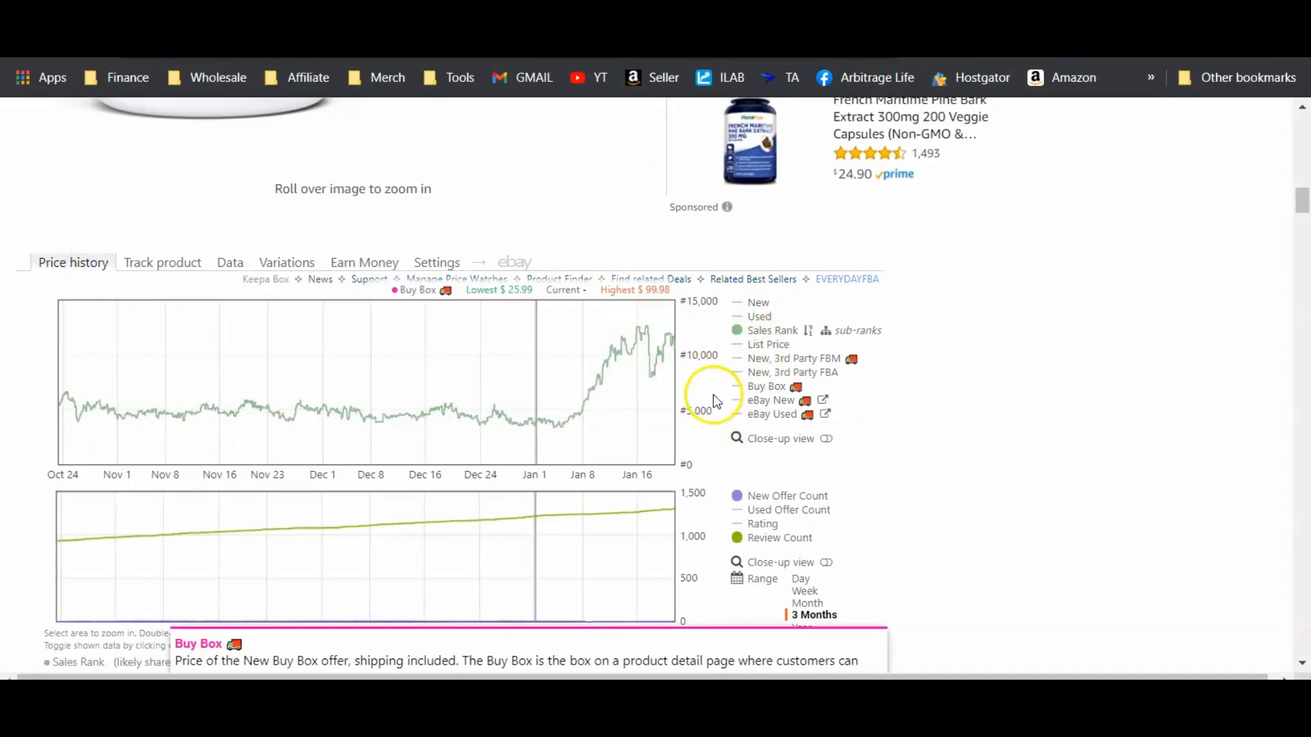
{"action": "mouse_move", "coordinate": [242, 426]}
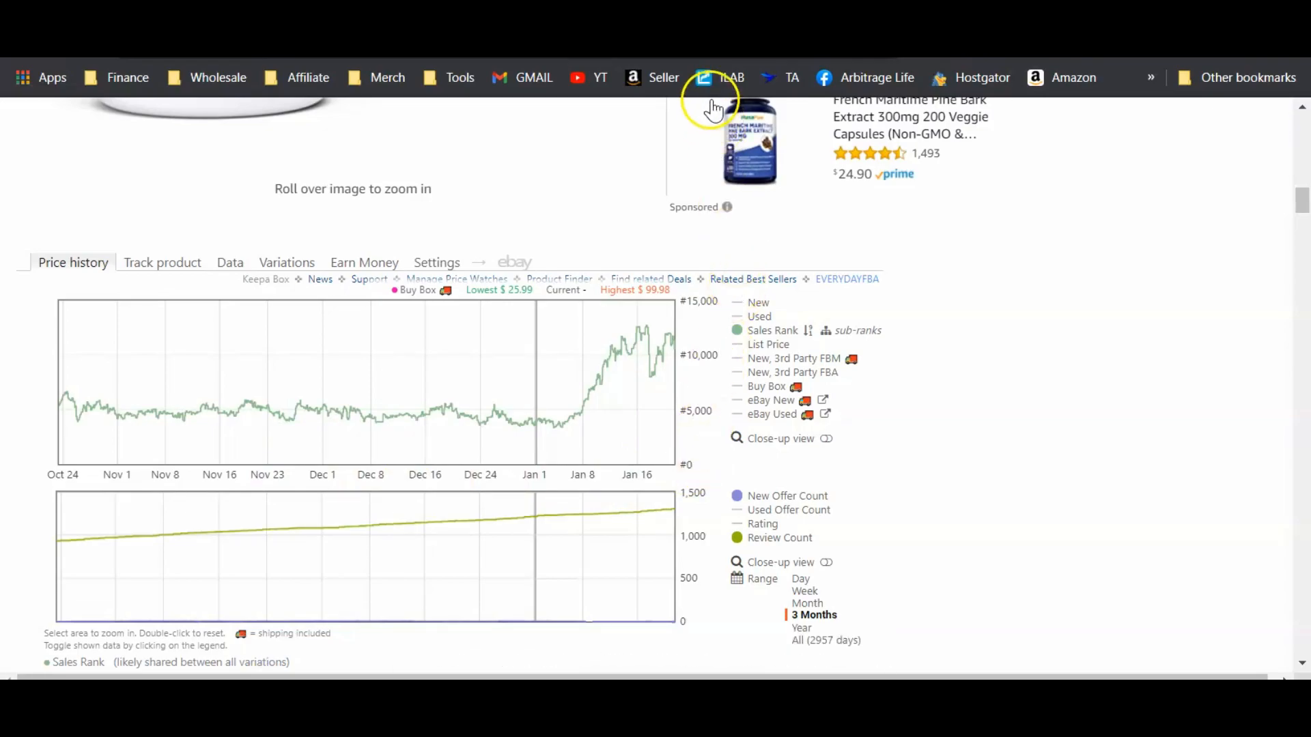
{"action": "mouse_move", "coordinate": [679, 303]}
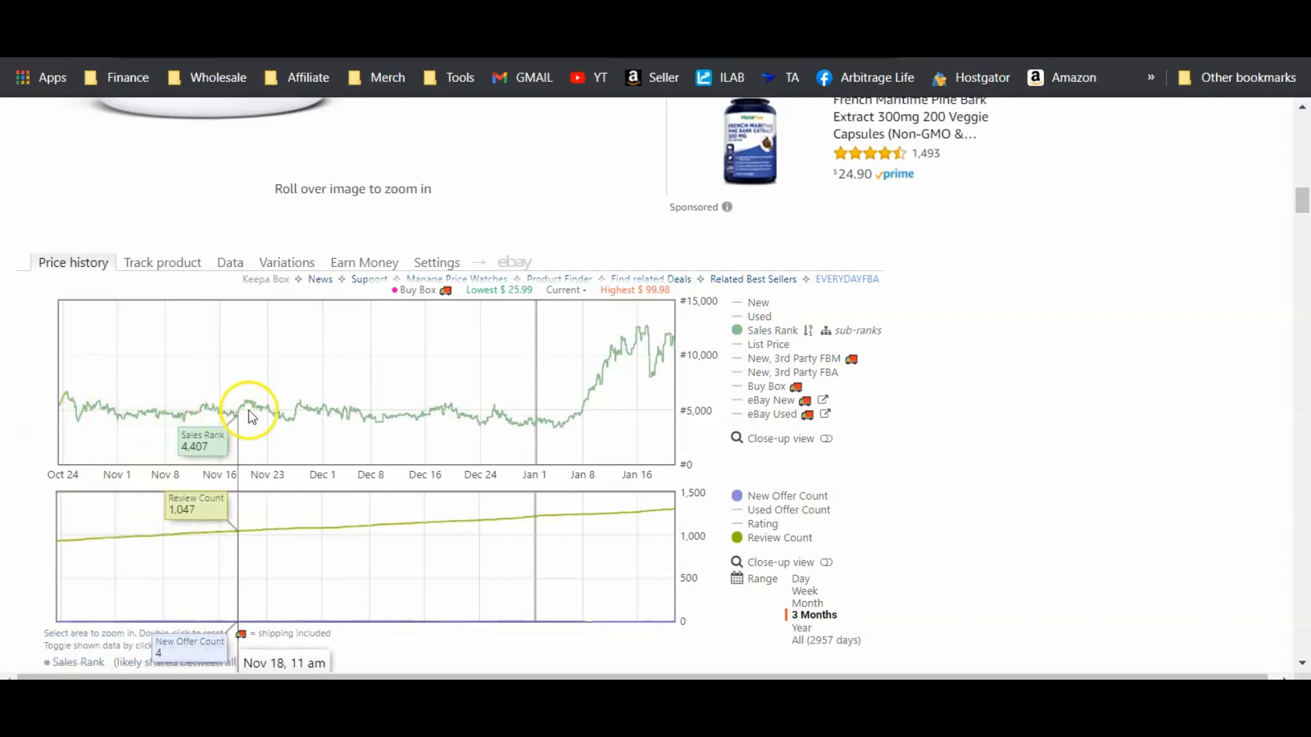
{"action": "mouse_move", "coordinate": [581, 418]}
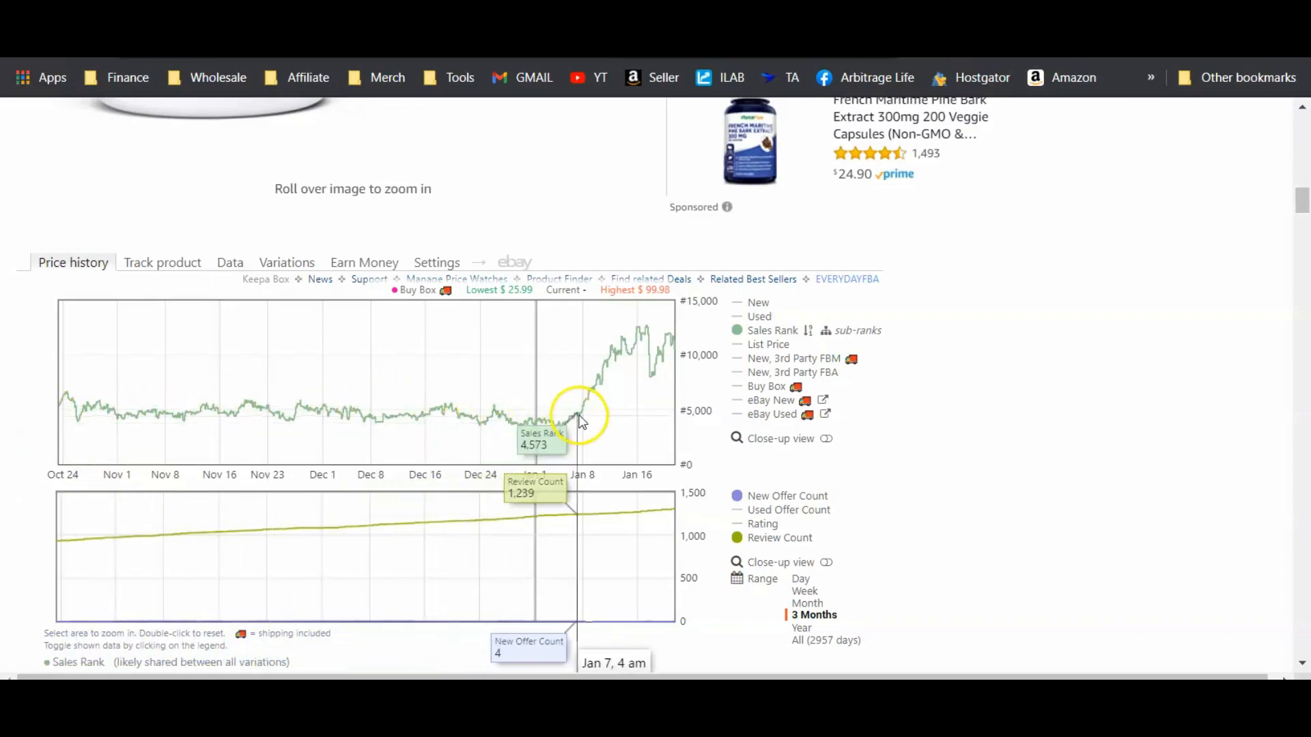
{"action": "mouse_move", "coordinate": [608, 389]}
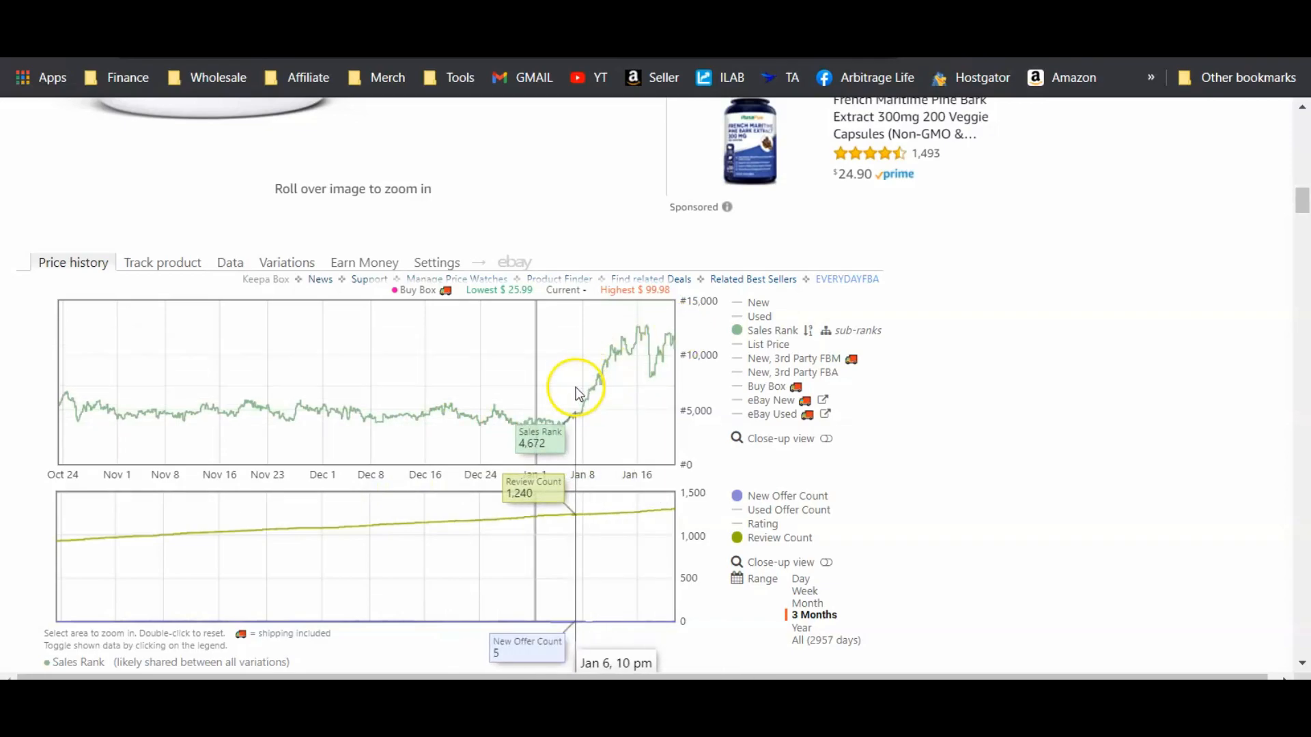
{"action": "mouse_move", "coordinate": [589, 393]}
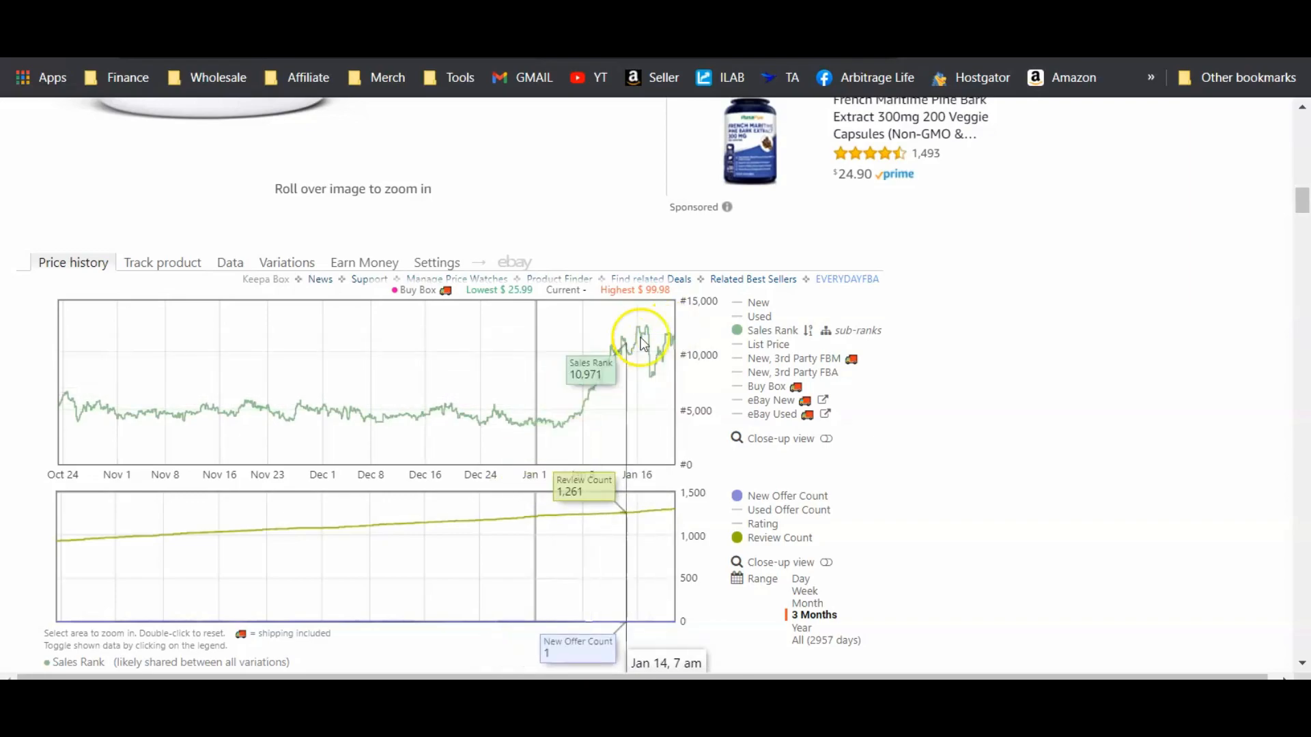
{"action": "mouse_move", "coordinate": [623, 372]}
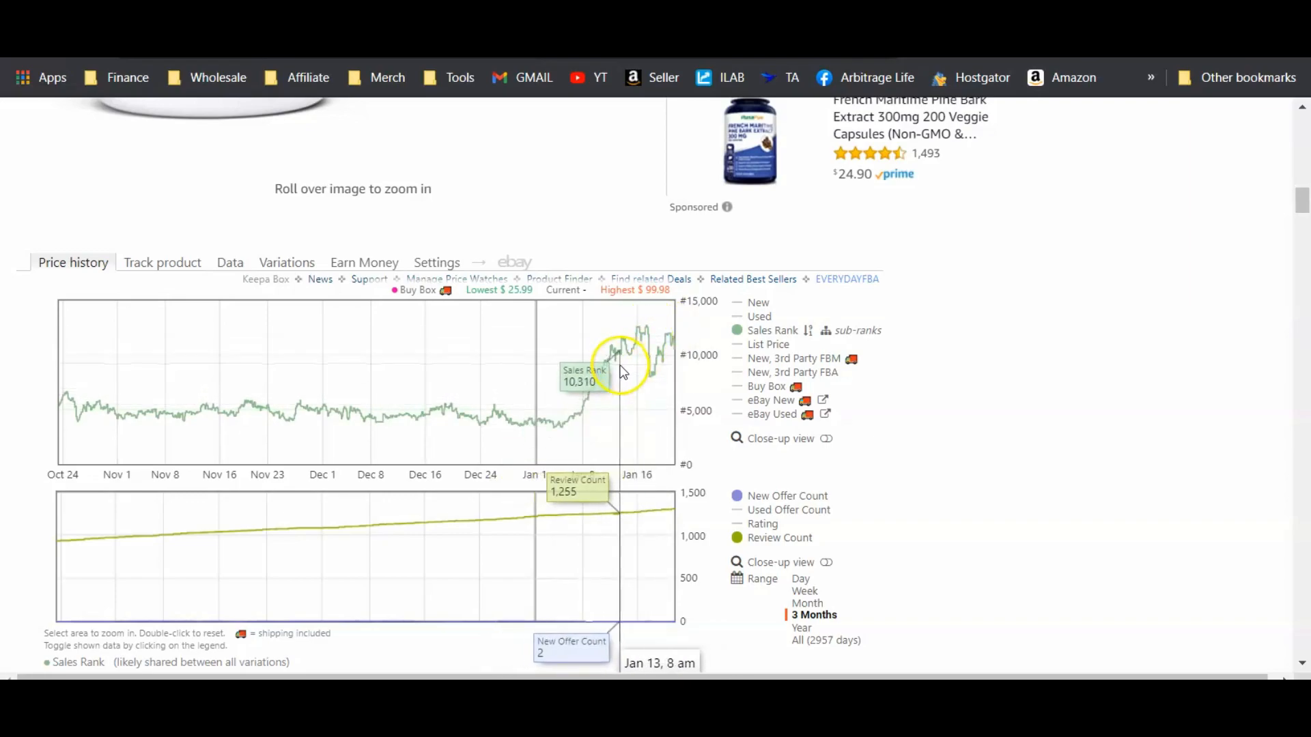
{"action": "mouse_move", "coordinate": [92, 418]}
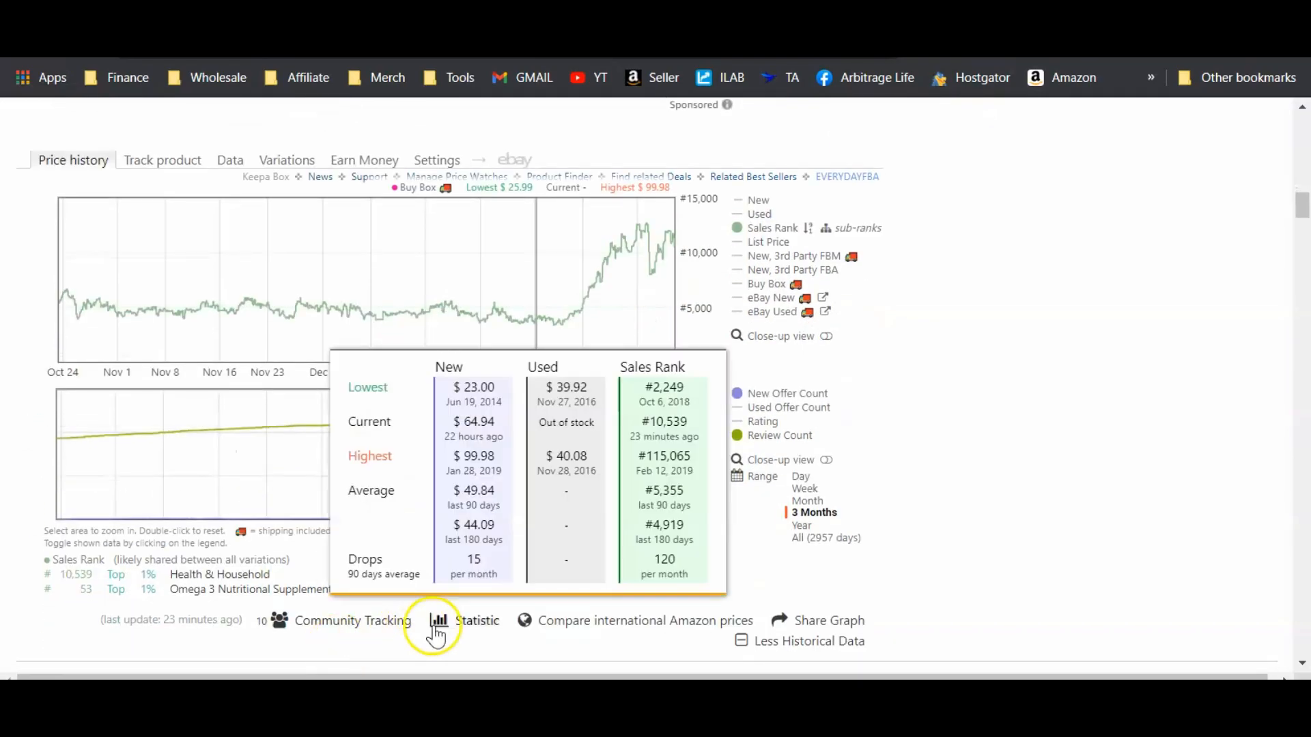
{"action": "mouse_move", "coordinate": [469, 631]}
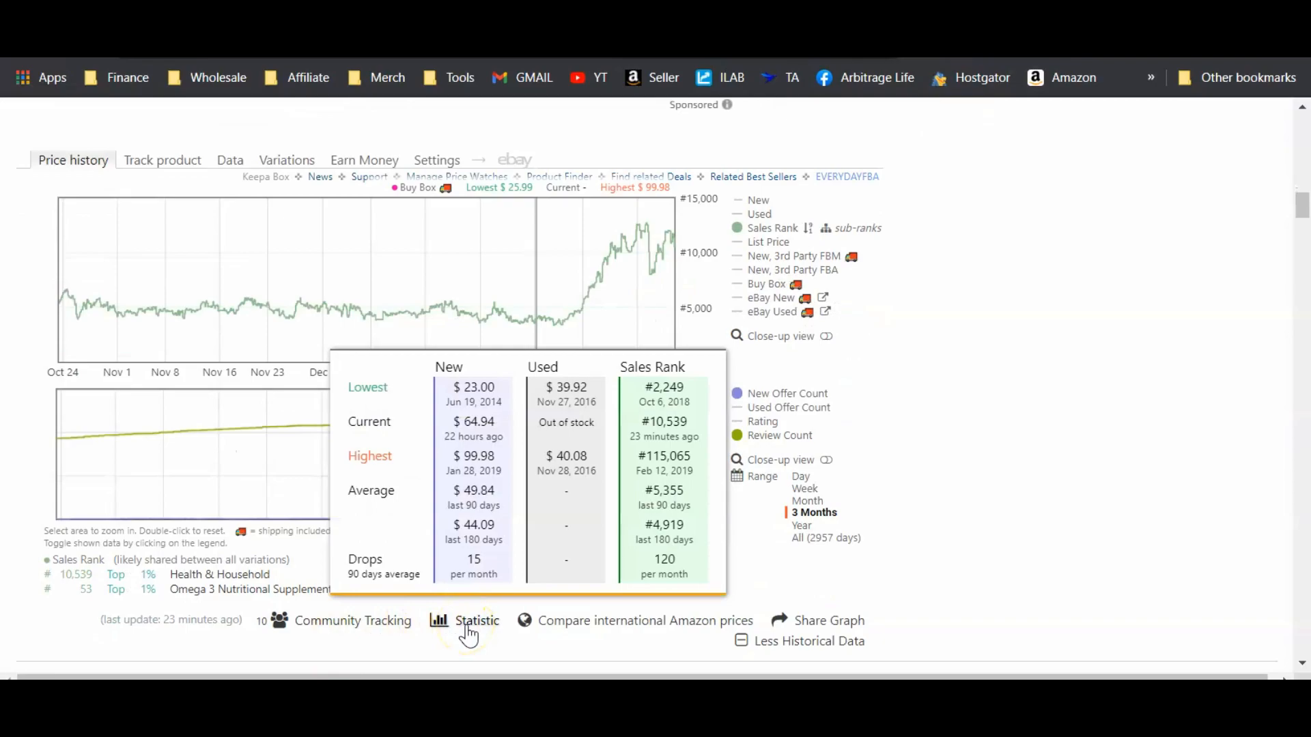
Switch Keepa from the Data tab back to the Price history graph.
{"action": "left_click", "coordinate": [230, 160]}
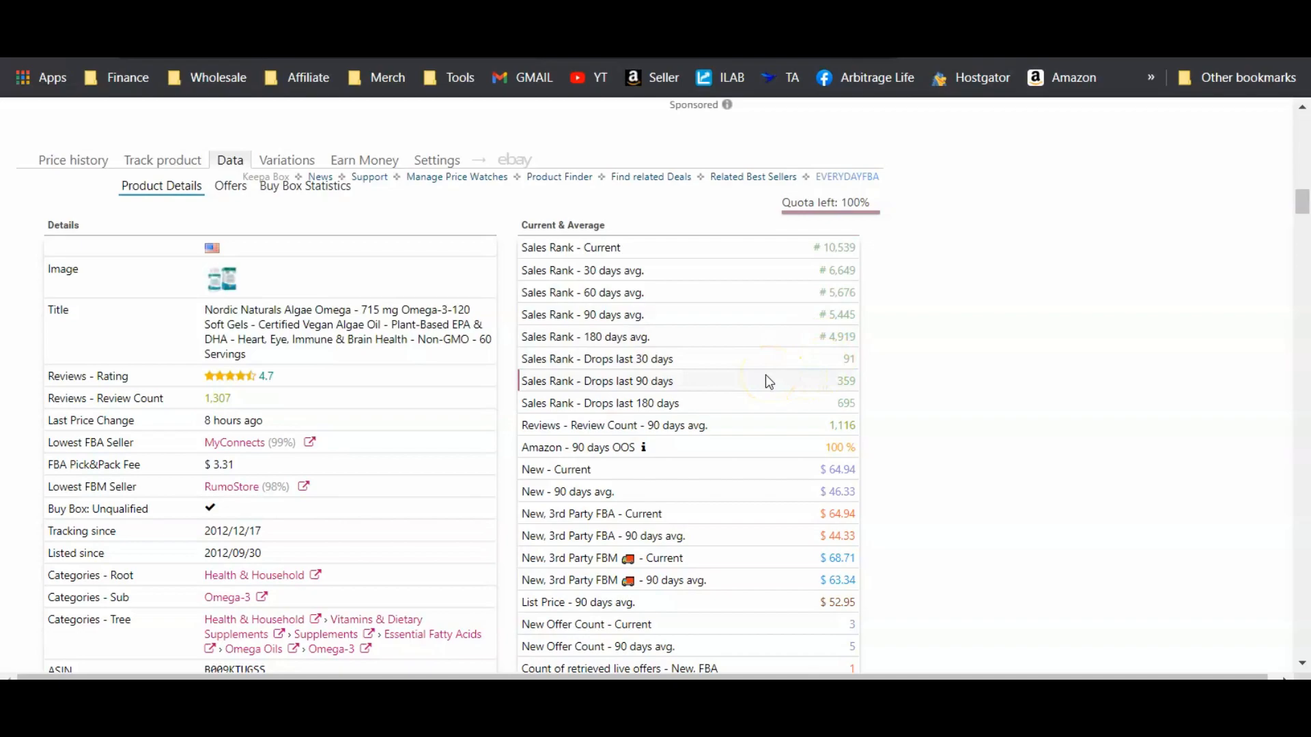
{"action": "left_click", "coordinate": [73, 159]}
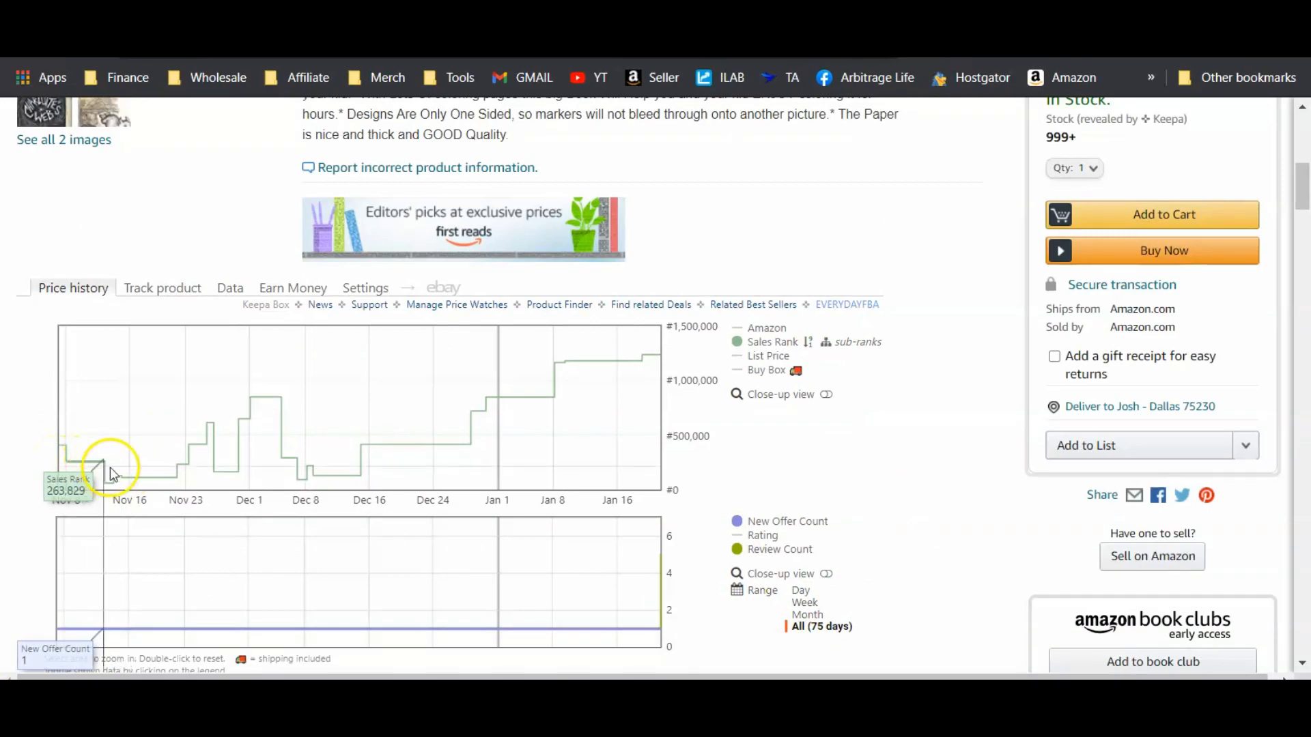
{"action": "mouse_move", "coordinate": [493, 388]}
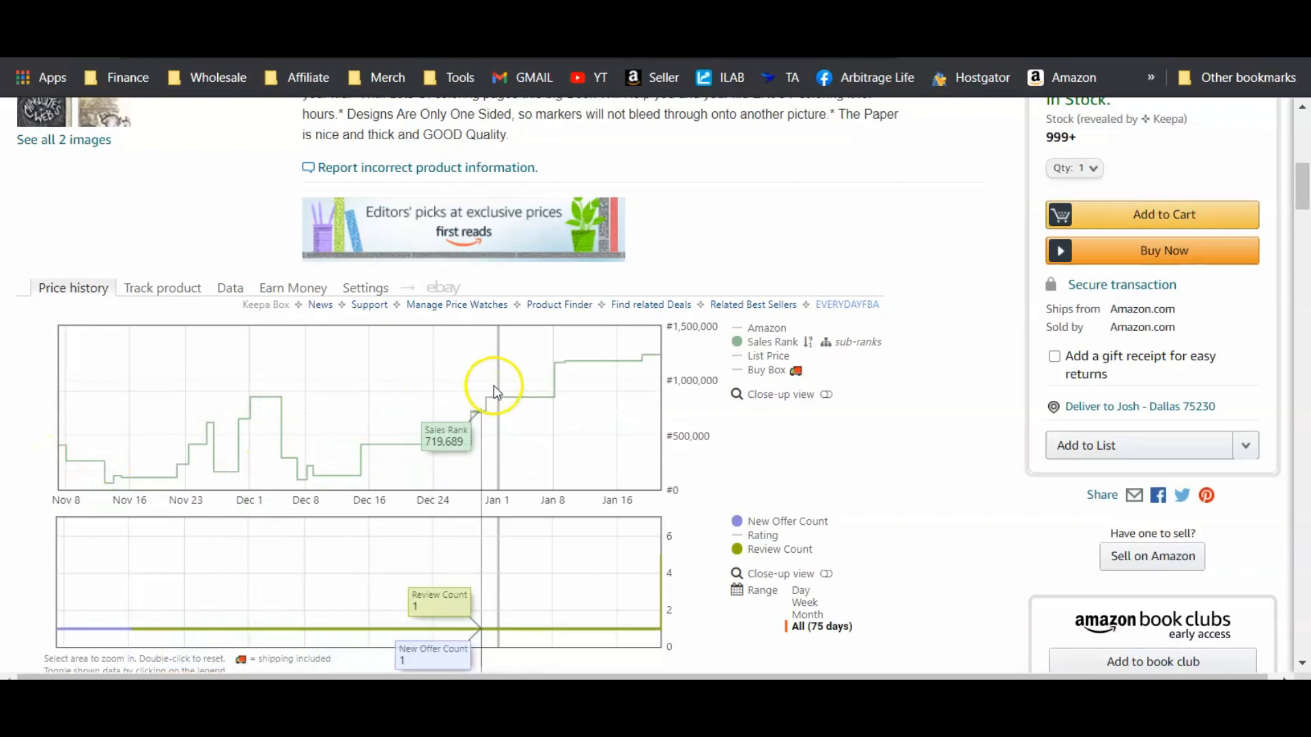
{"action": "mouse_move", "coordinate": [547, 391]}
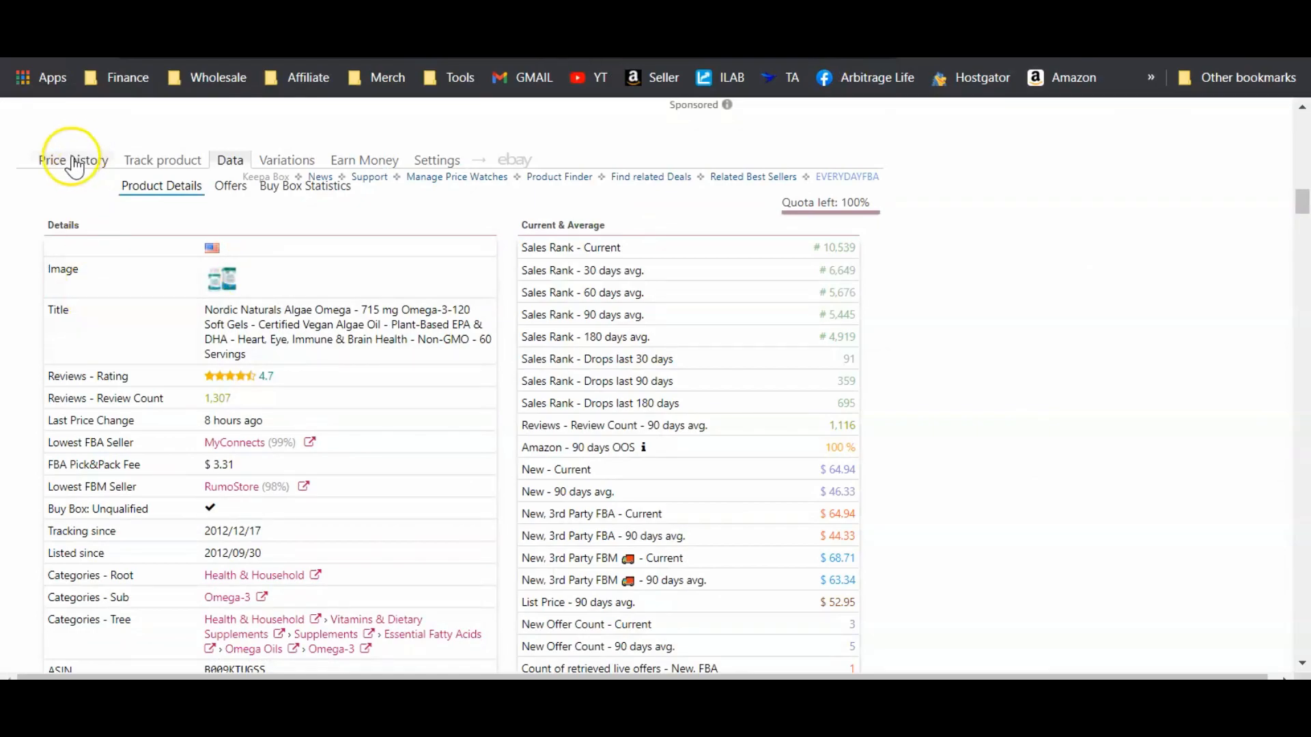
Return to Algae Omega's three-month price chart, ranked #10,539 in Health & Household.
{"action": "left_click", "coordinate": [73, 160]}
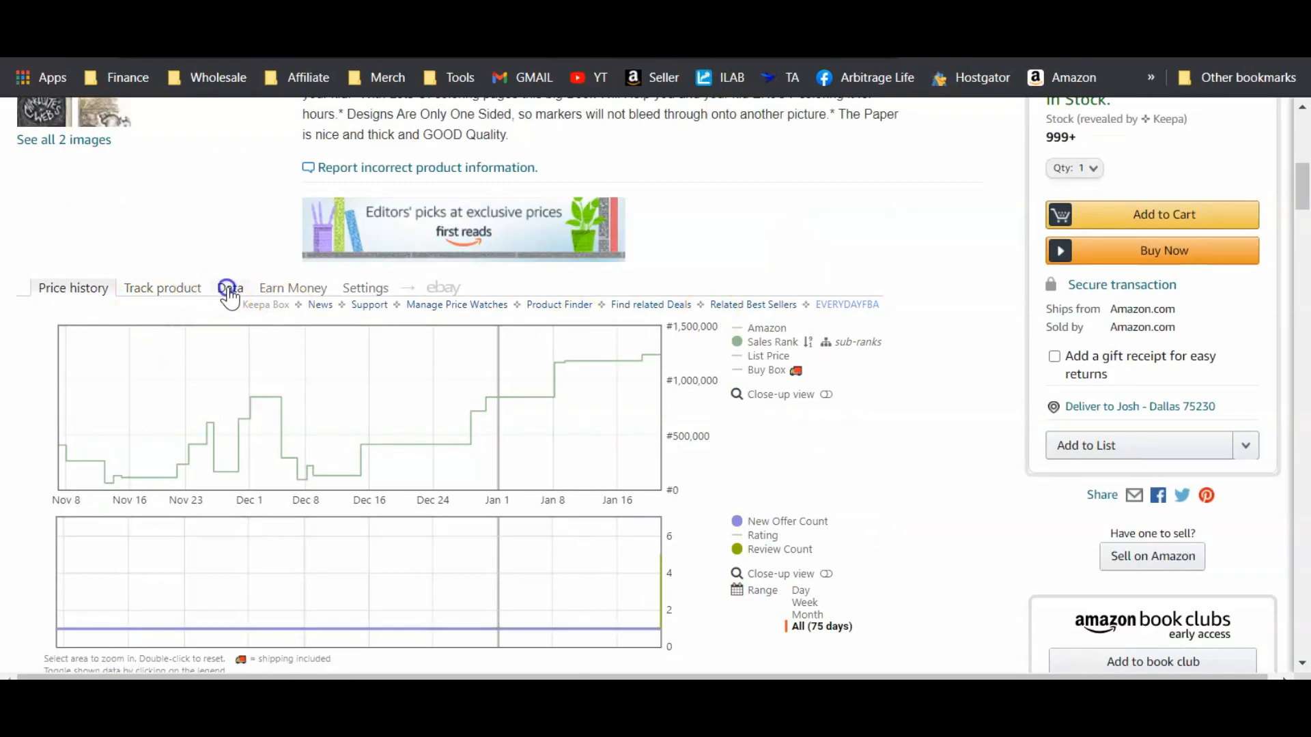
{"action": "left_click", "coordinate": [230, 287]}
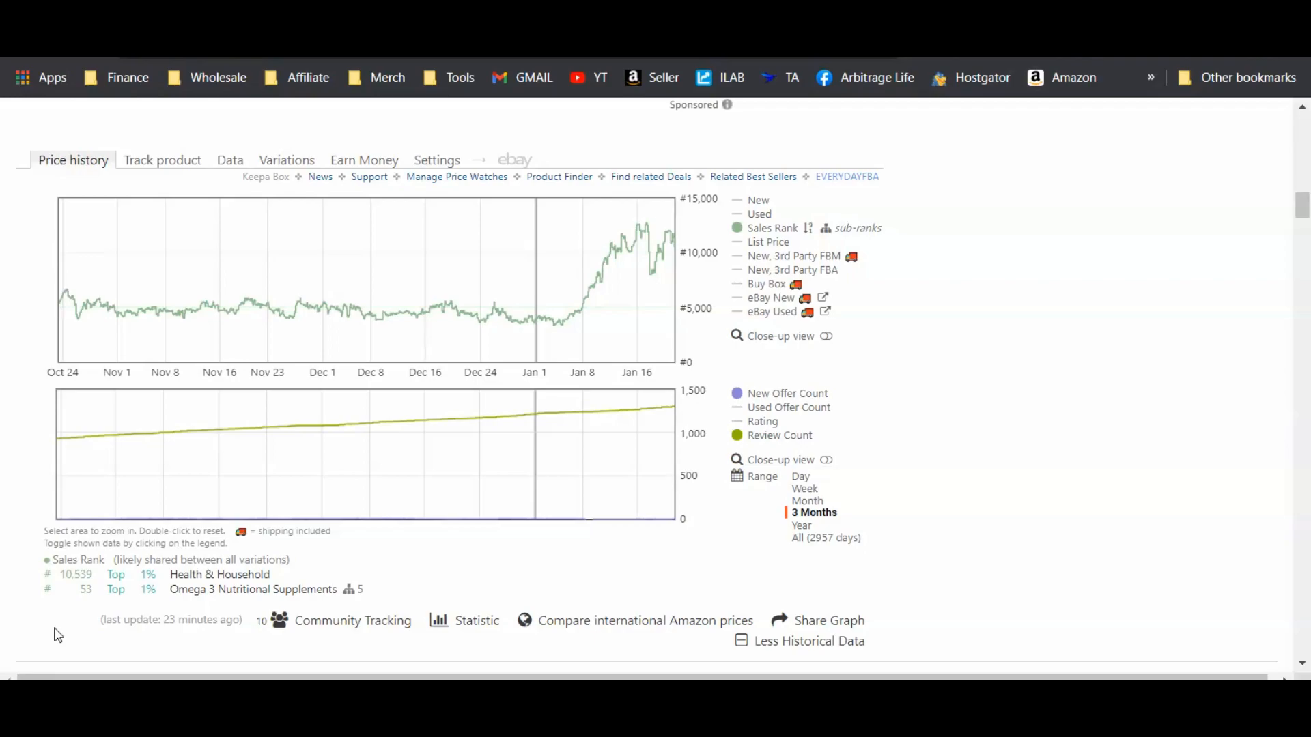
{"action": "mouse_move", "coordinate": [488, 533]}
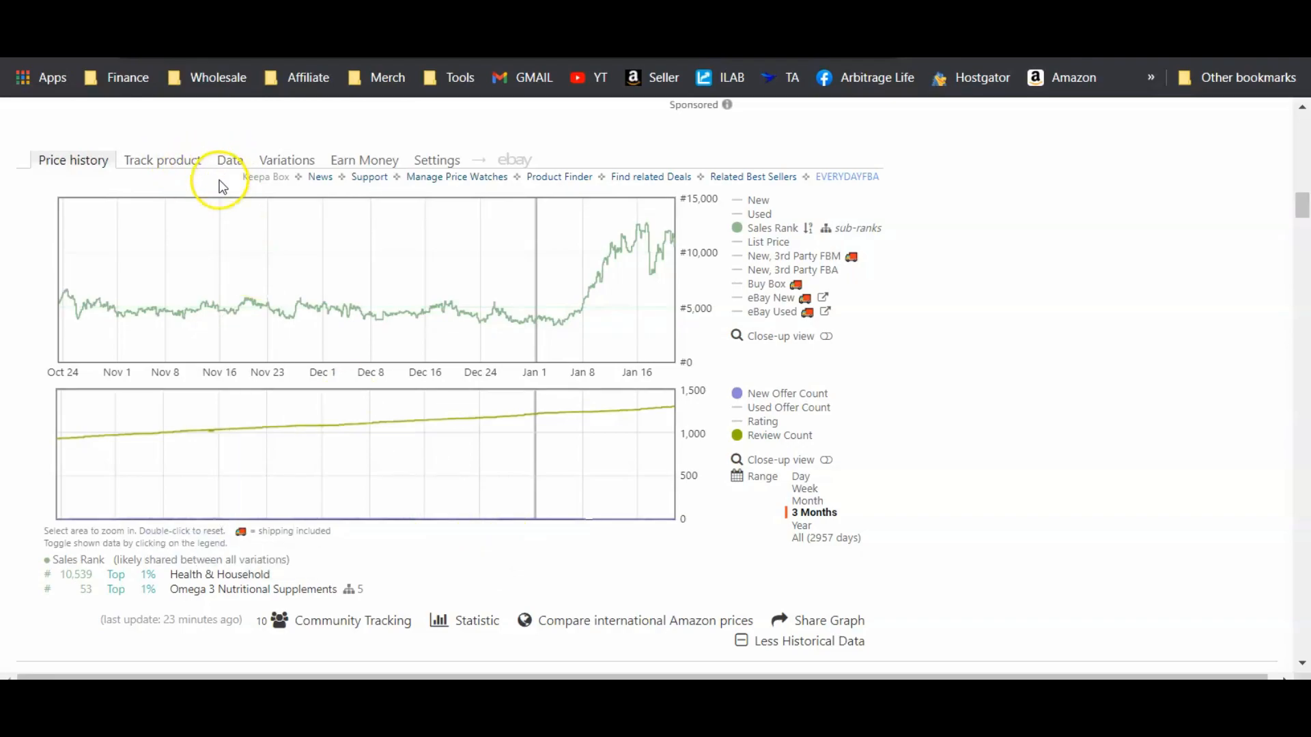
Show Keepa's Data tab with current sales rank #10,539 and its averages.
{"action": "left_click", "coordinate": [229, 159]}
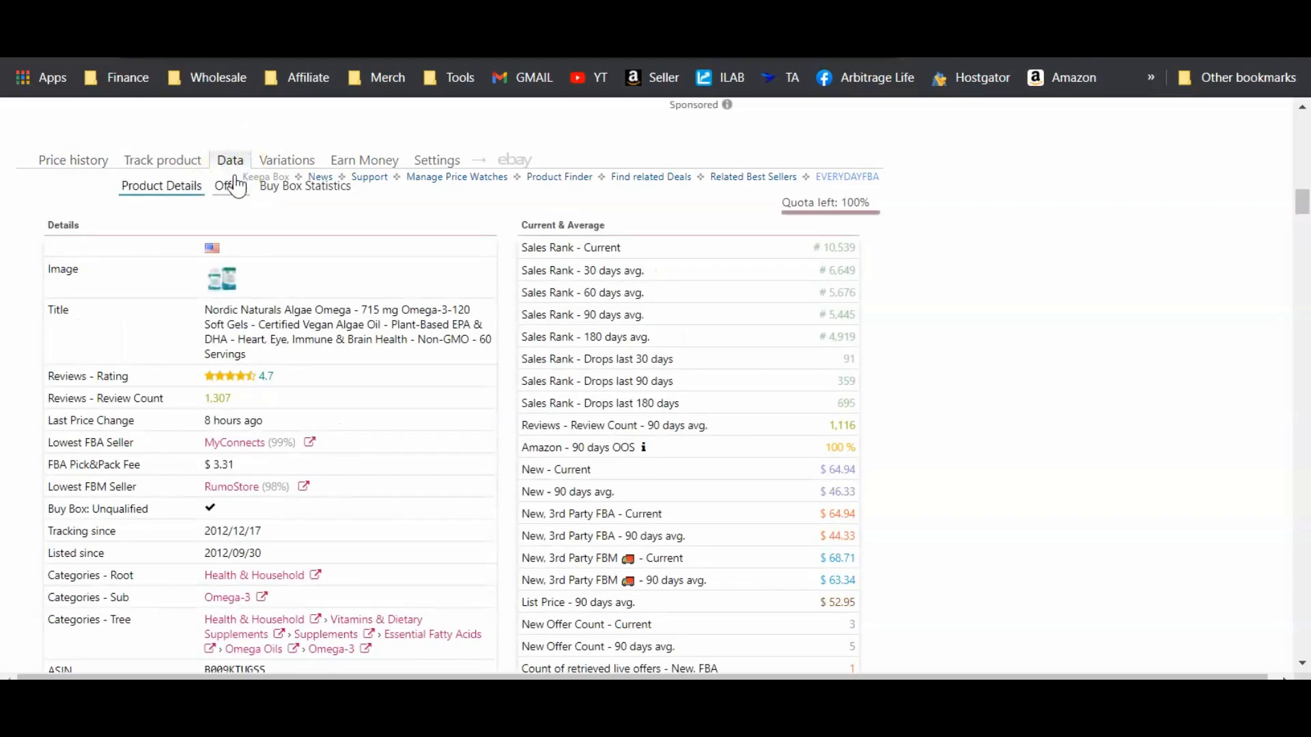
Show Keepa's Buy Box Statistics for the Algae Omega listing, e.g. Nordic Naturals 38% at $45.01.
{"action": "left_click", "coordinate": [304, 186]}
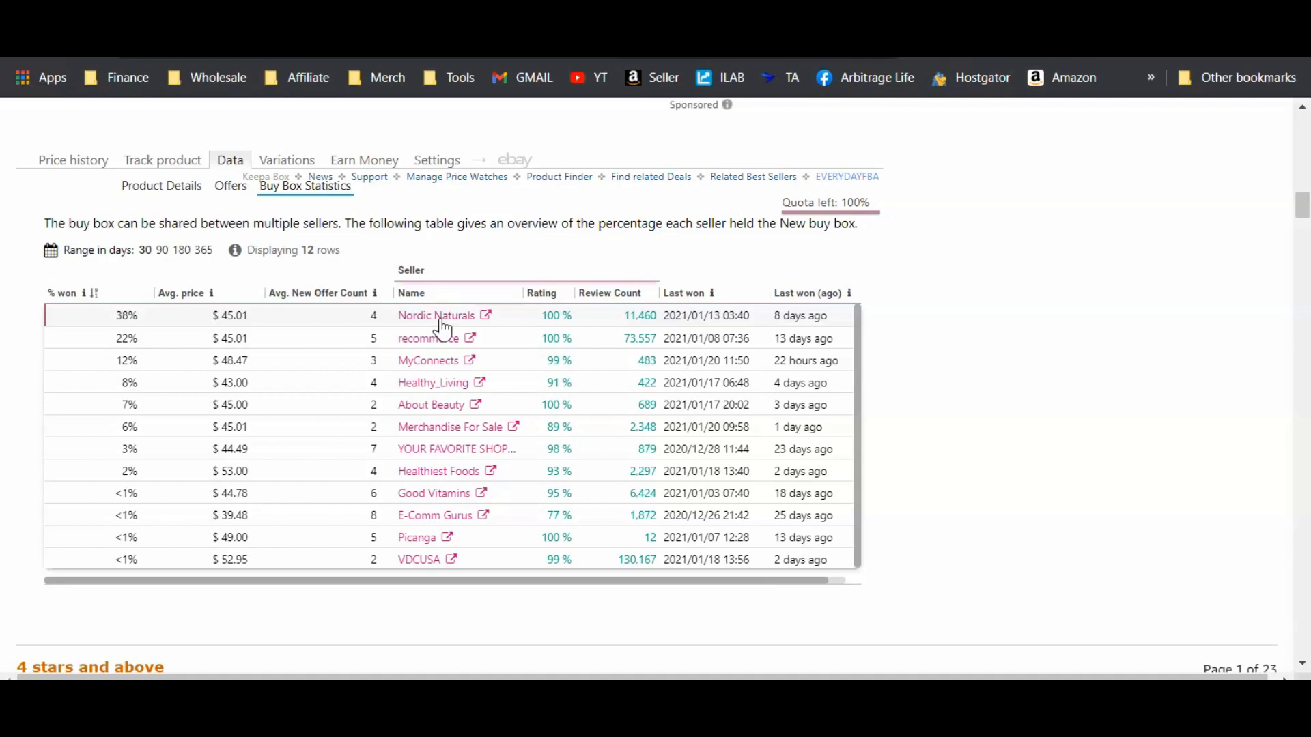
{"action": "mouse_move", "coordinate": [436, 316]}
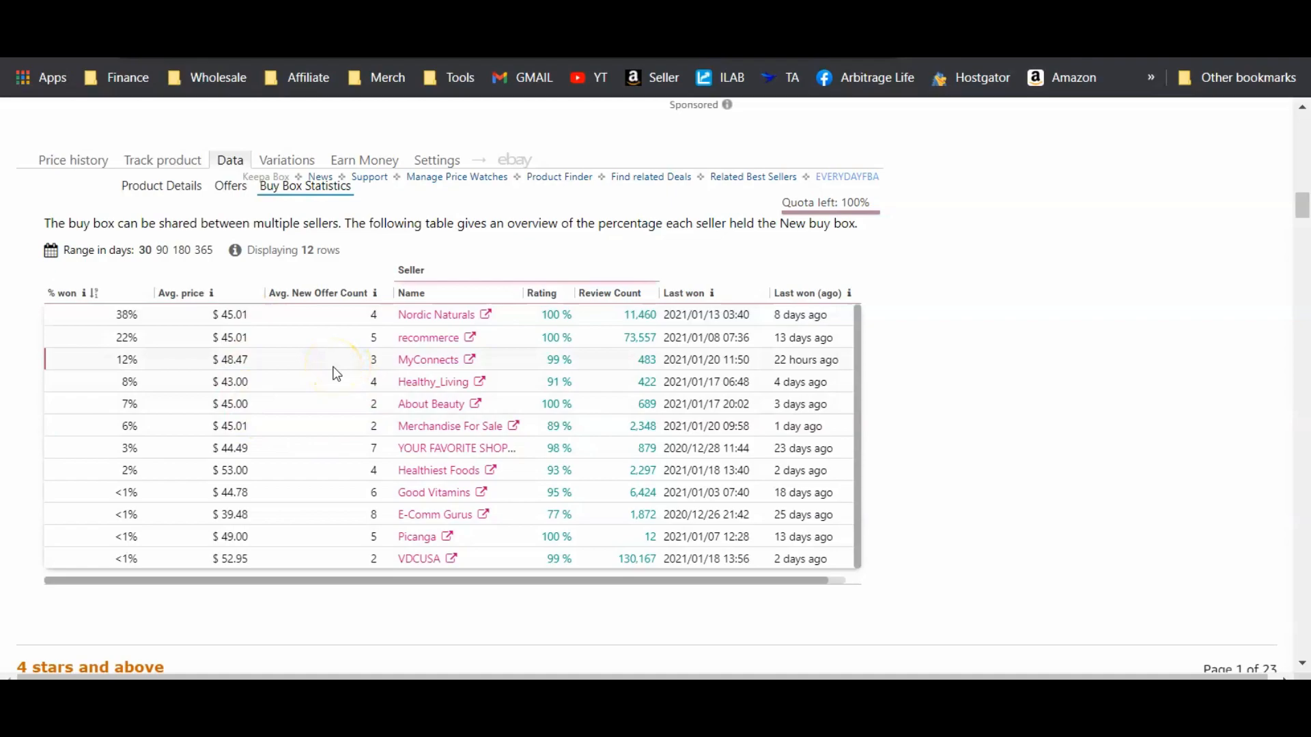
{"action": "mouse_move", "coordinate": [426, 337]}
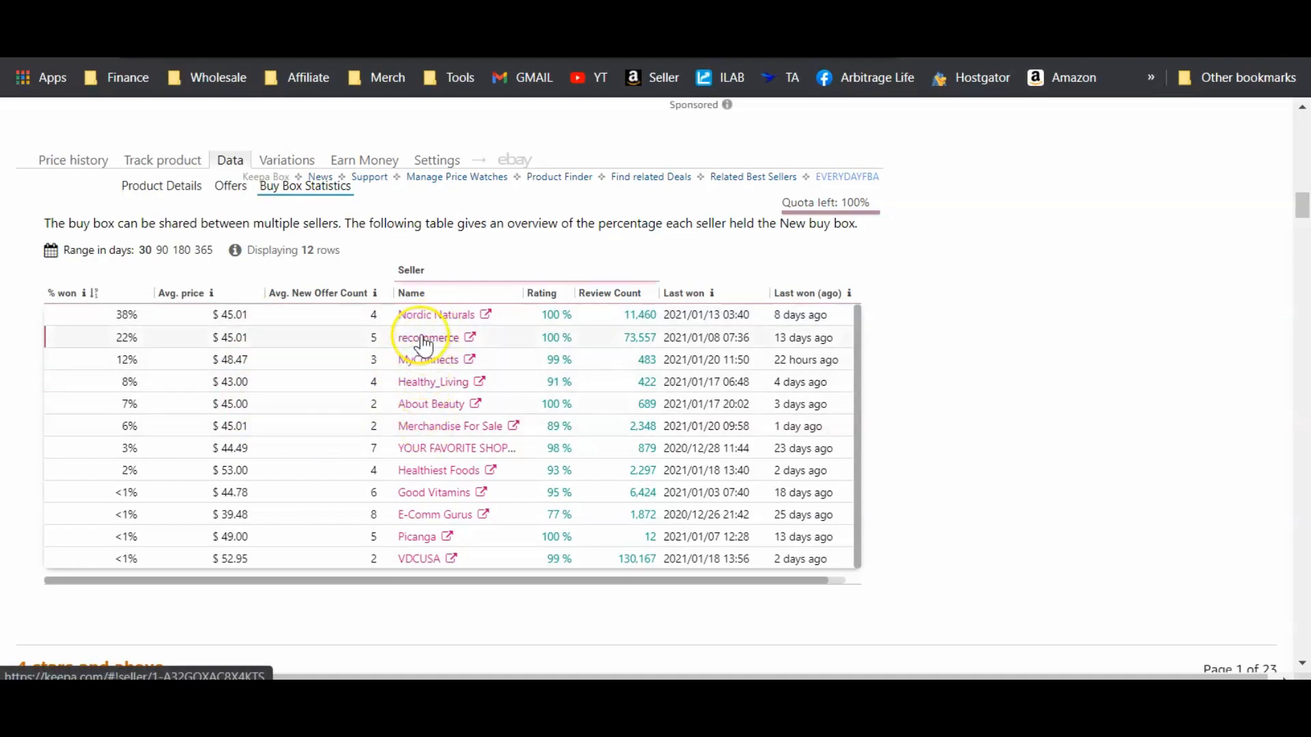
{"action": "mouse_move", "coordinate": [429, 362]}
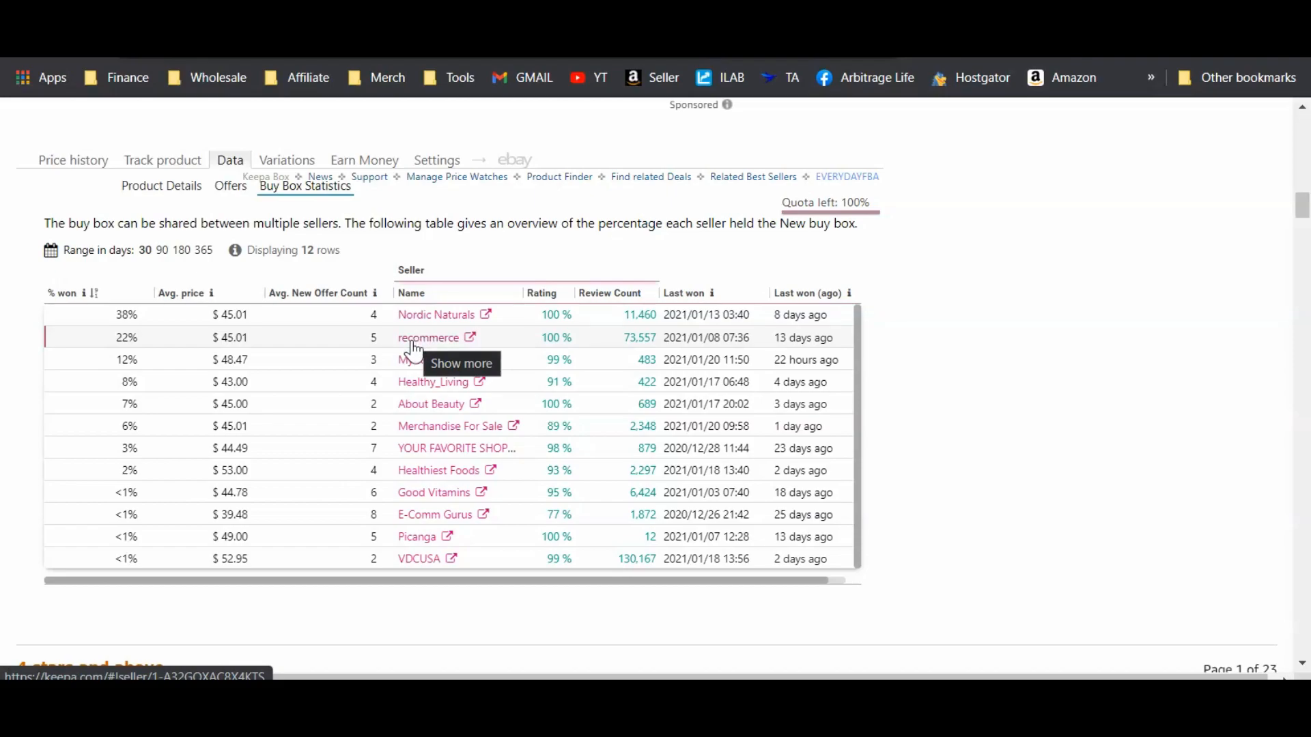
{"action": "mouse_move", "coordinate": [589, 589]}
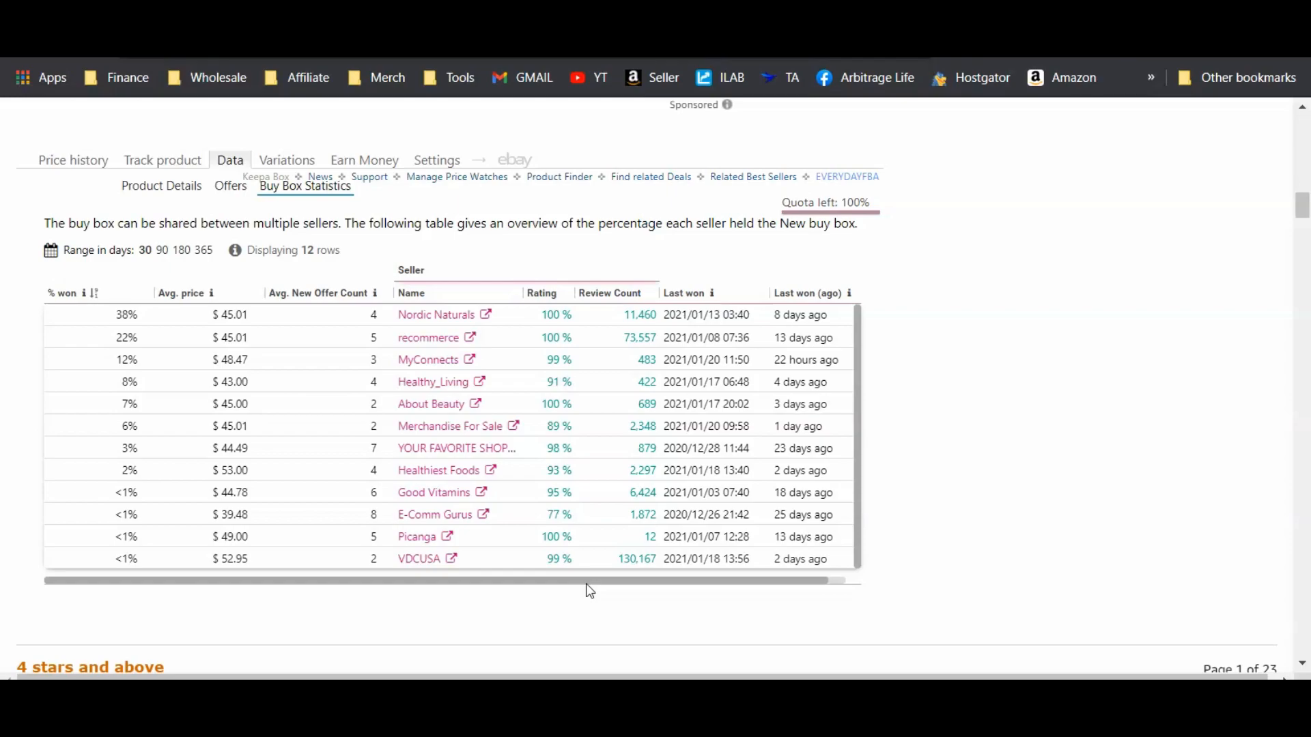